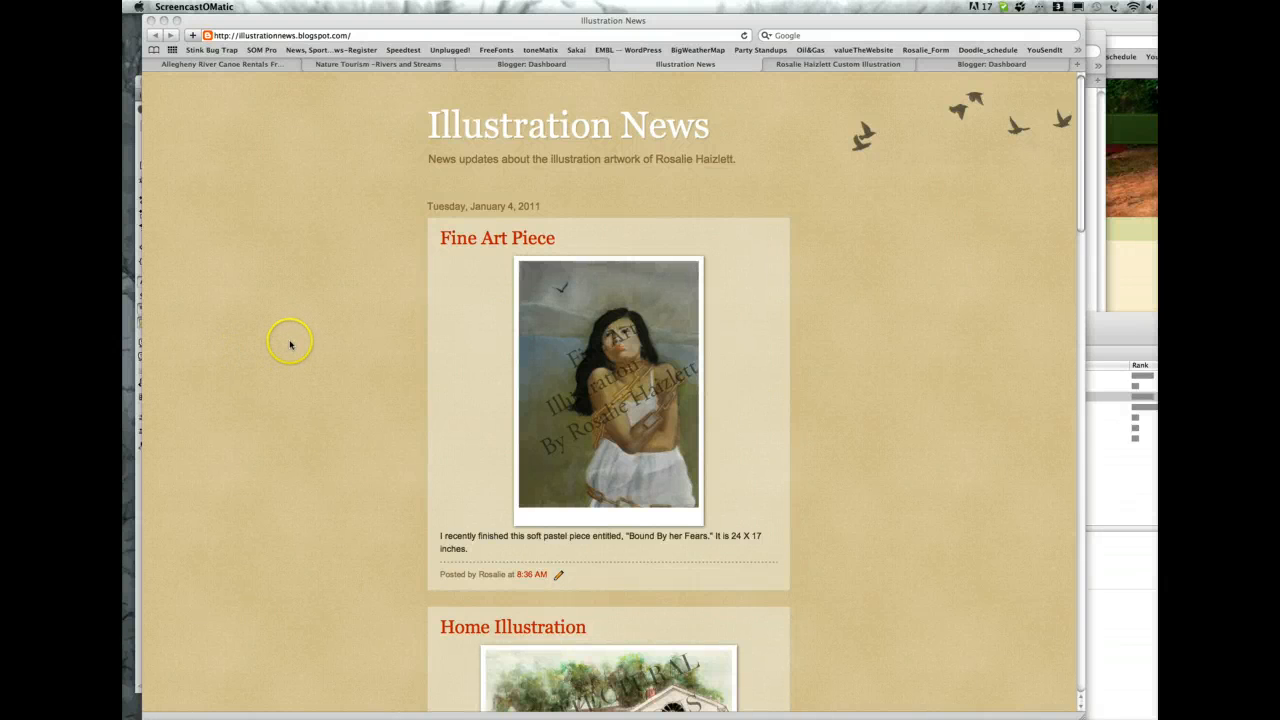
mouse_move(292, 328)
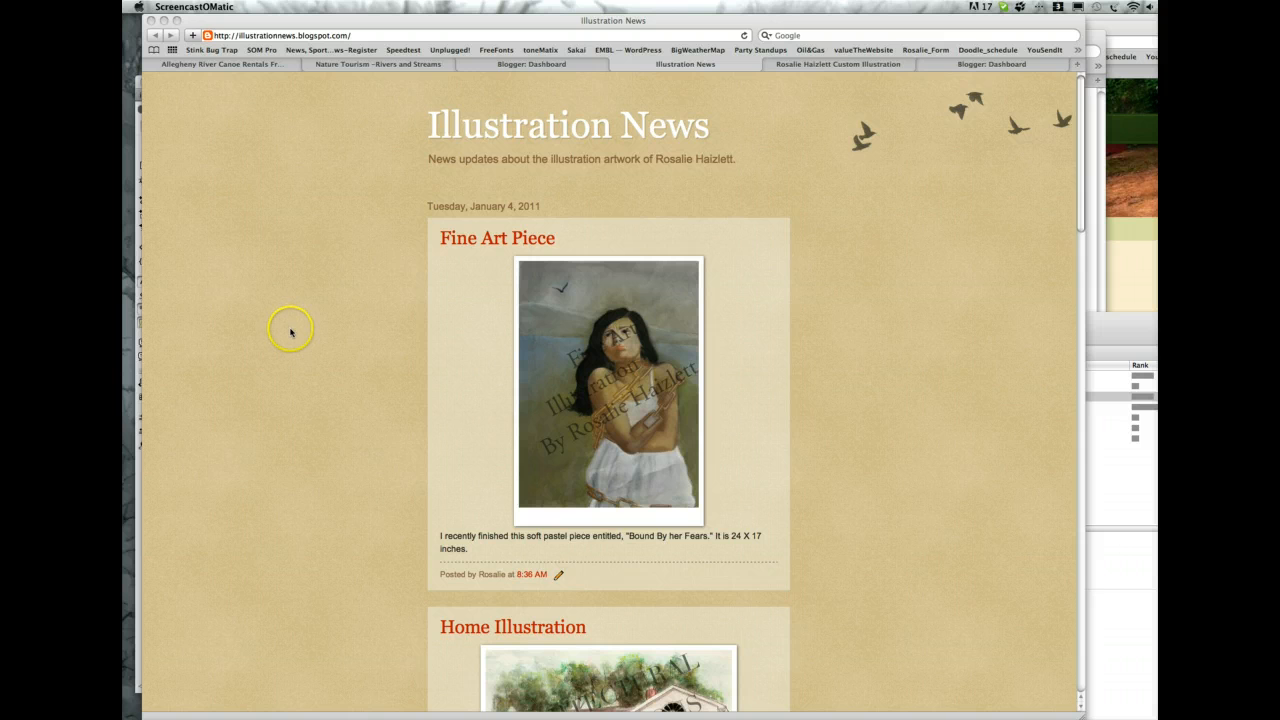
mouse_move(348, 318)
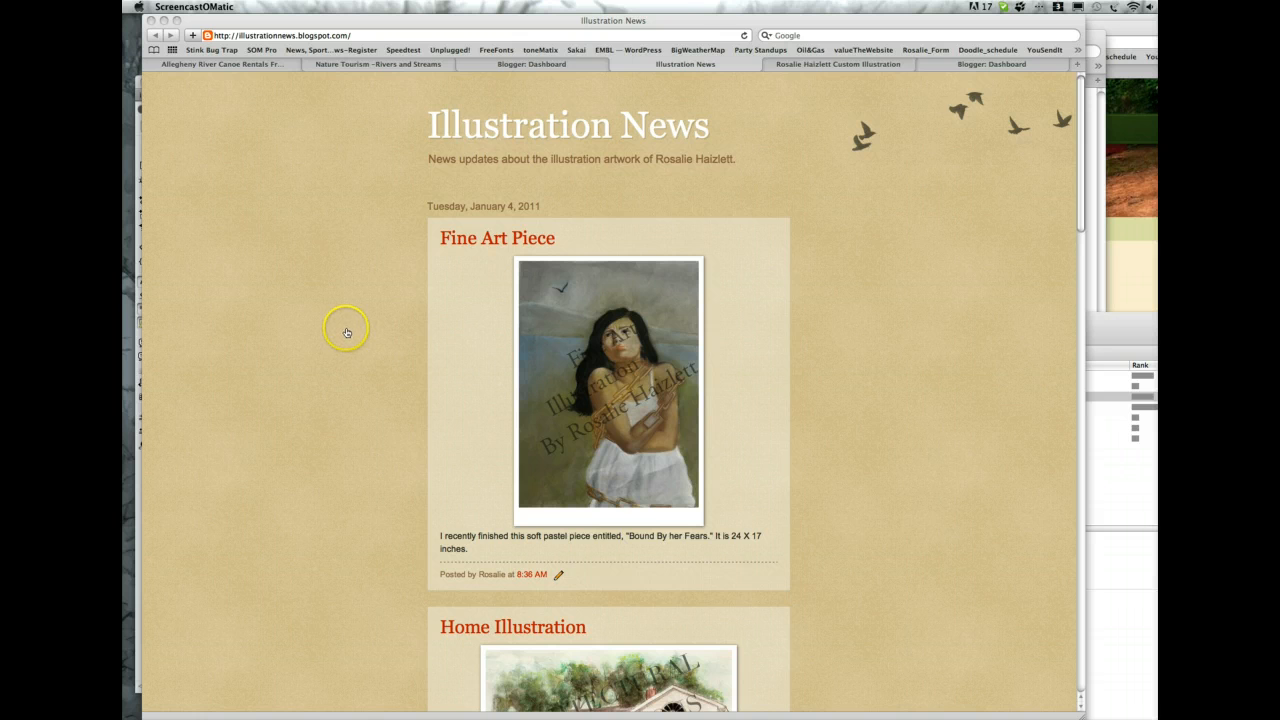
mouse_move(344, 328)
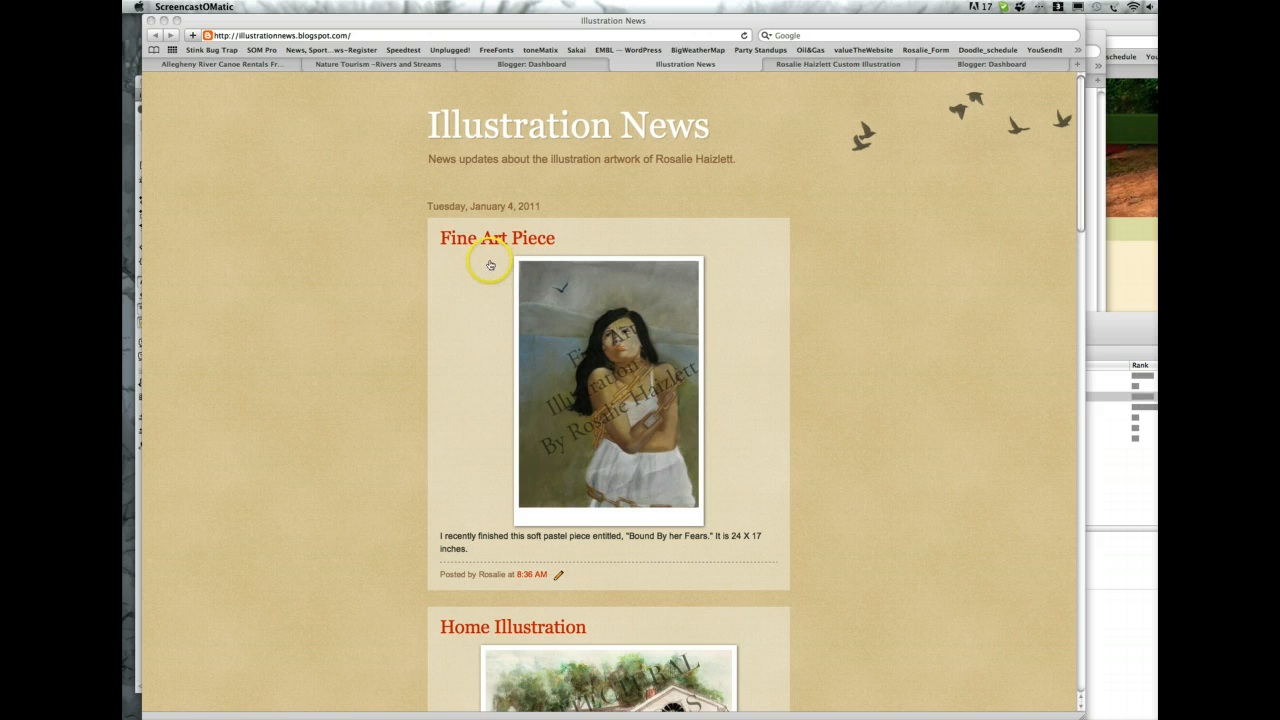
mouse_move(490, 258)
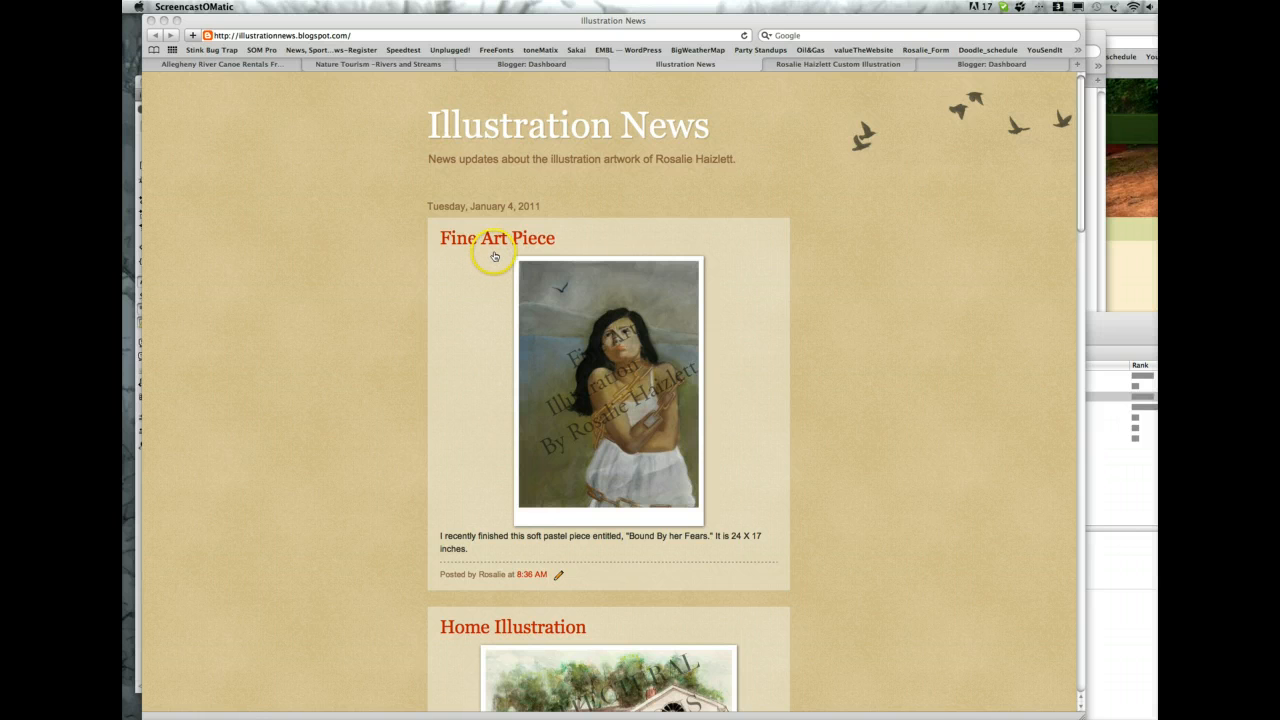
mouse_move(652, 230)
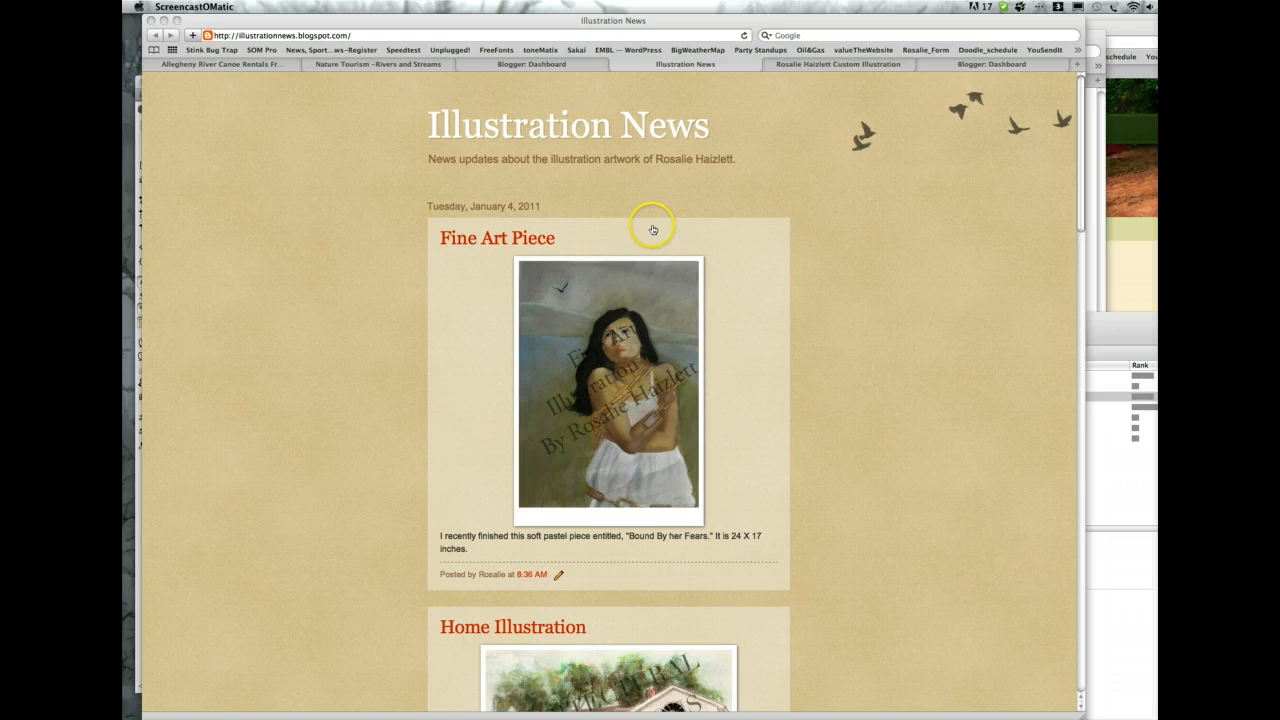
mouse_move(512, 304)
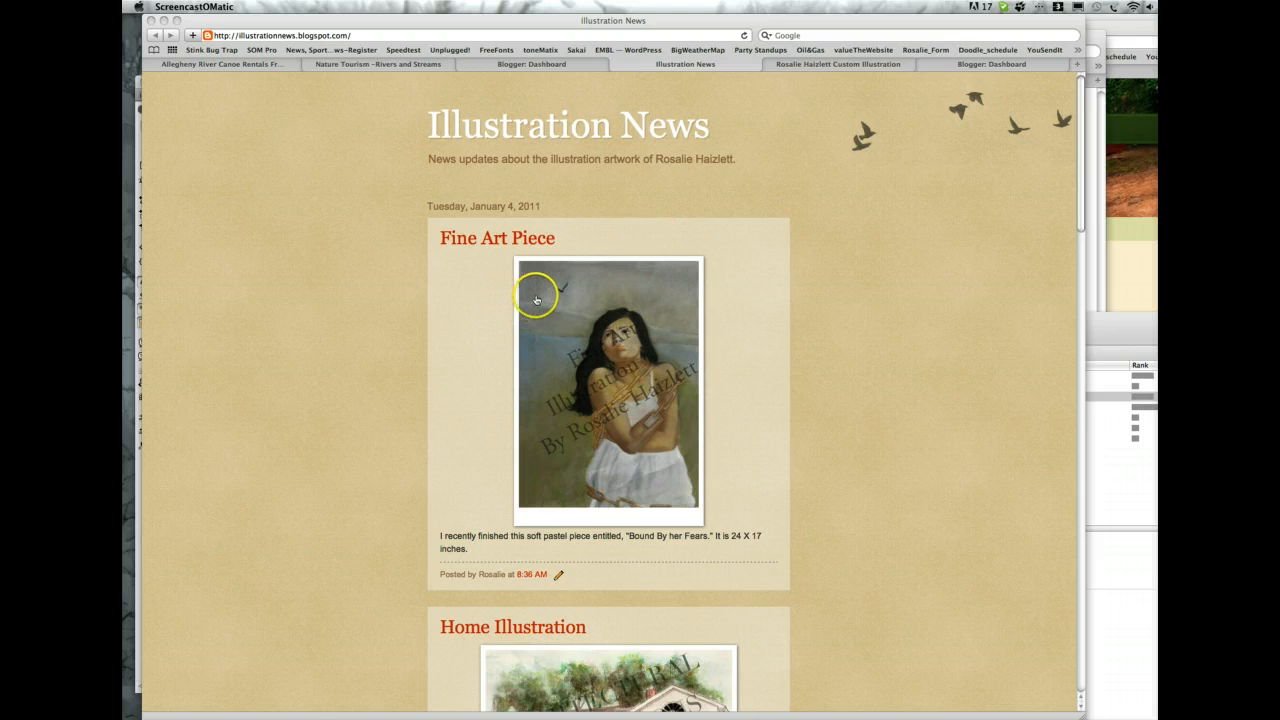
Scroll down and back up through the page being viewed
scroll("down", 3)
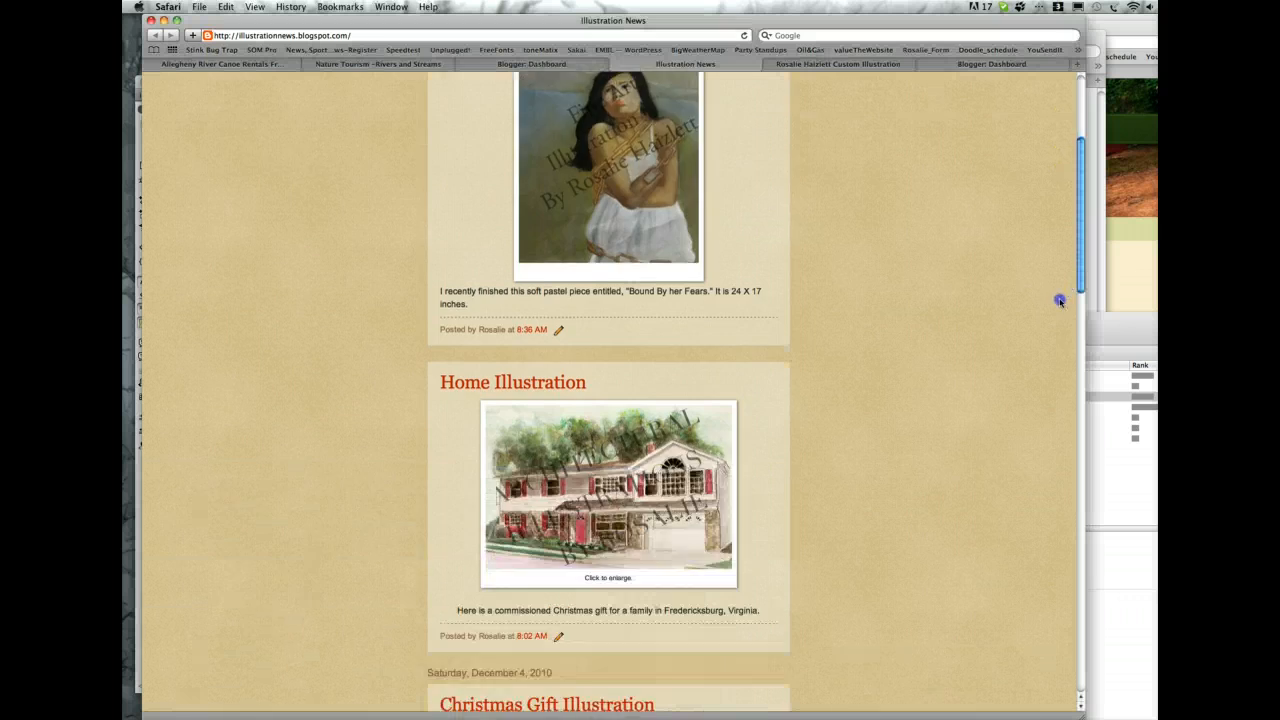
scroll("down", 3)
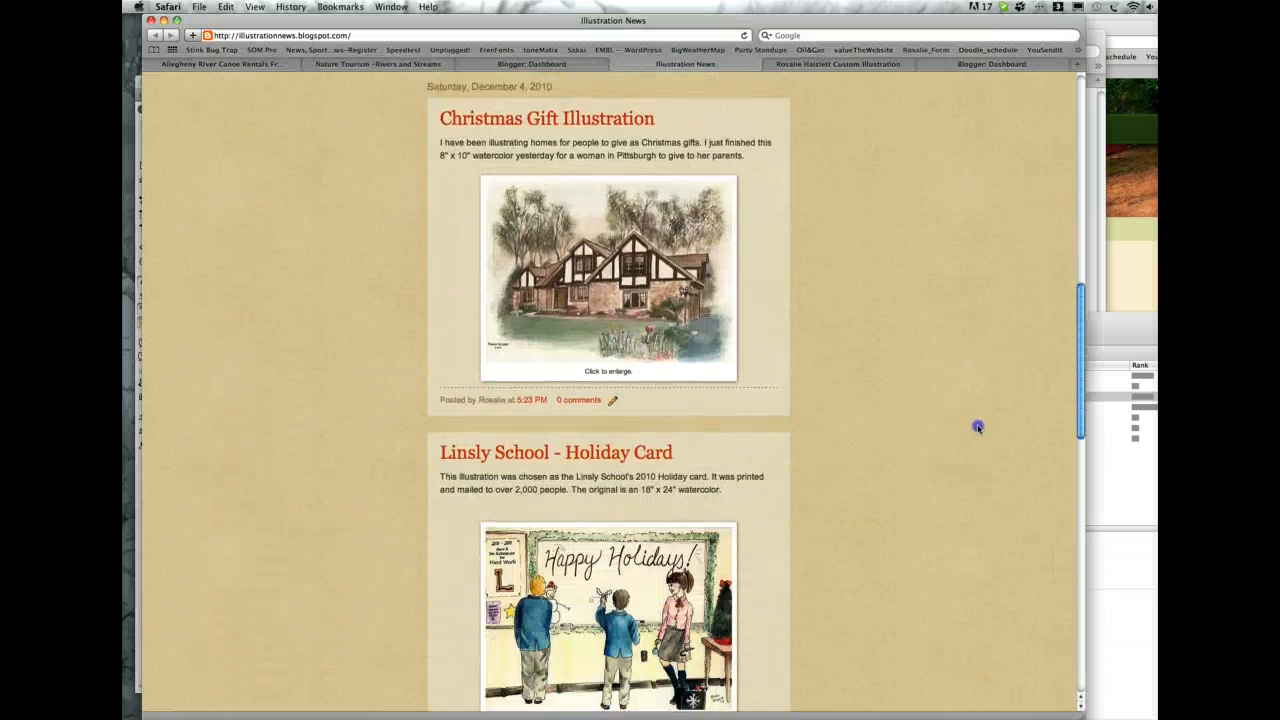
scroll("down", 3)
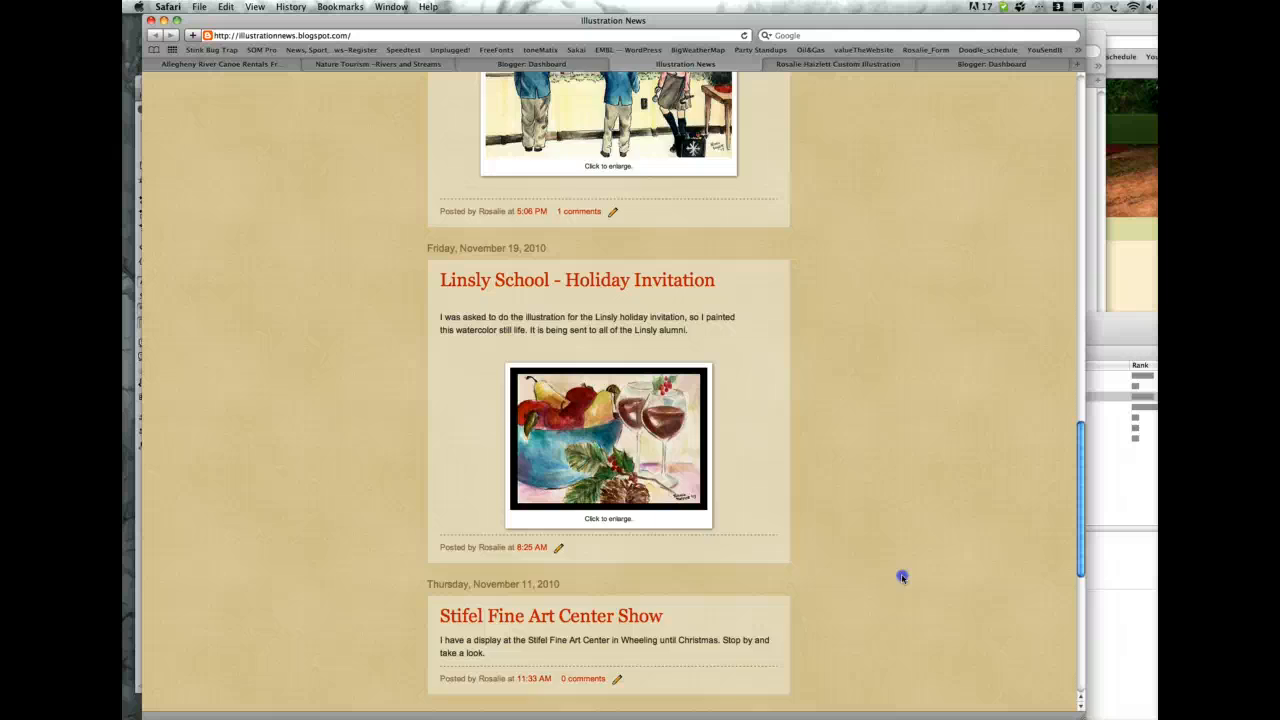
scroll("up", 3)
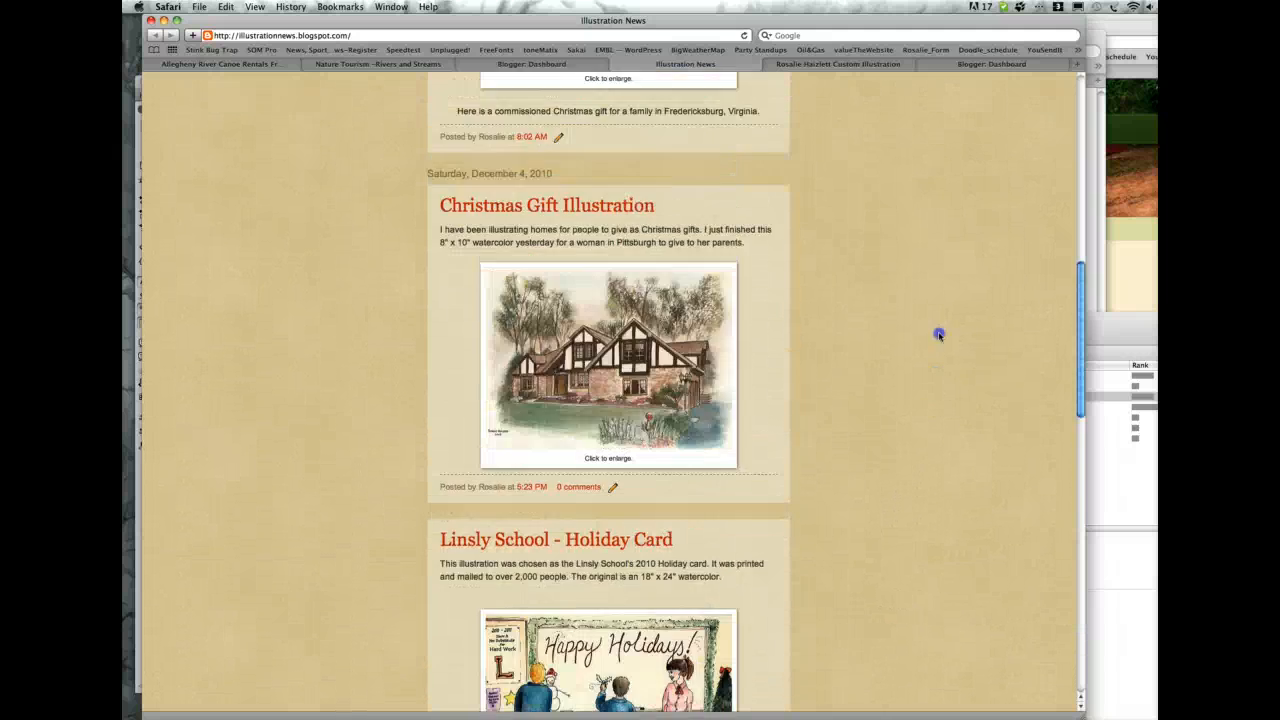
scroll("down", 3)
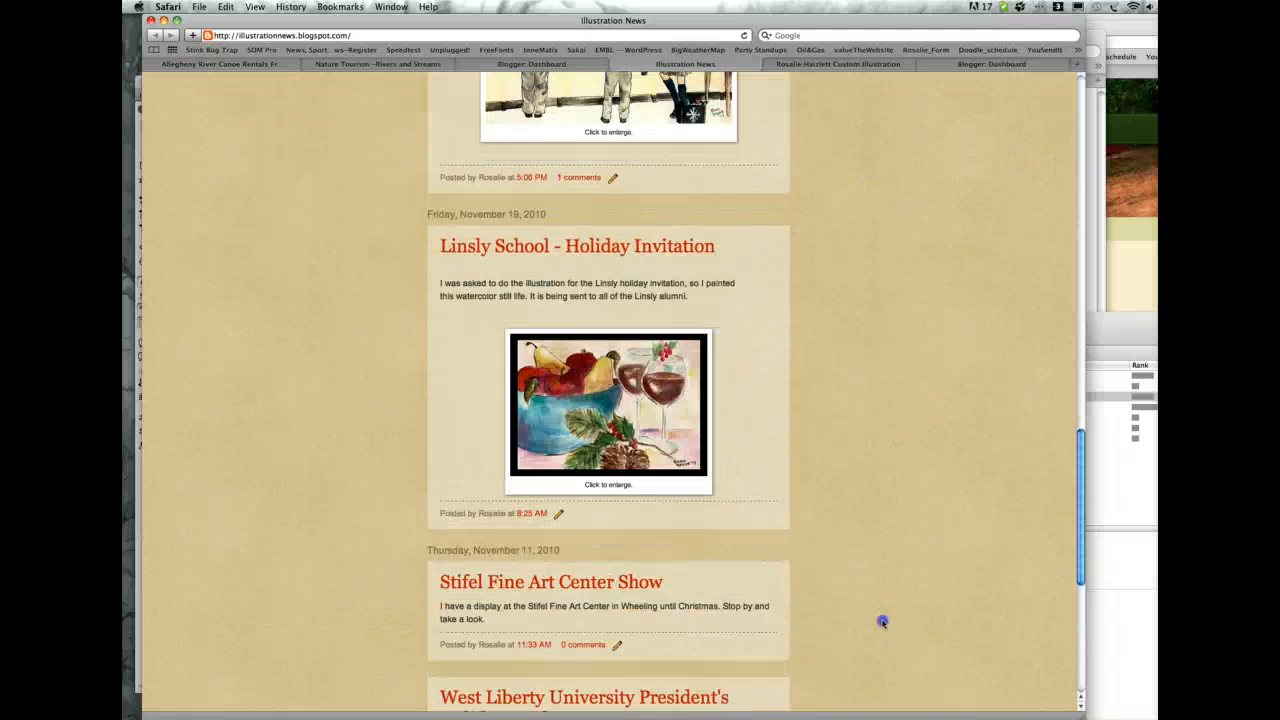
scroll("up", 3)
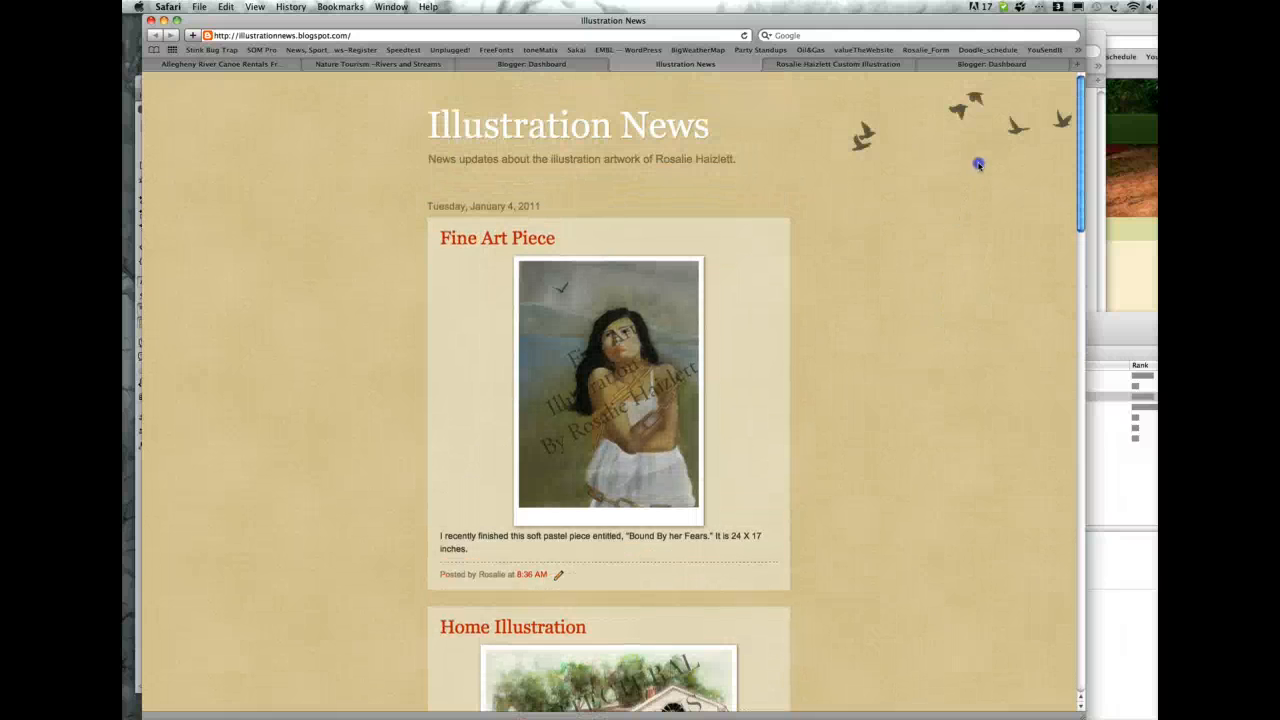
mouse_move(672, 210)
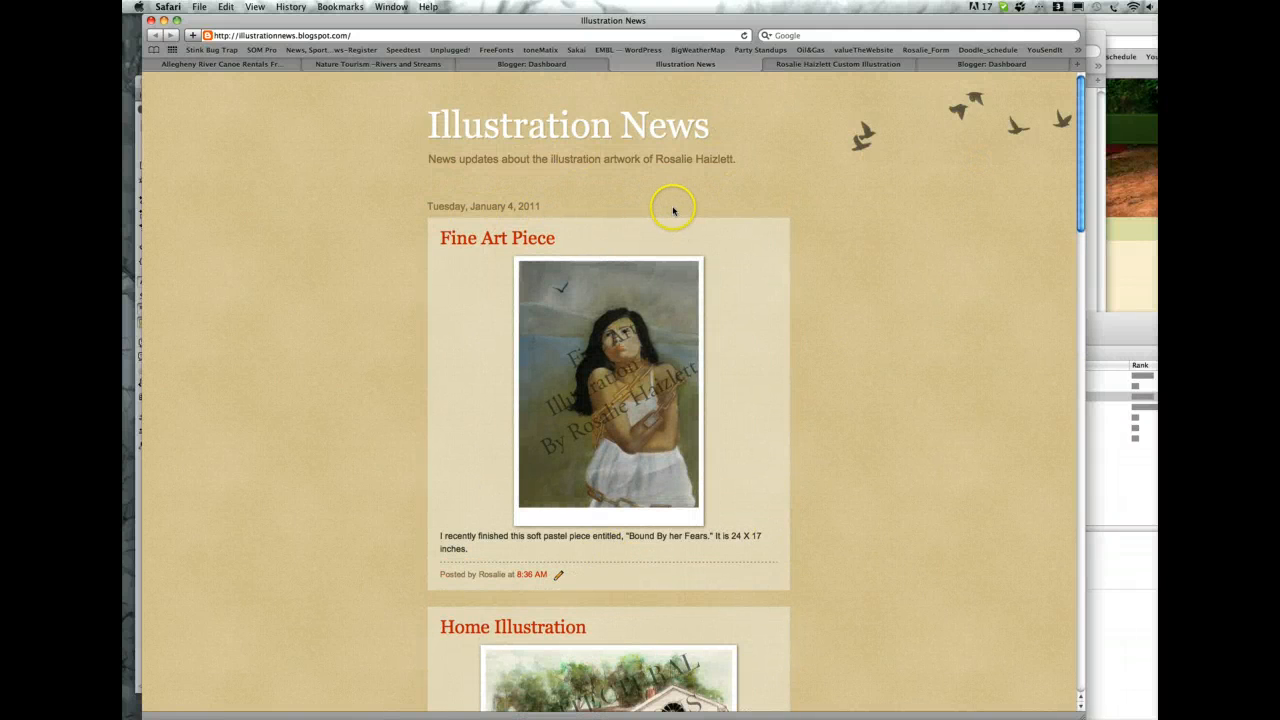
mouse_move(680, 204)
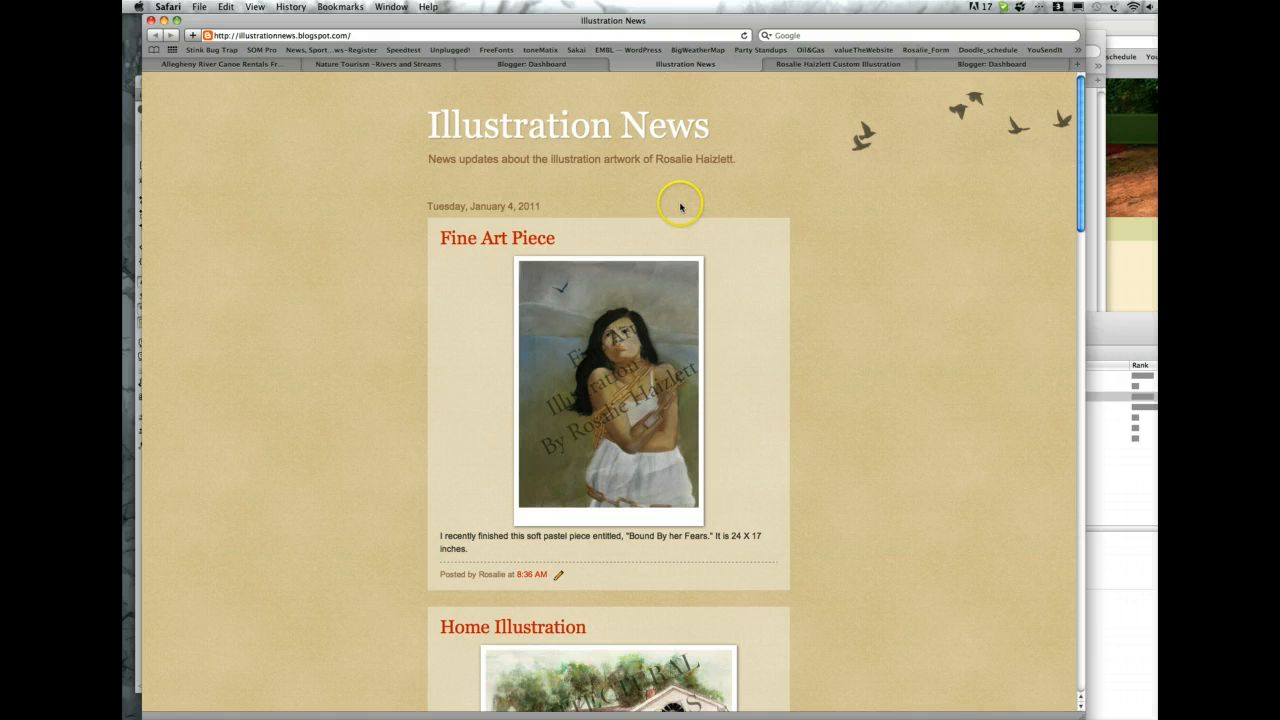
mouse_move(744, 188)
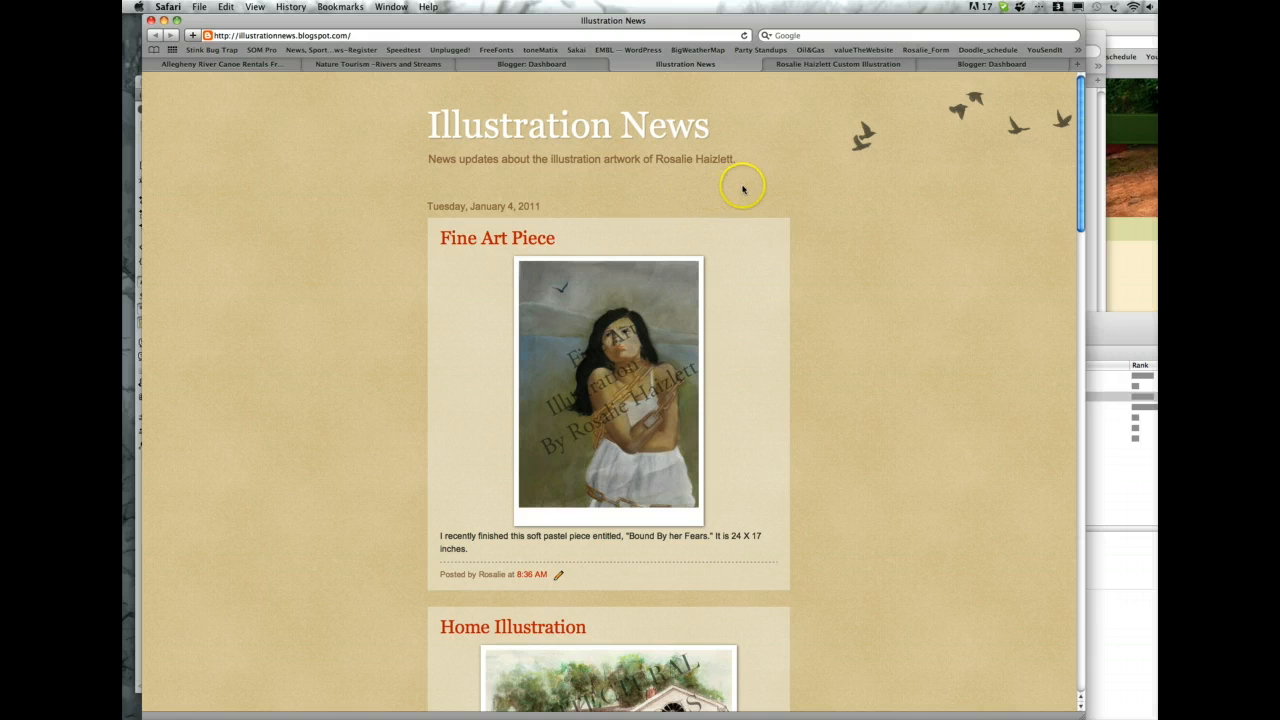
mouse_move(440, 208)
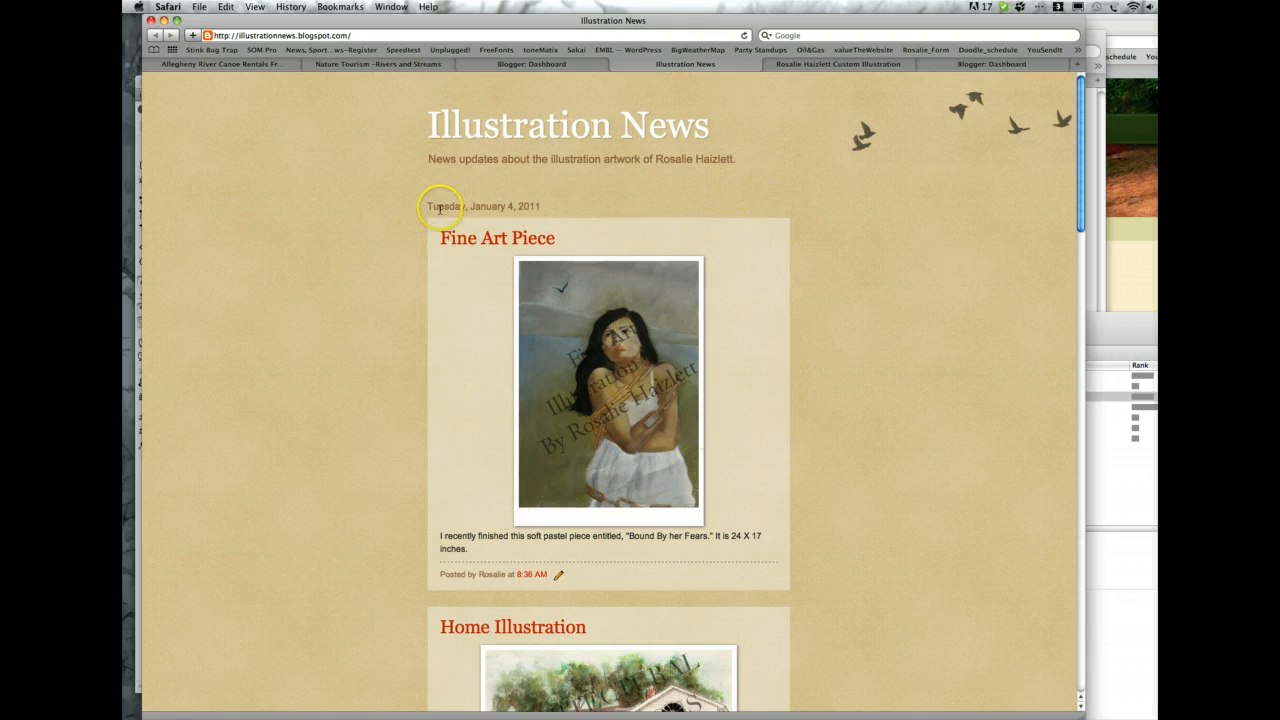
mouse_move(856, 100)
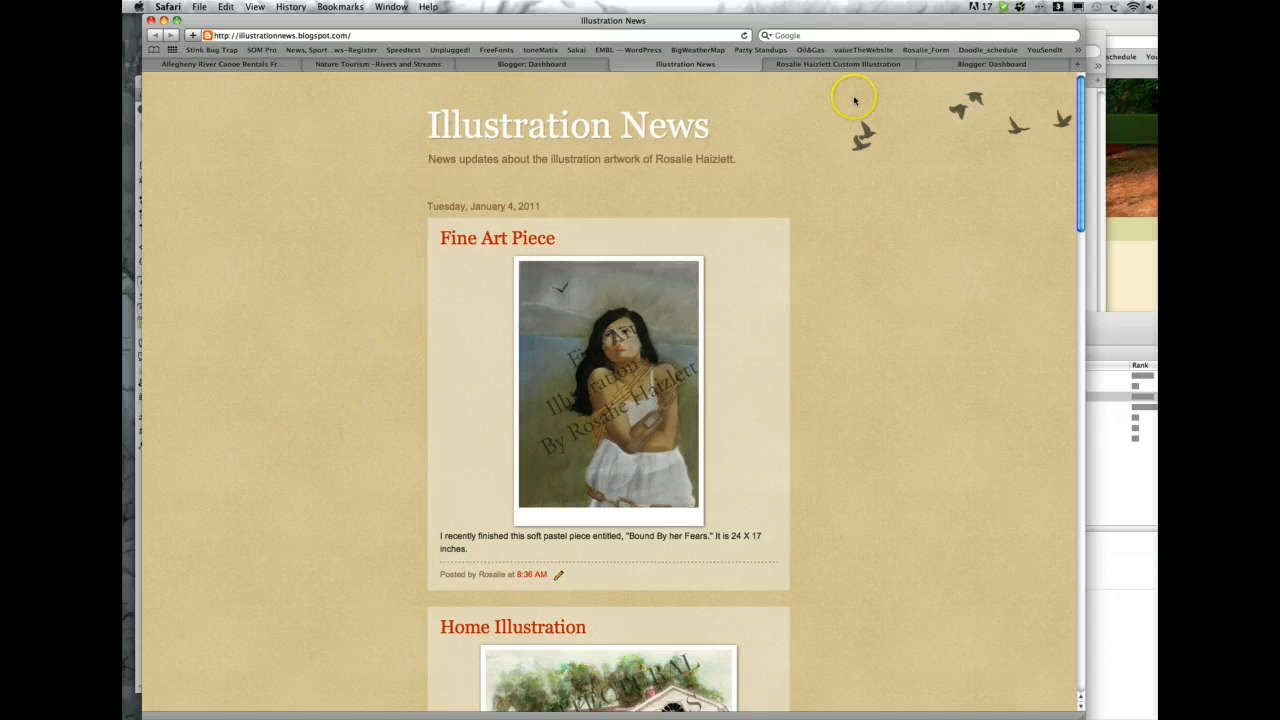
Browse the Rosalie Haizlett site's About and Custom Illustrations pages, returning to News
left_click(836, 64)
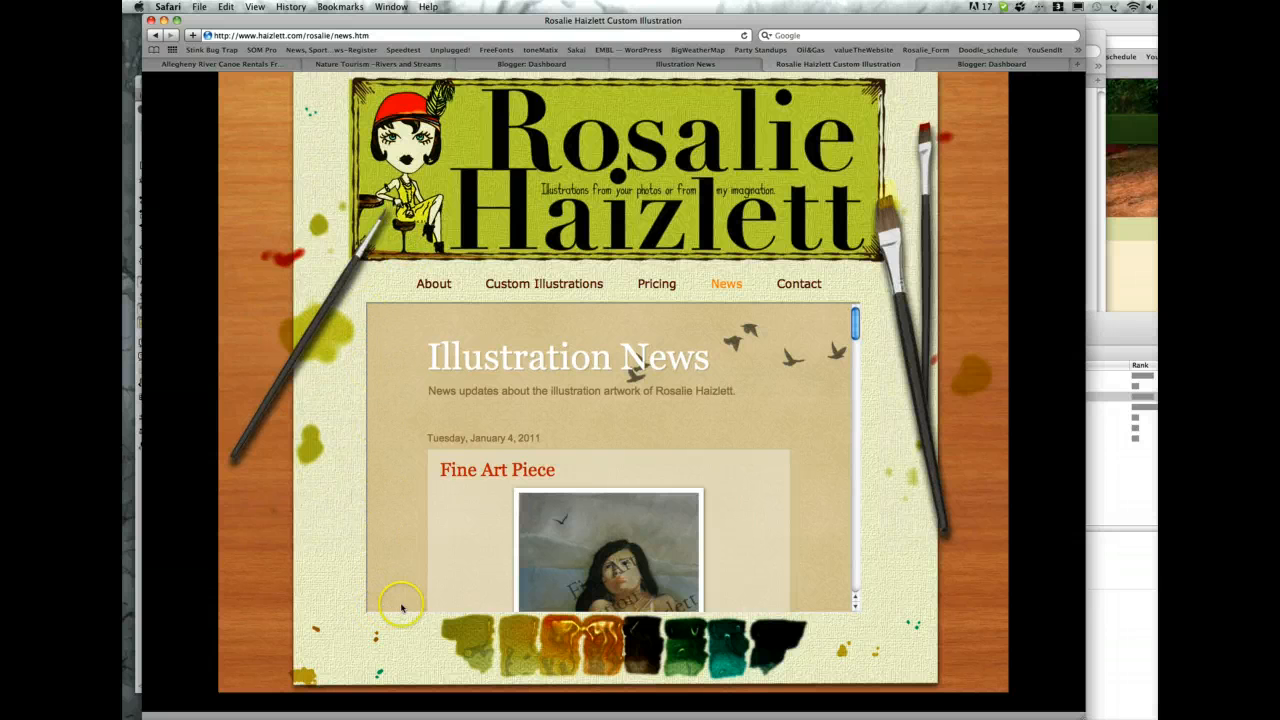
mouse_move(456, 300)
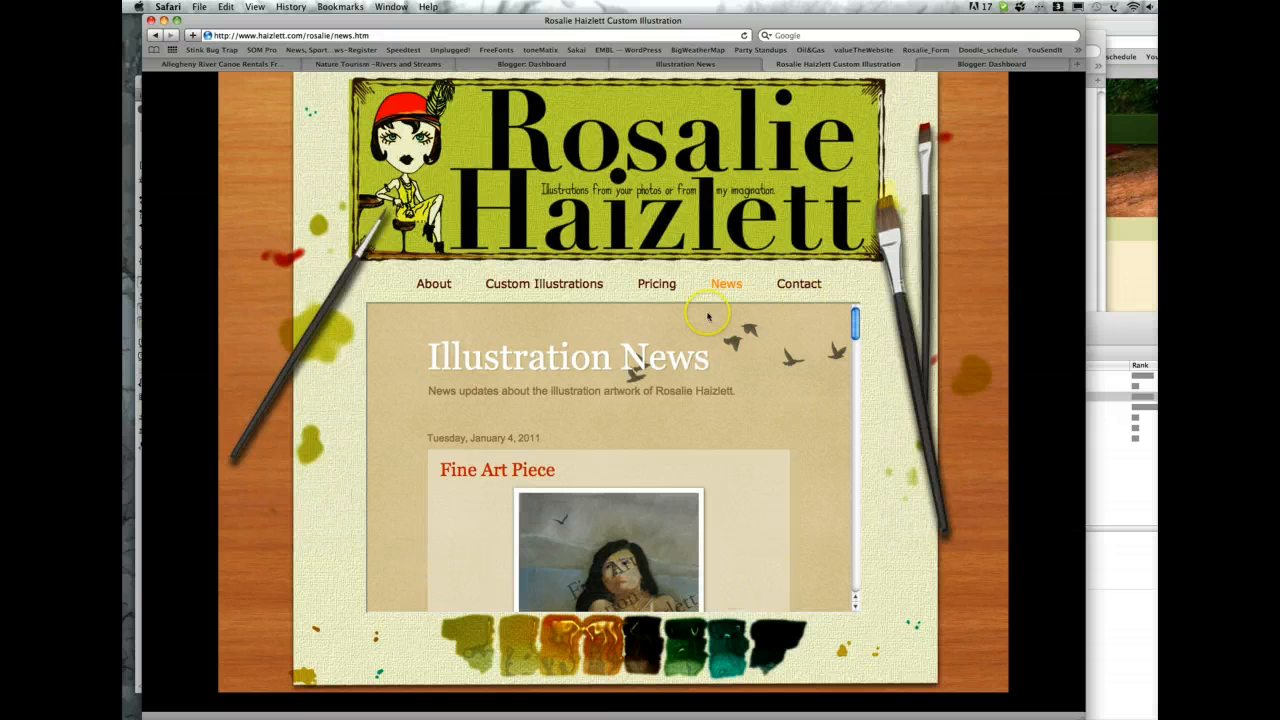
left_click(432, 284)
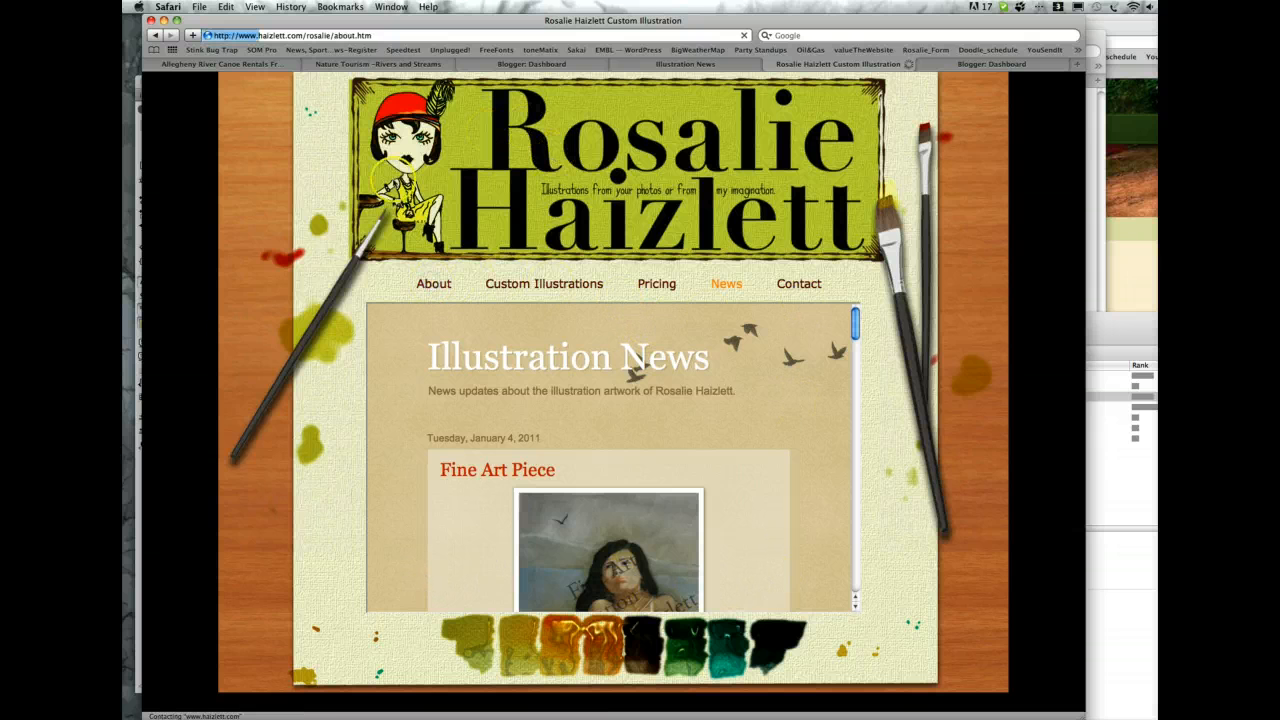
left_click(432, 284)
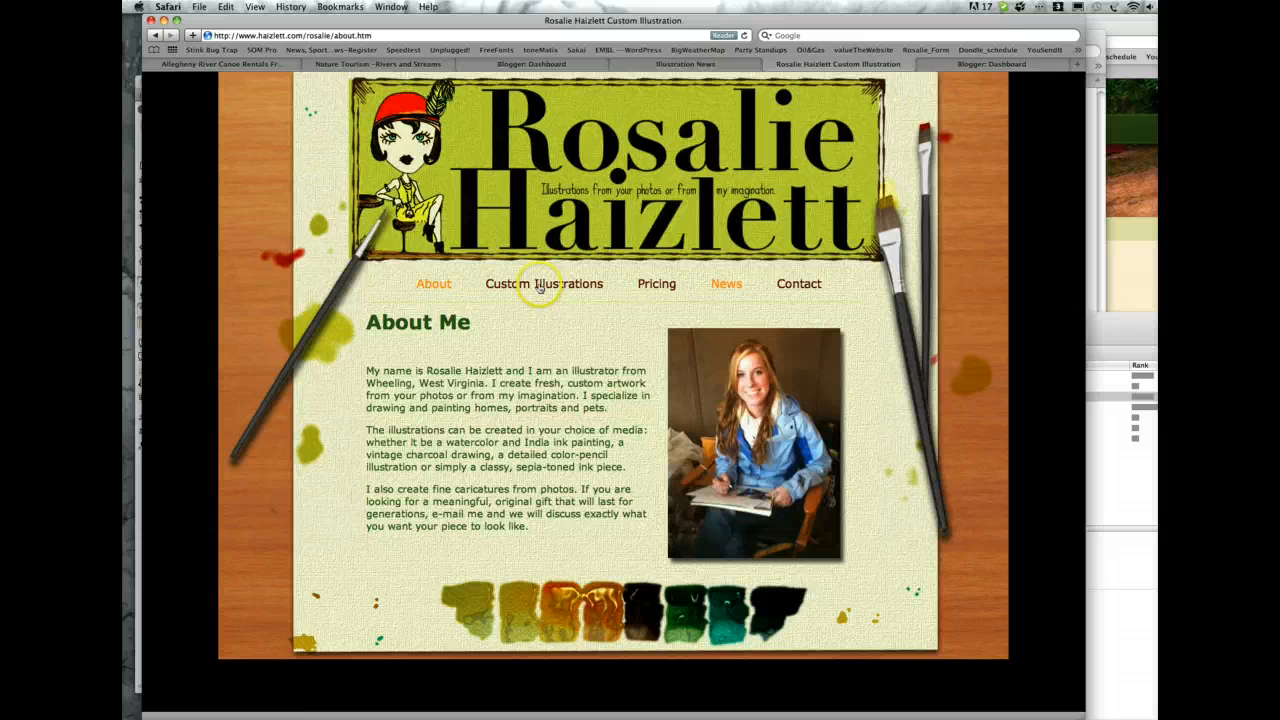
left_click(544, 284)
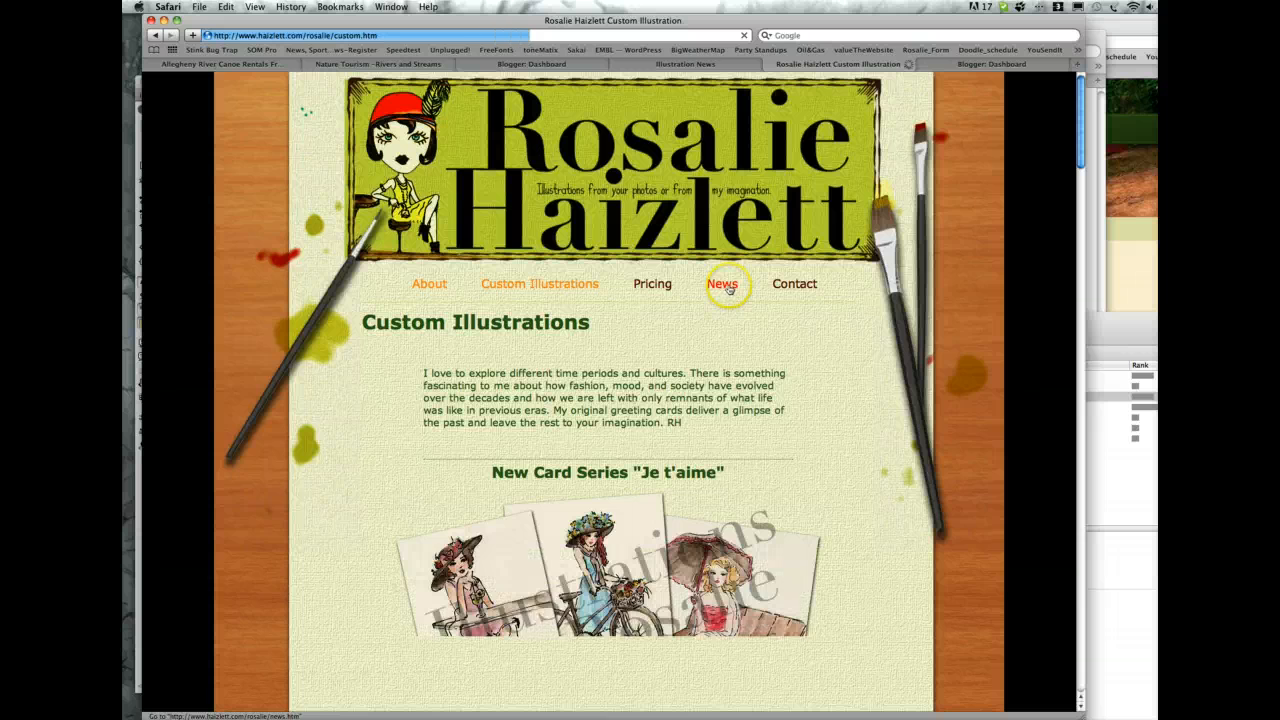
left_click(722, 284)
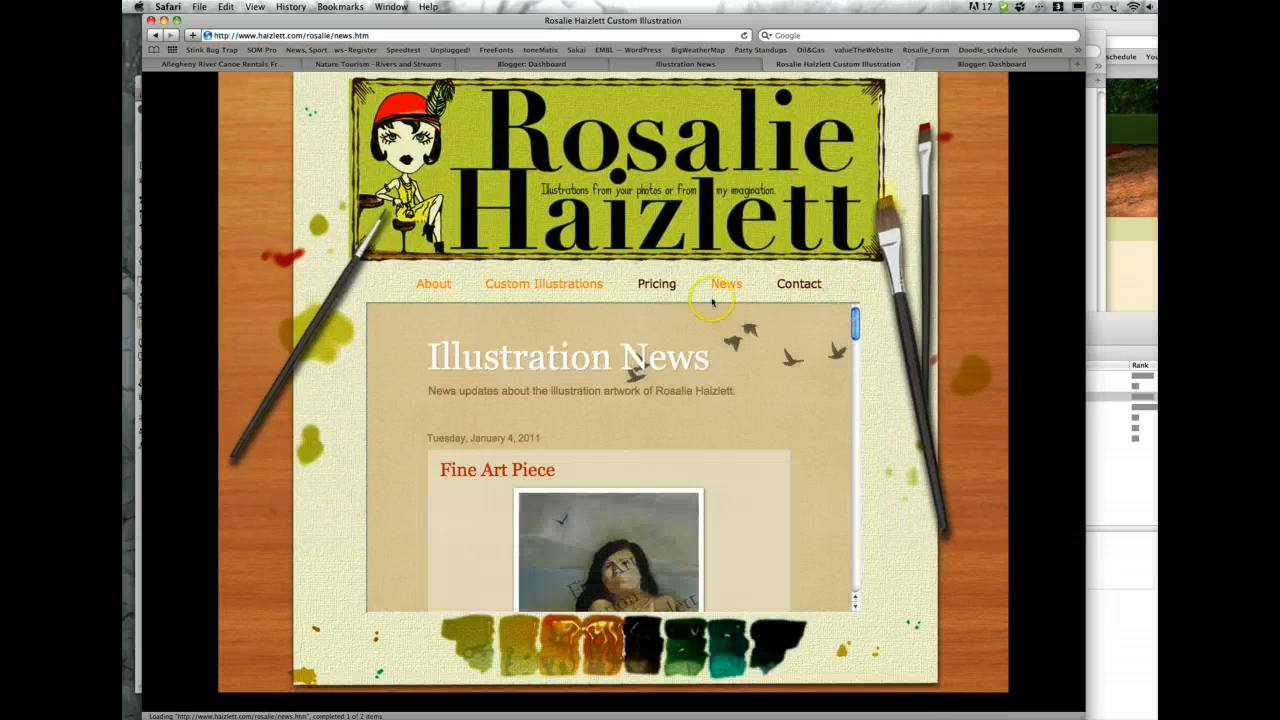
Scroll the embedded Illustration News blog past the Christmas Gift Illustration post and back to the top
scroll("down", 3)
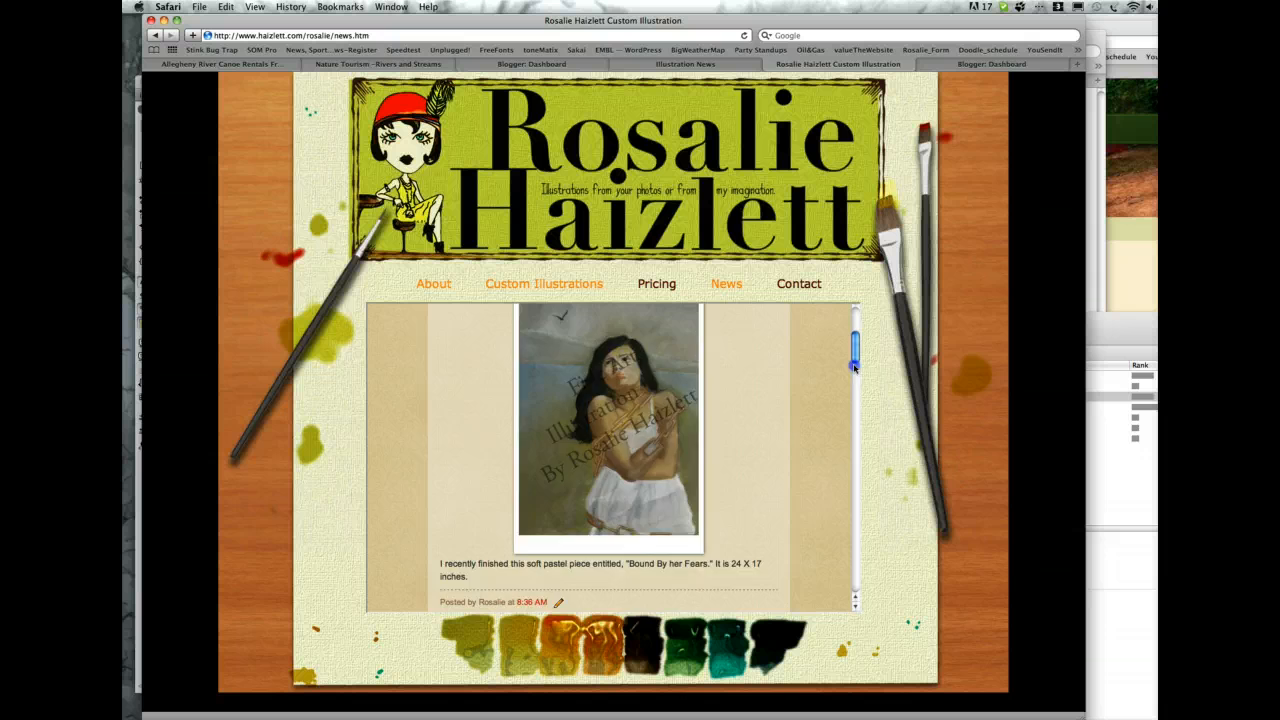
scroll("down", 3)
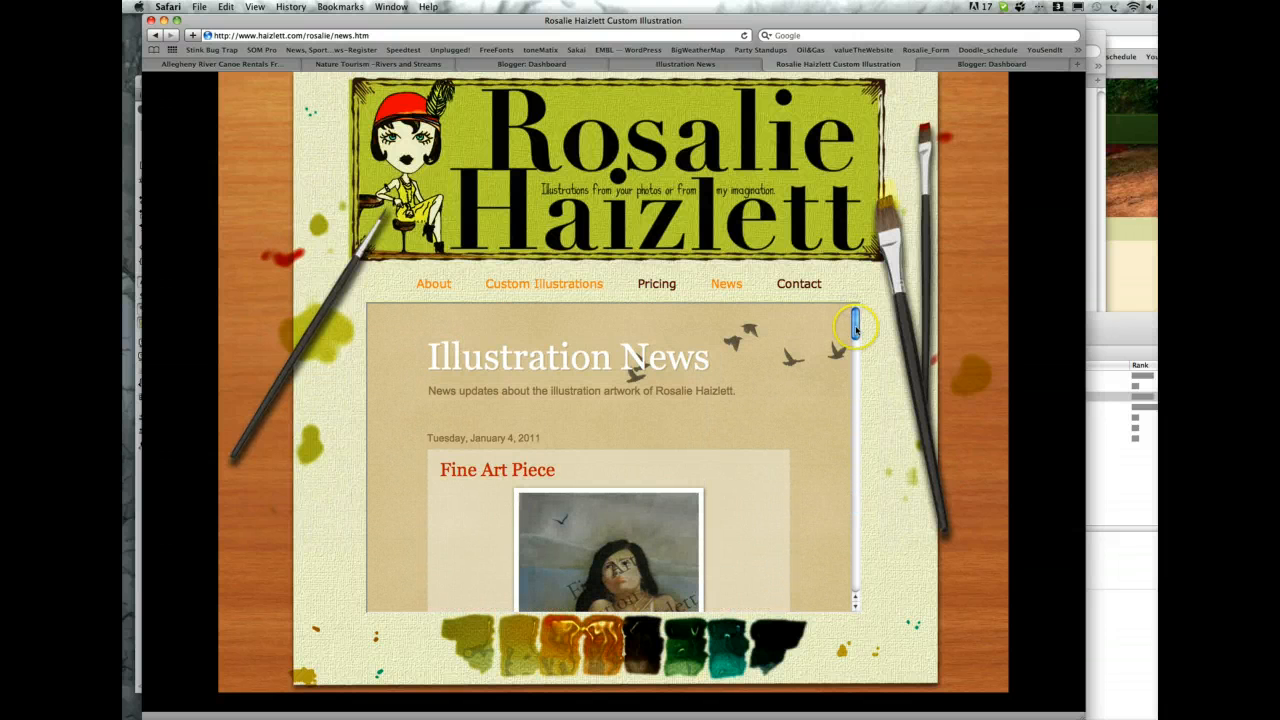
scroll("down", 3)
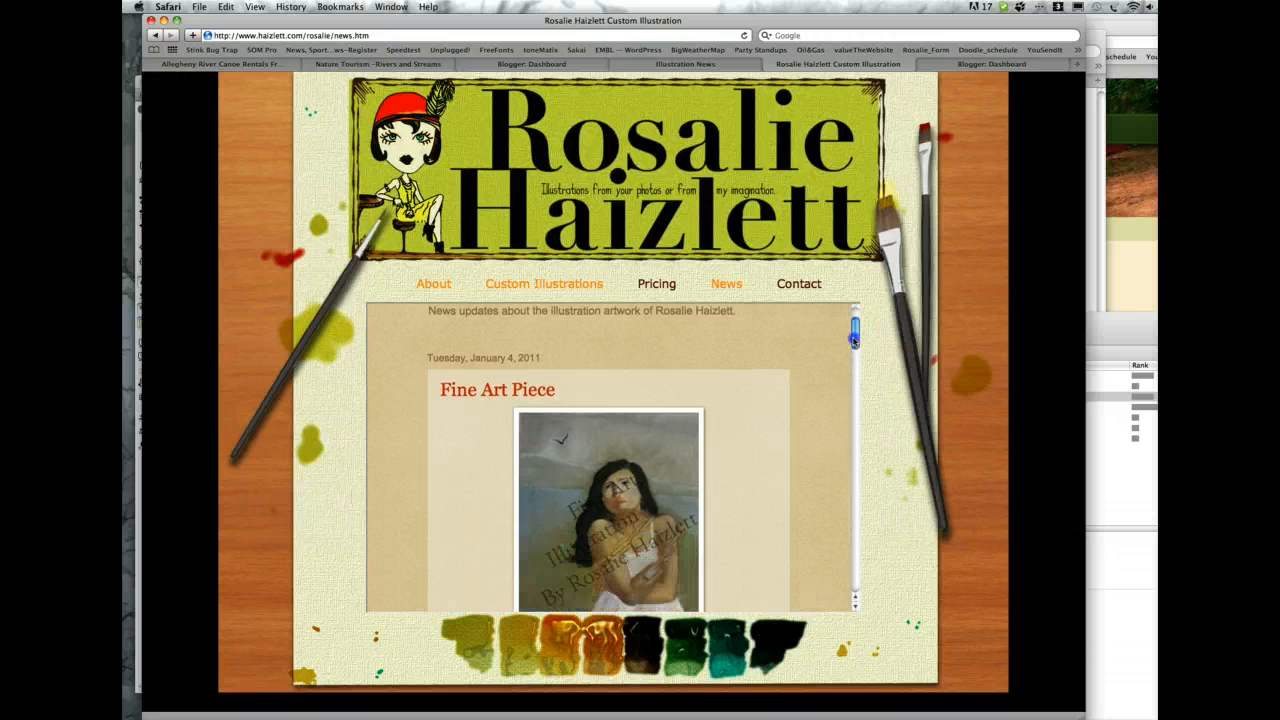
scroll("down", 3)
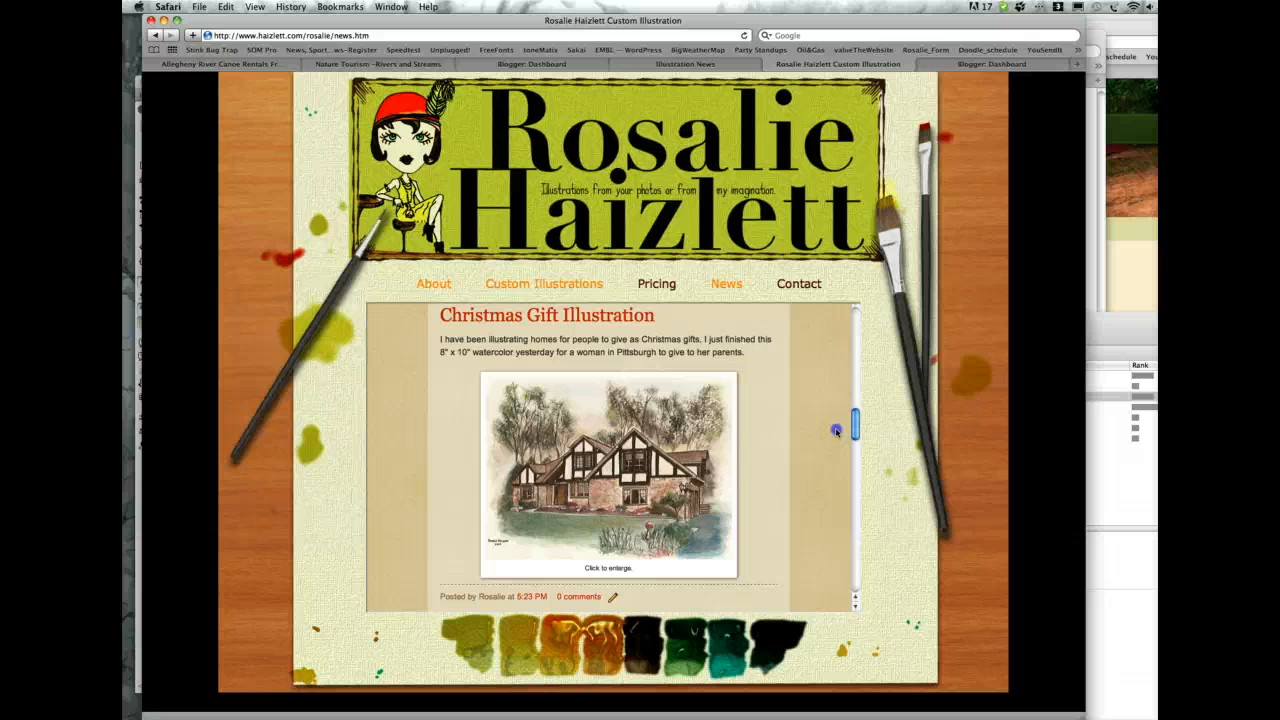
scroll("down", 3)
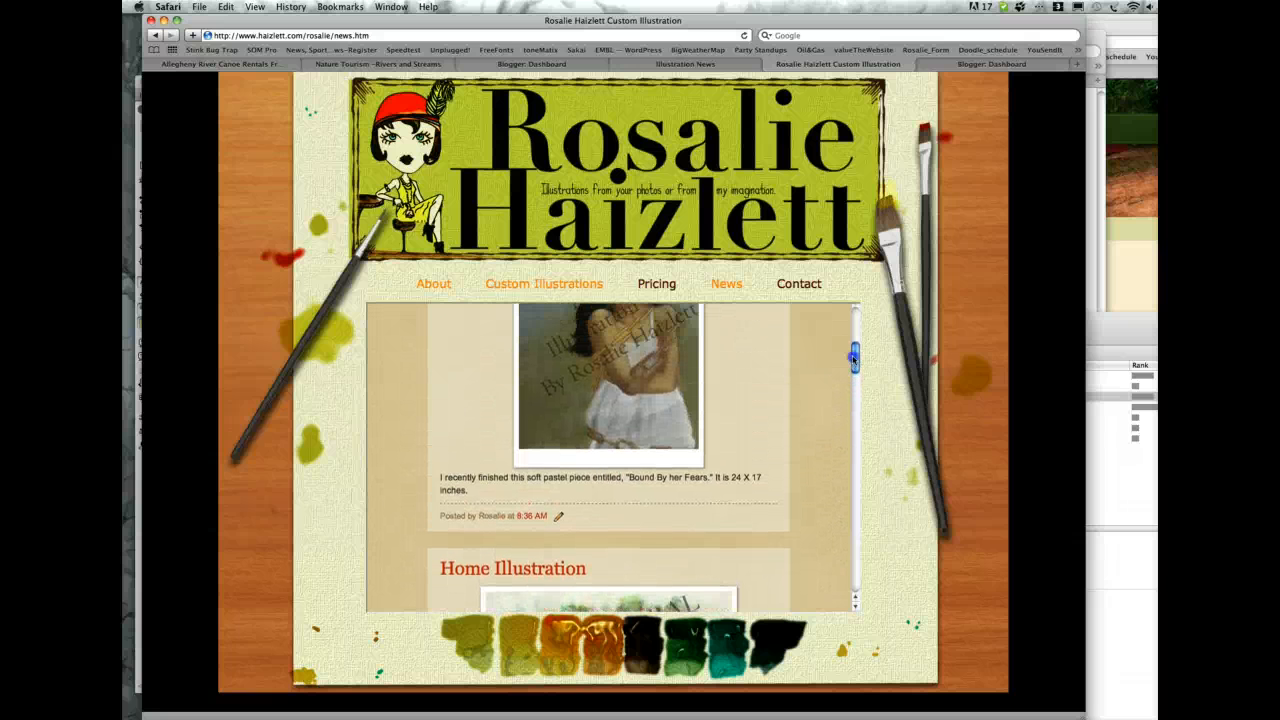
scroll("up", 3)
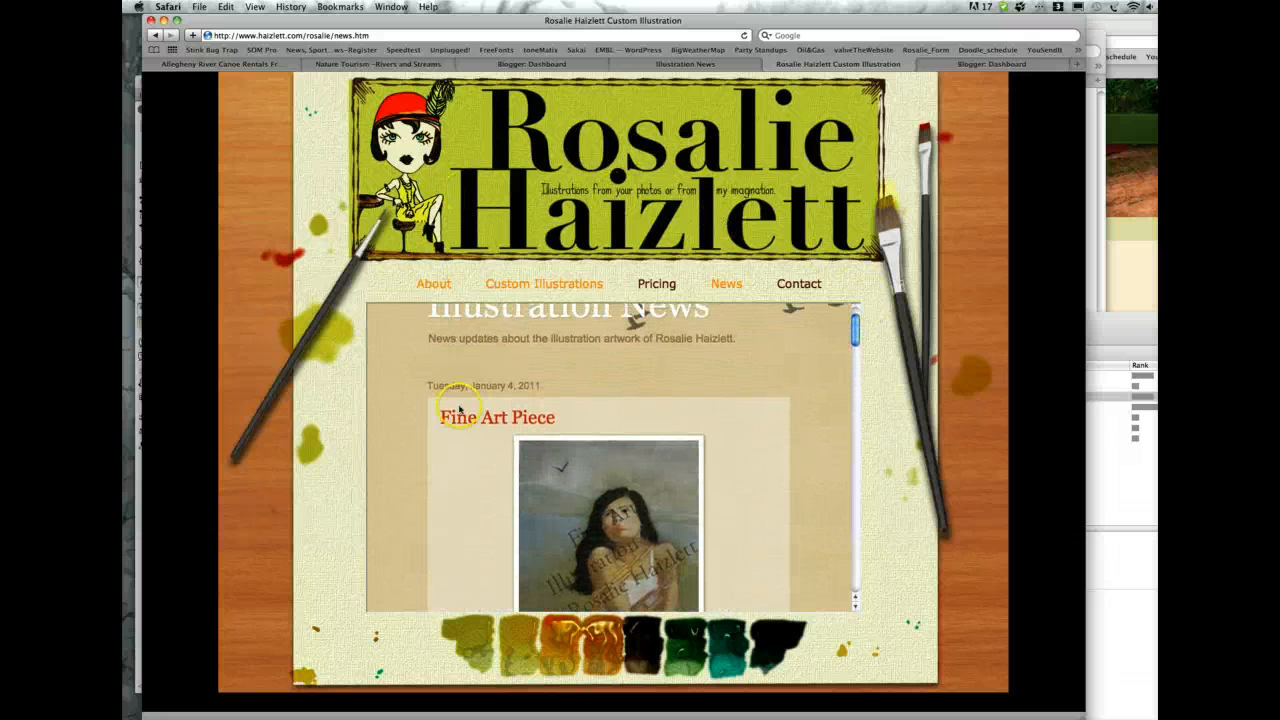
mouse_move(908, 310)
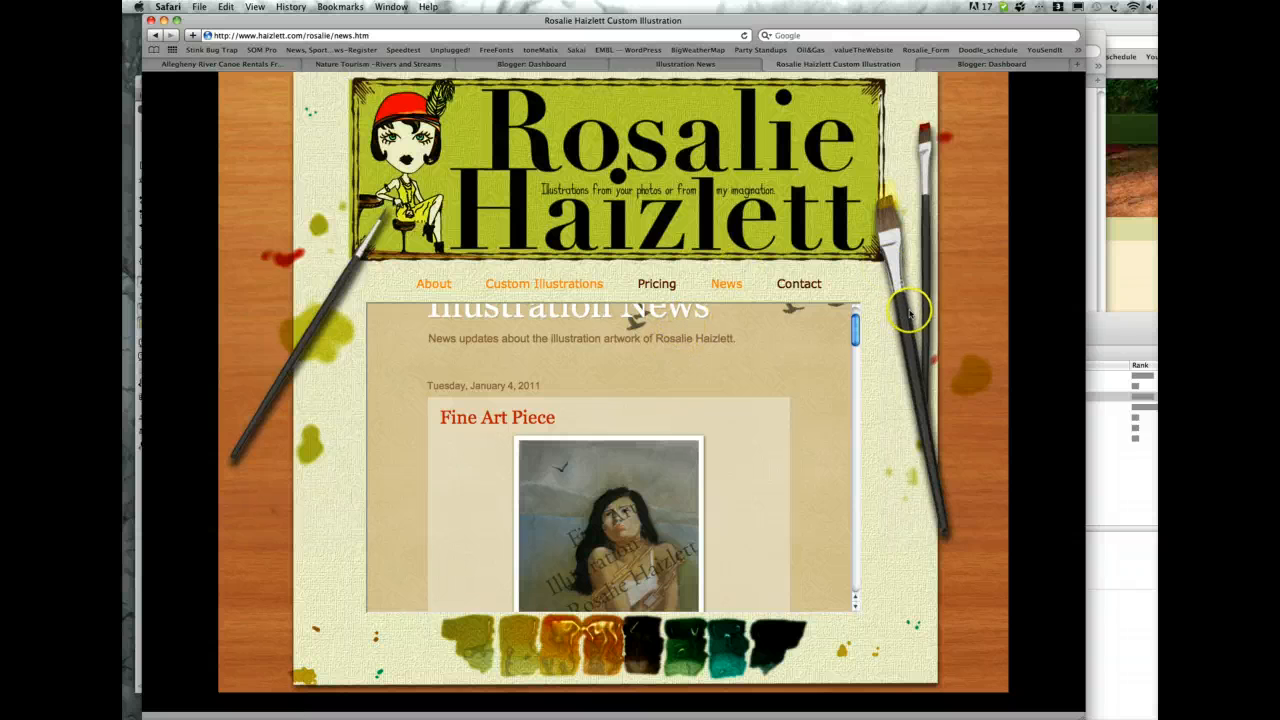
scroll("up", 3)
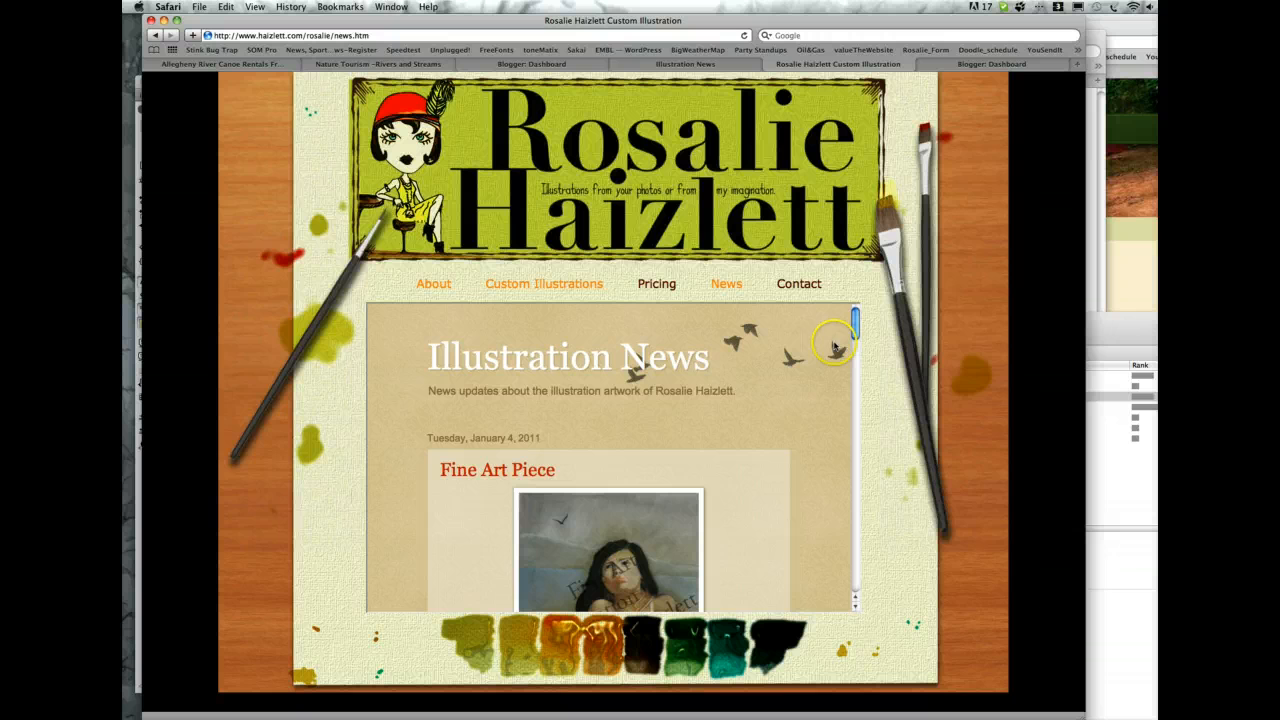
mouse_move(700, 380)
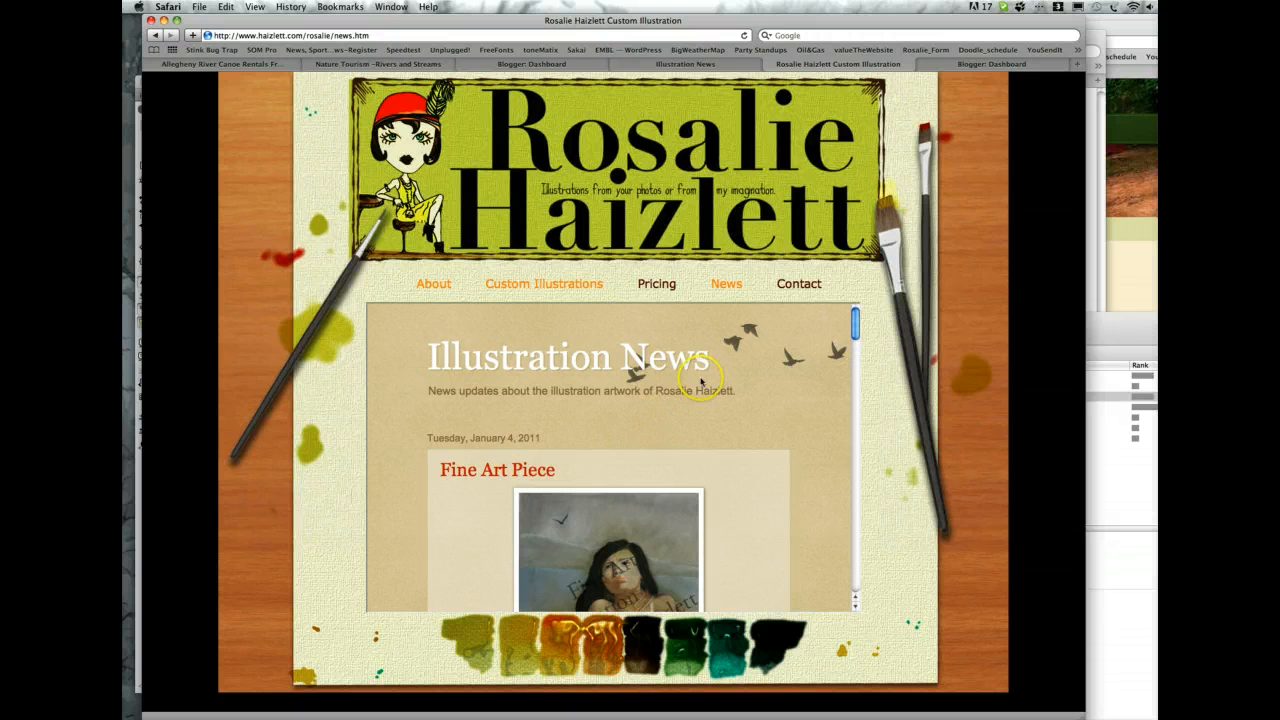
mouse_move(928, 98)
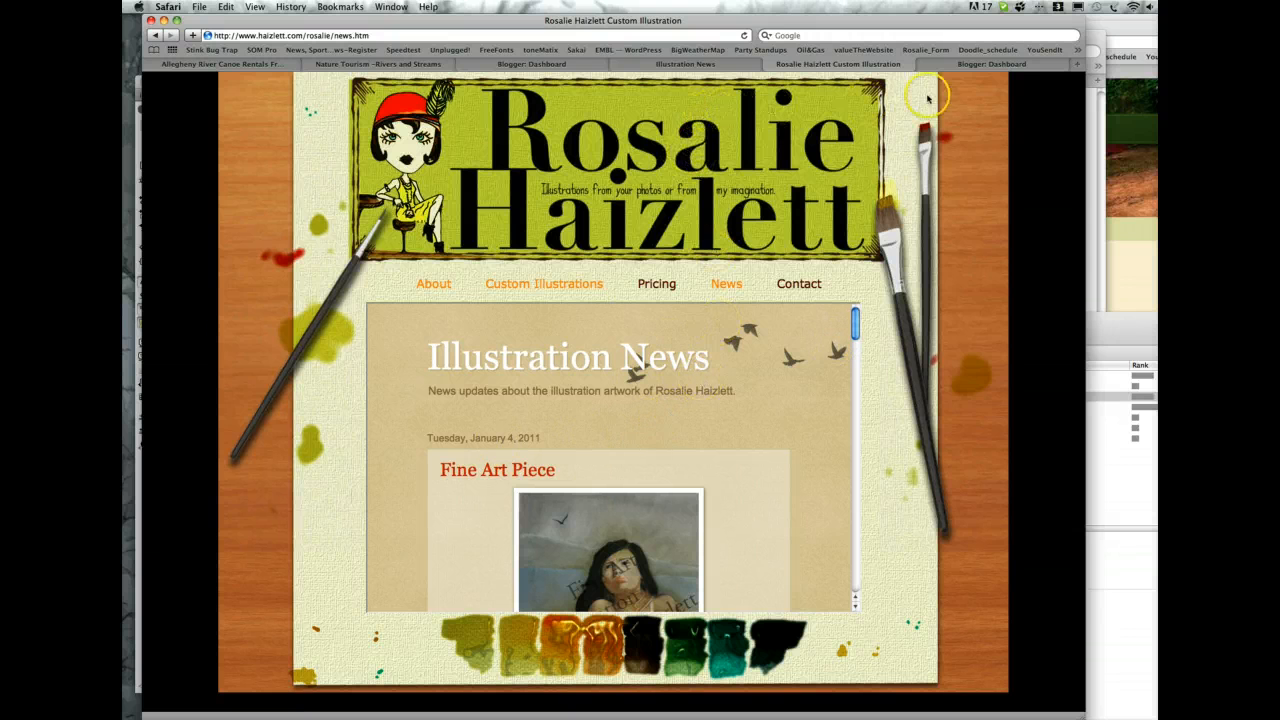
mouse_move(990, 64)
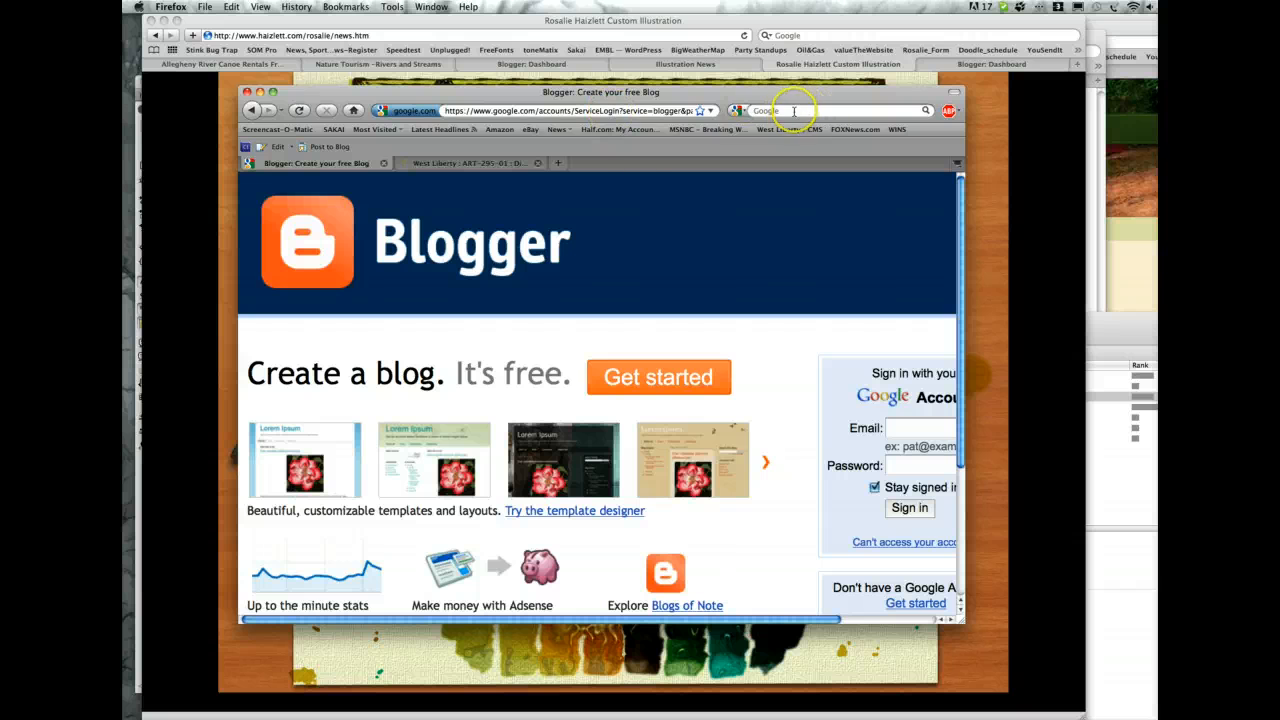
mouse_move(744, 96)
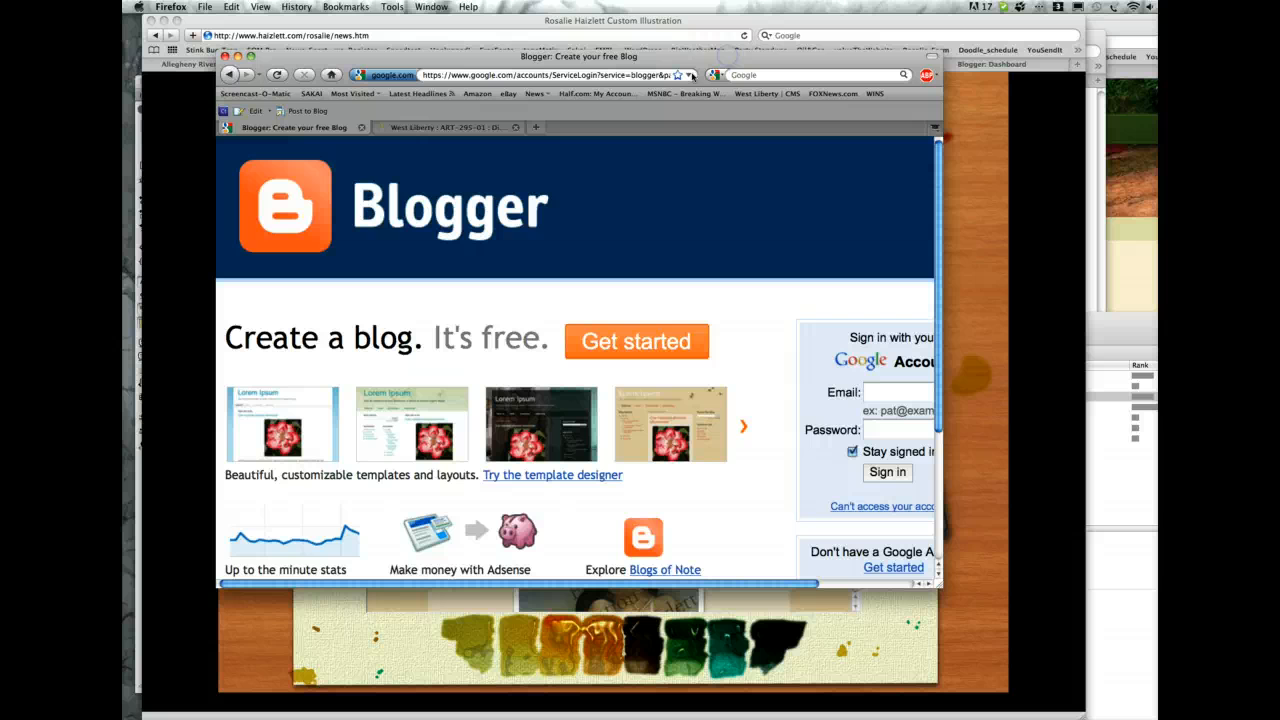
mouse_move(952, 364)
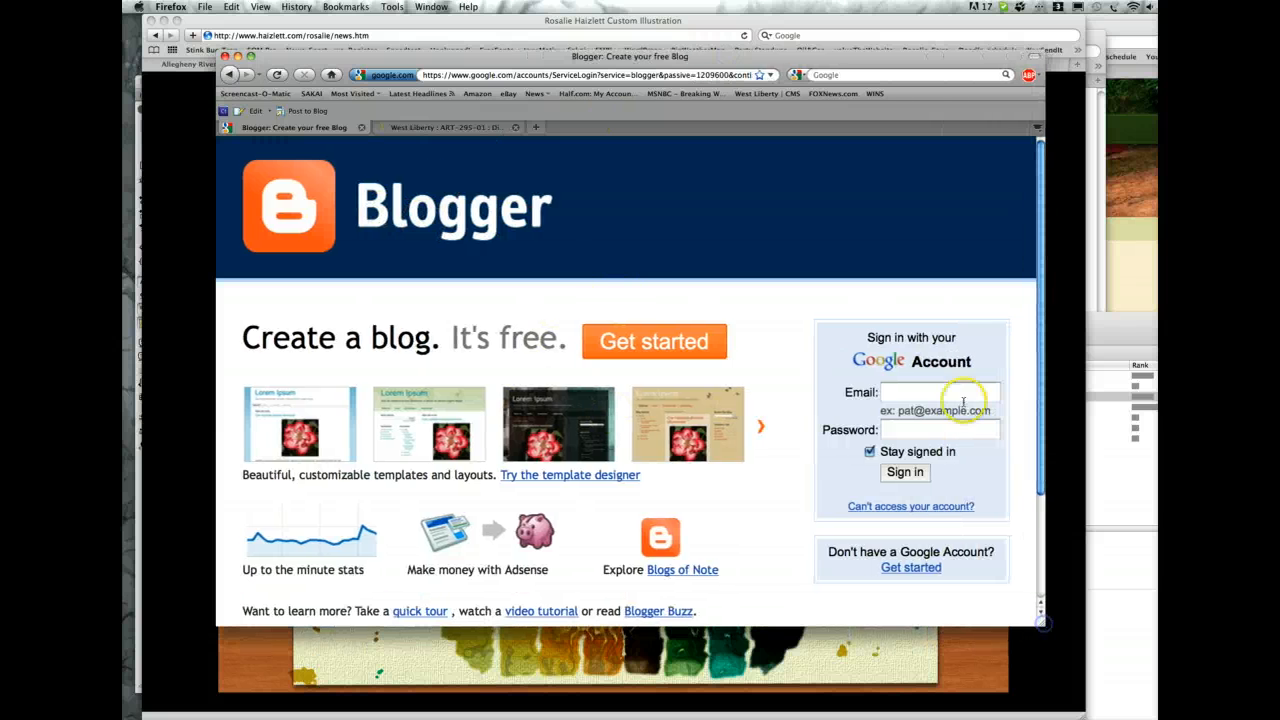
mouse_move(918, 420)
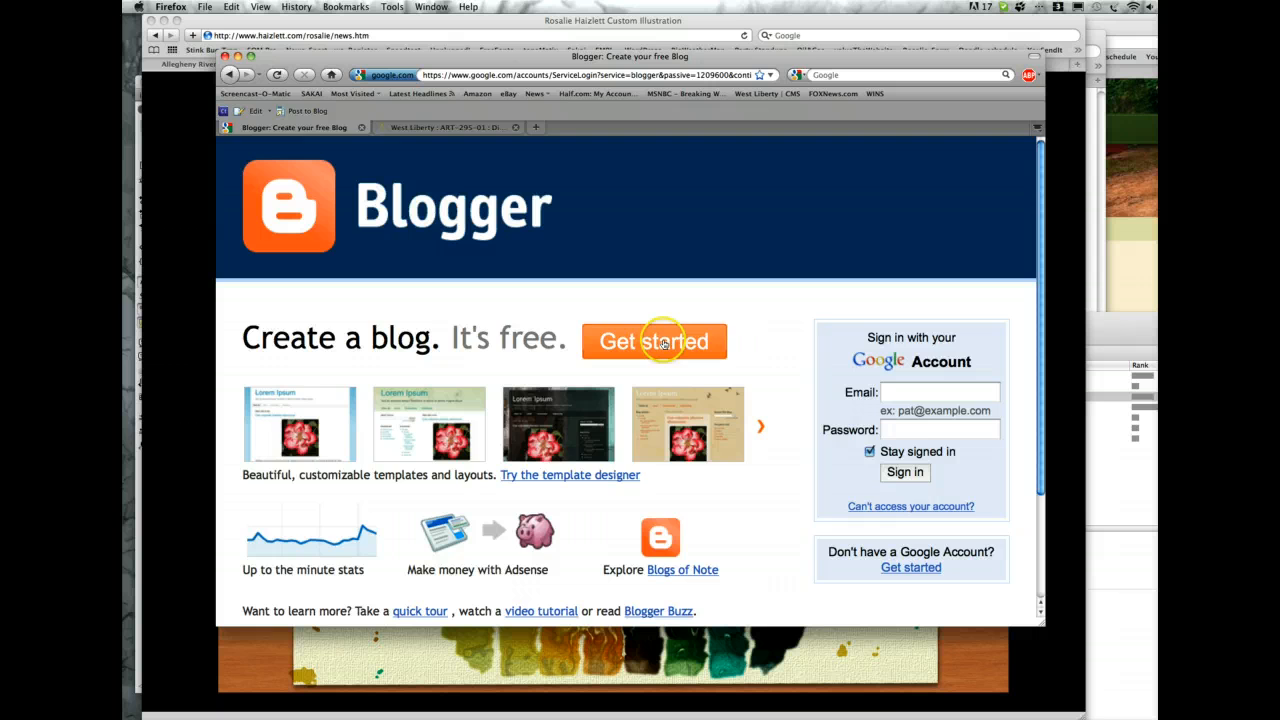
Start Get started and scroll the empty Create a Google Account form to its terms and back
left_click(654, 340)
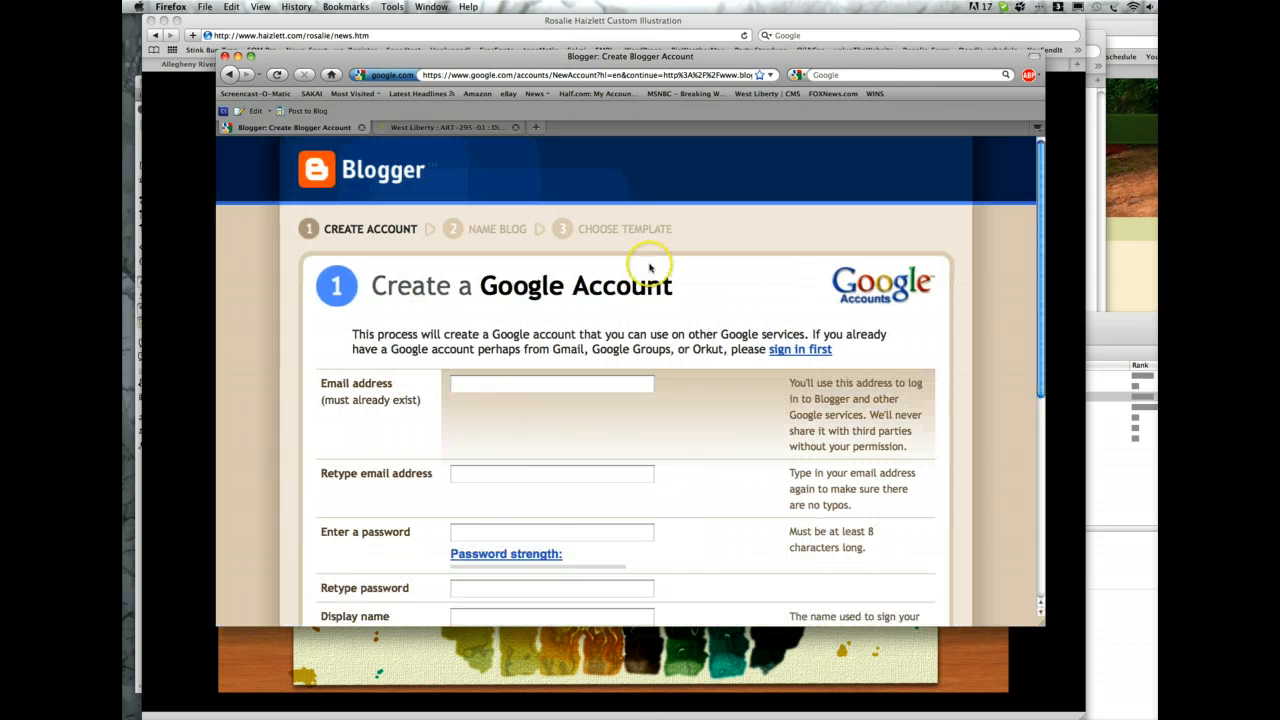
mouse_move(1038, 280)
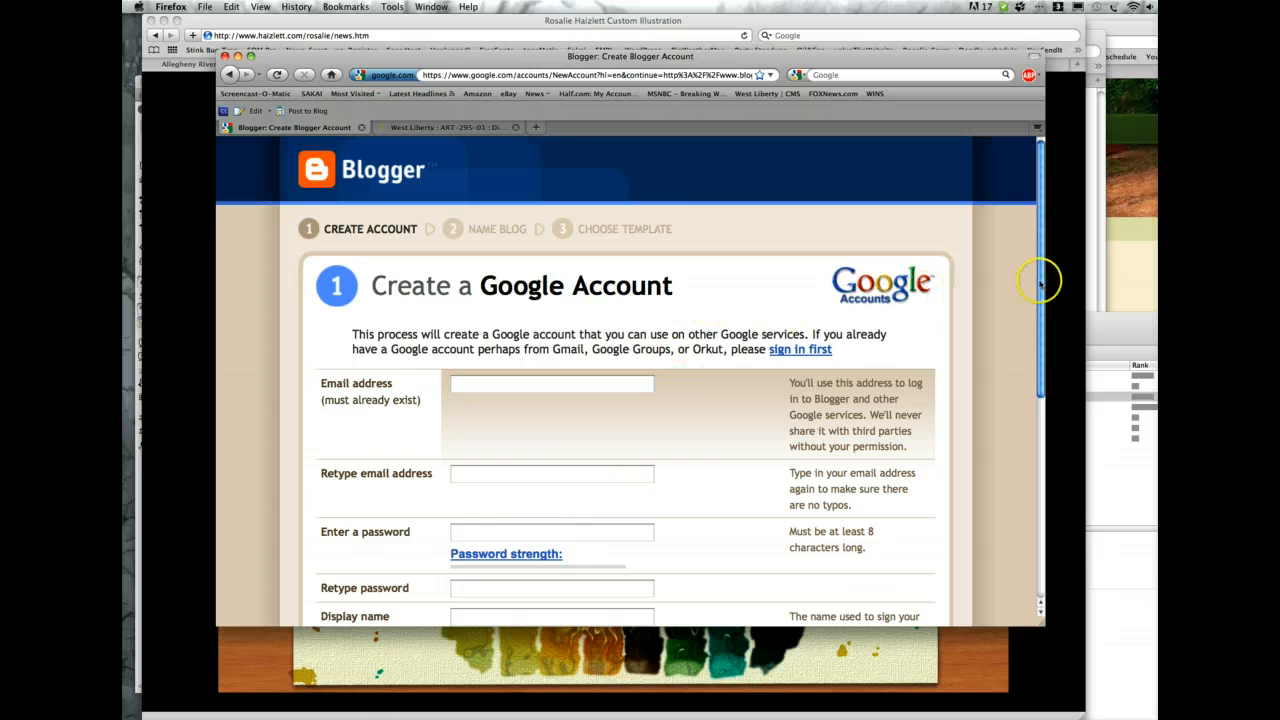
scroll("down", 3)
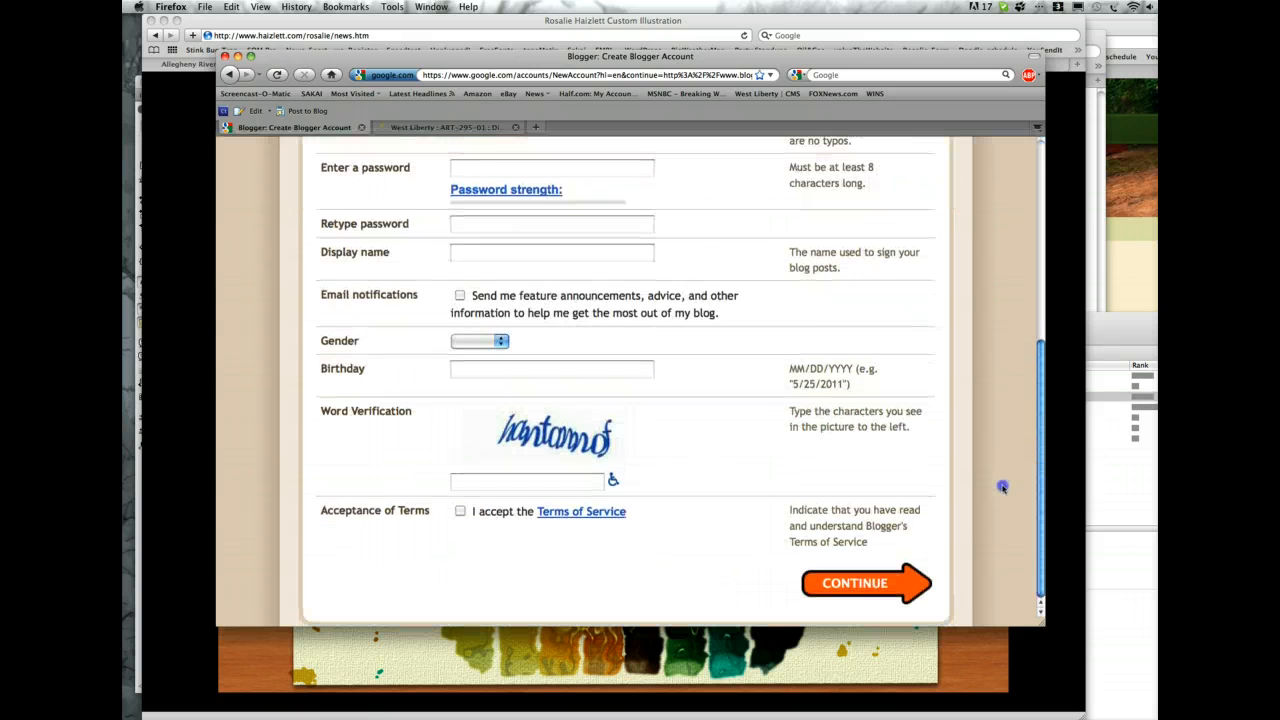
scroll("up", 3)
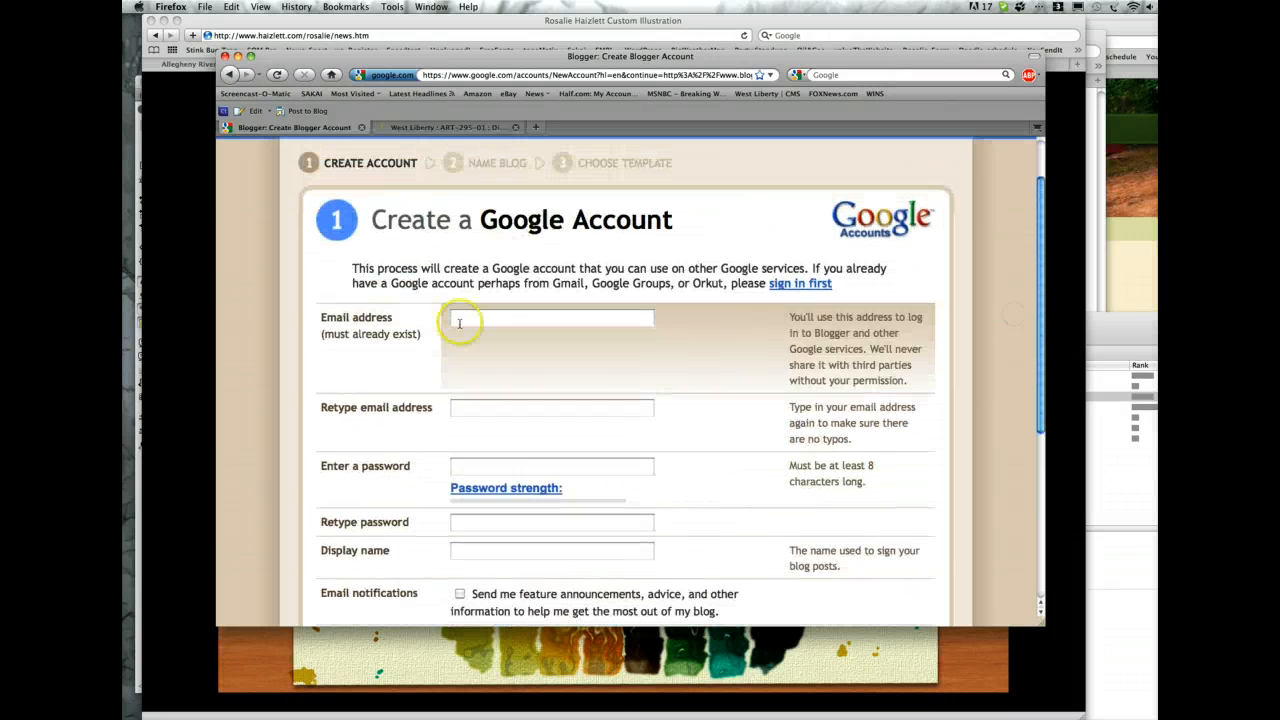
mouse_move(1038, 296)
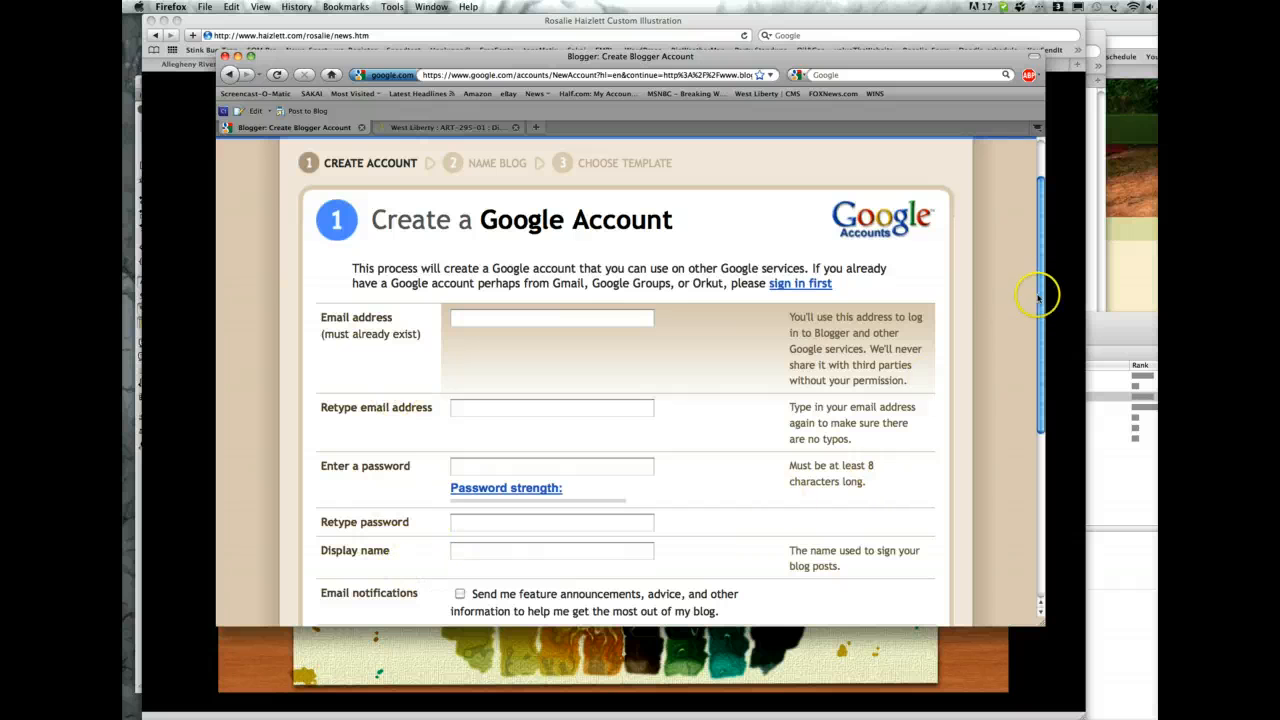
scroll("down", 3)
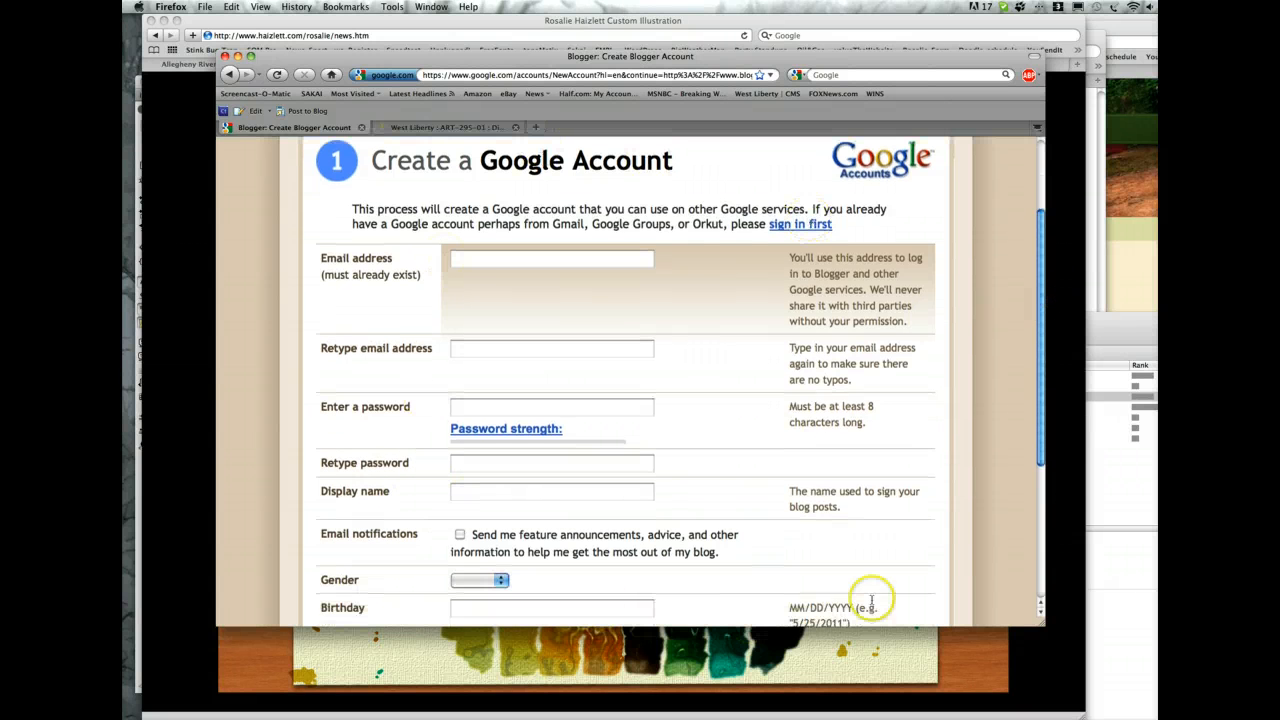
scroll("up", 3)
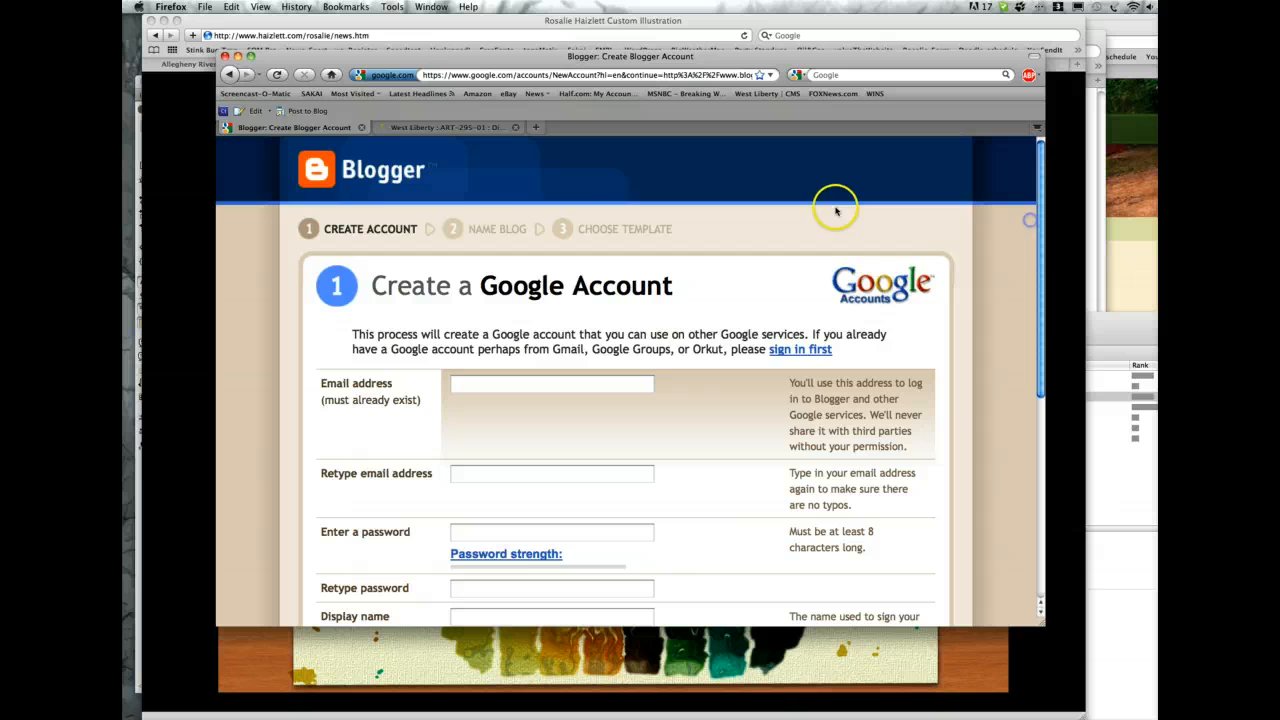
mouse_move(628, 240)
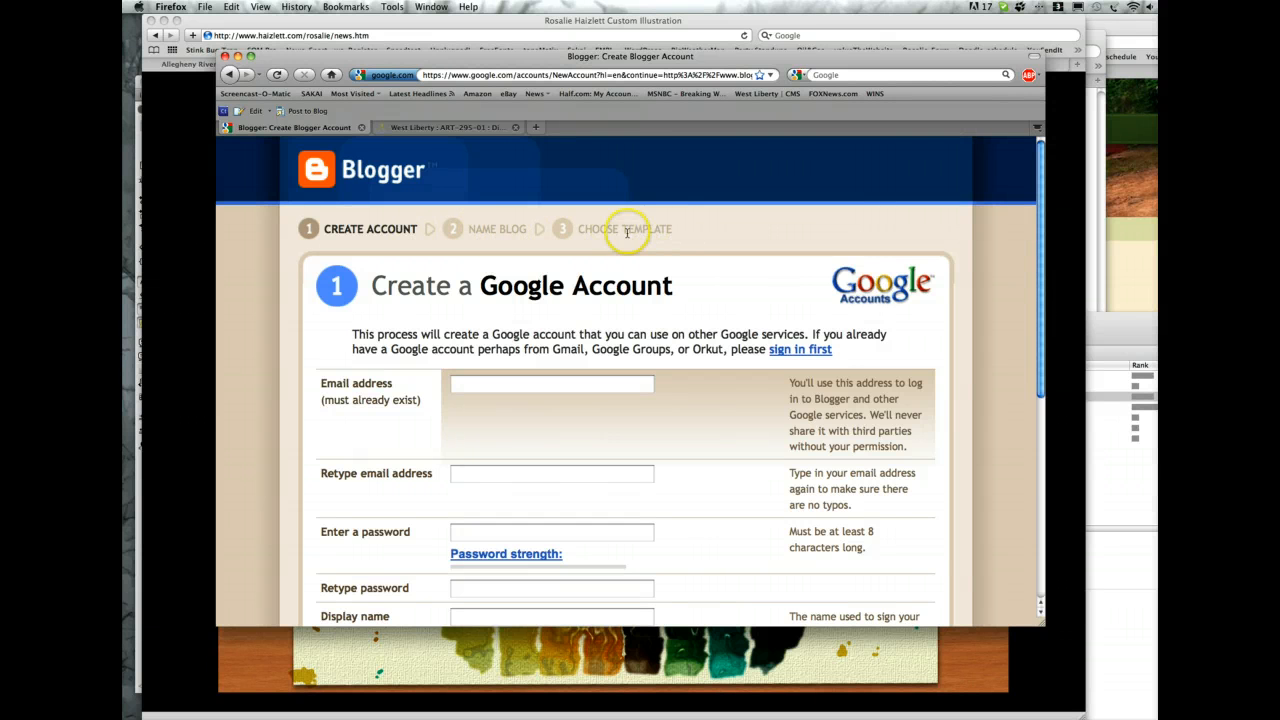
mouse_move(672, 232)
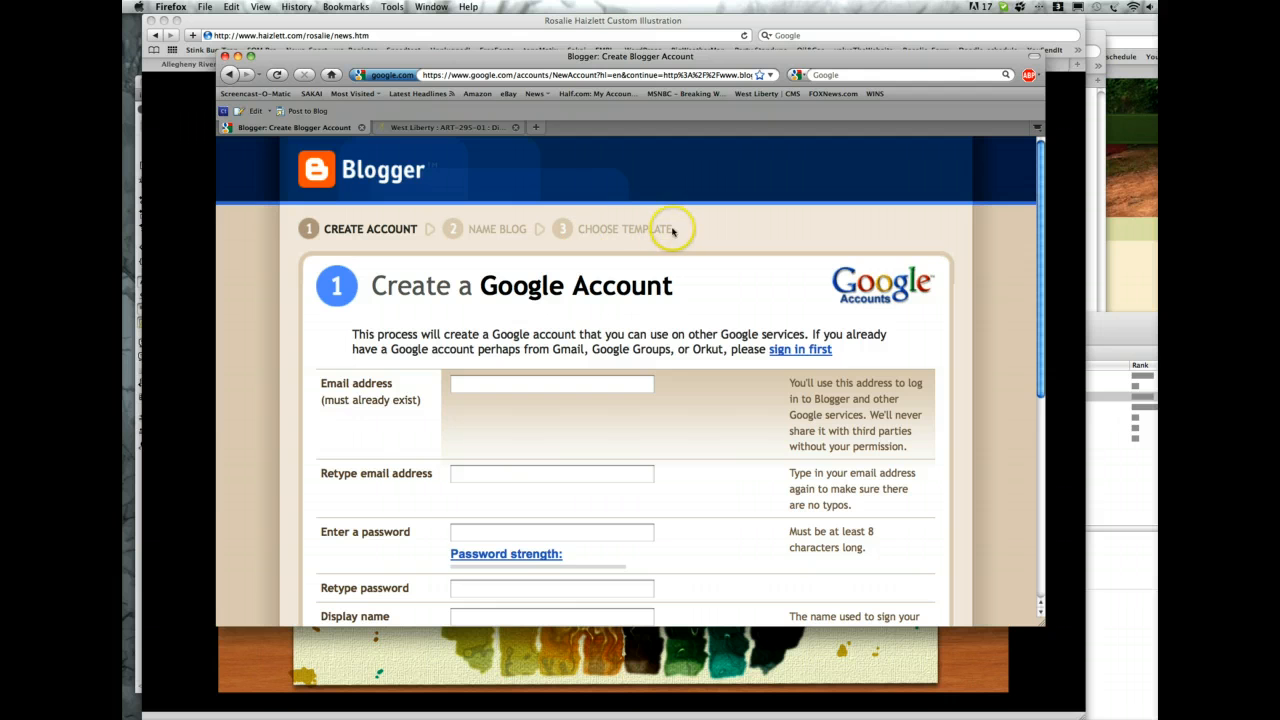
mouse_move(680, 250)
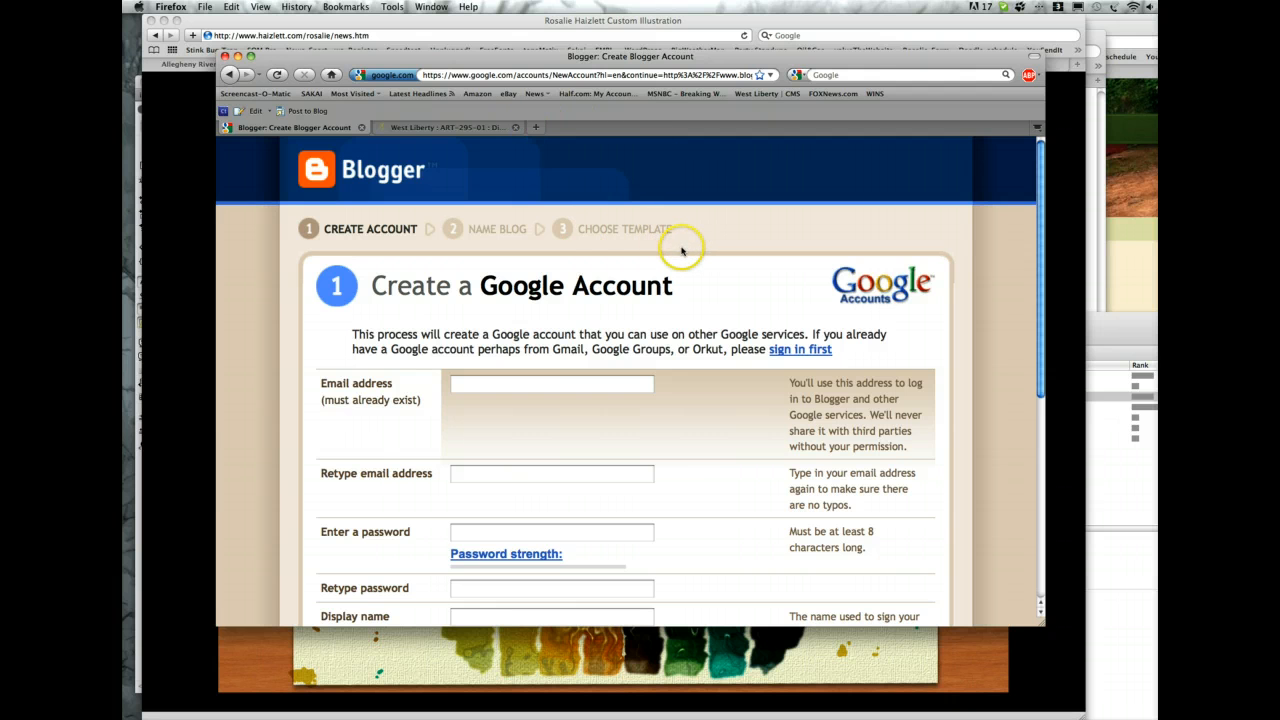
mouse_move(504, 284)
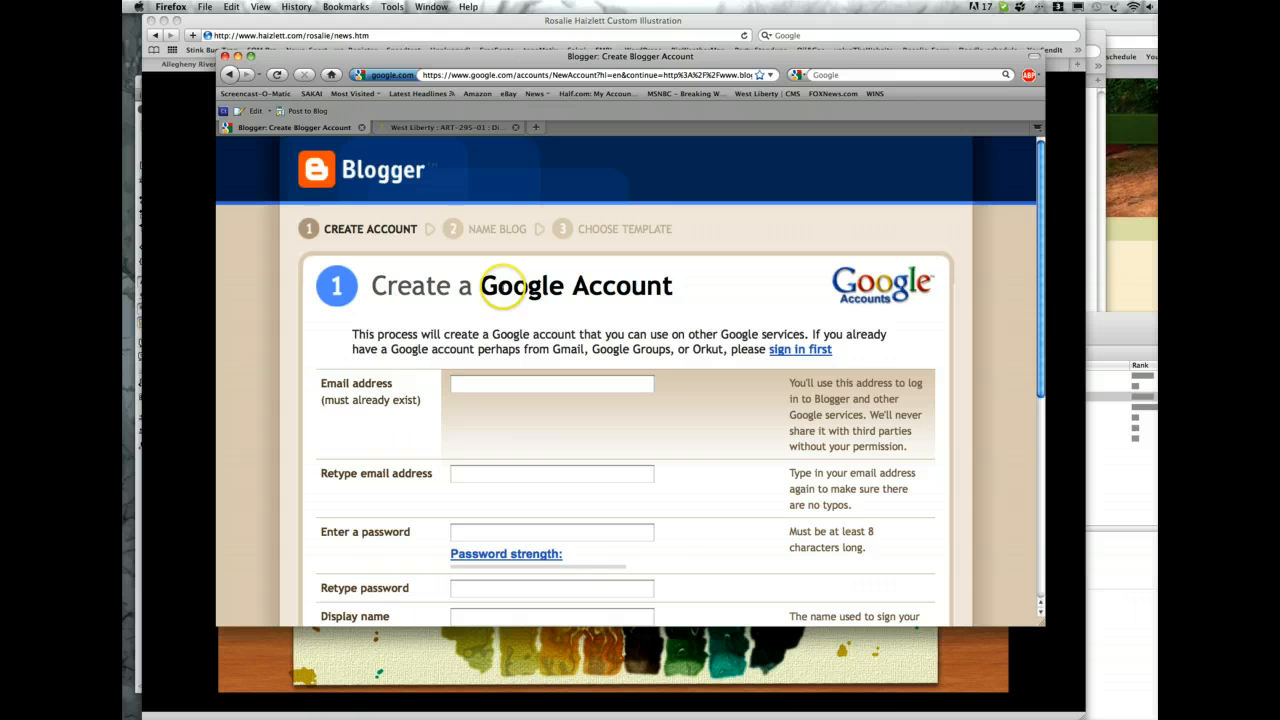
mouse_move(392, 170)
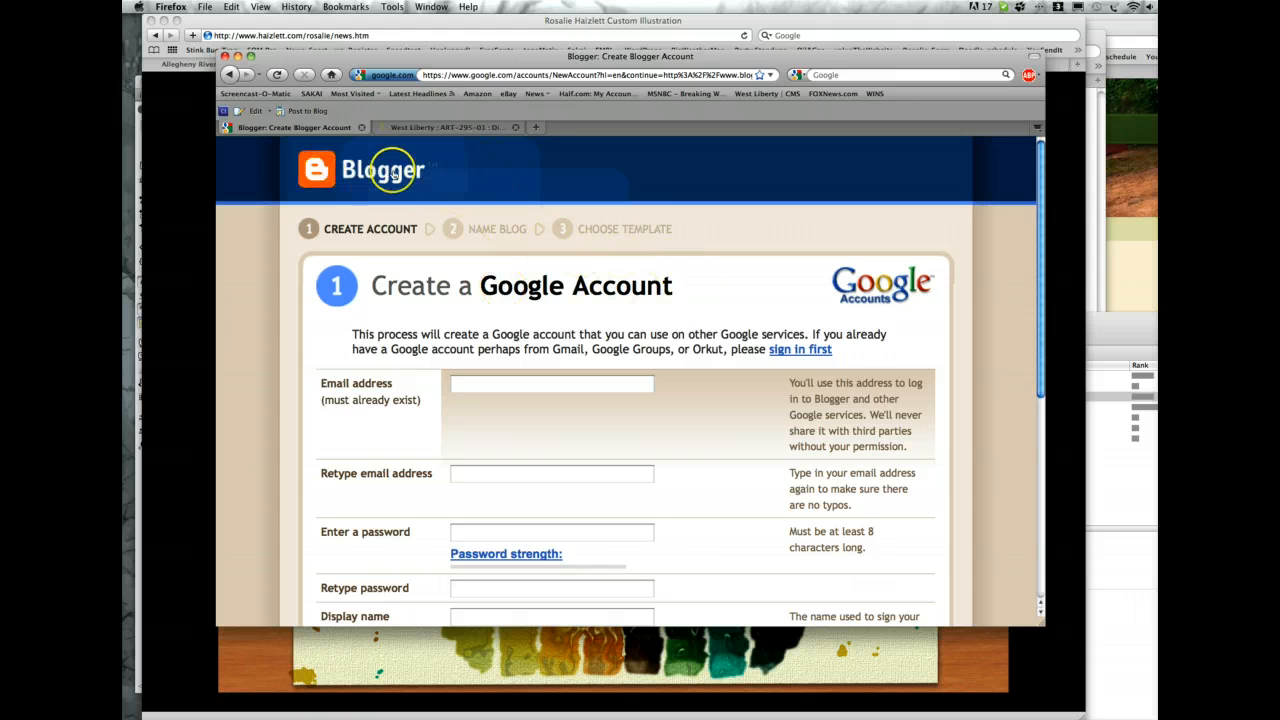
mouse_move(710, 308)
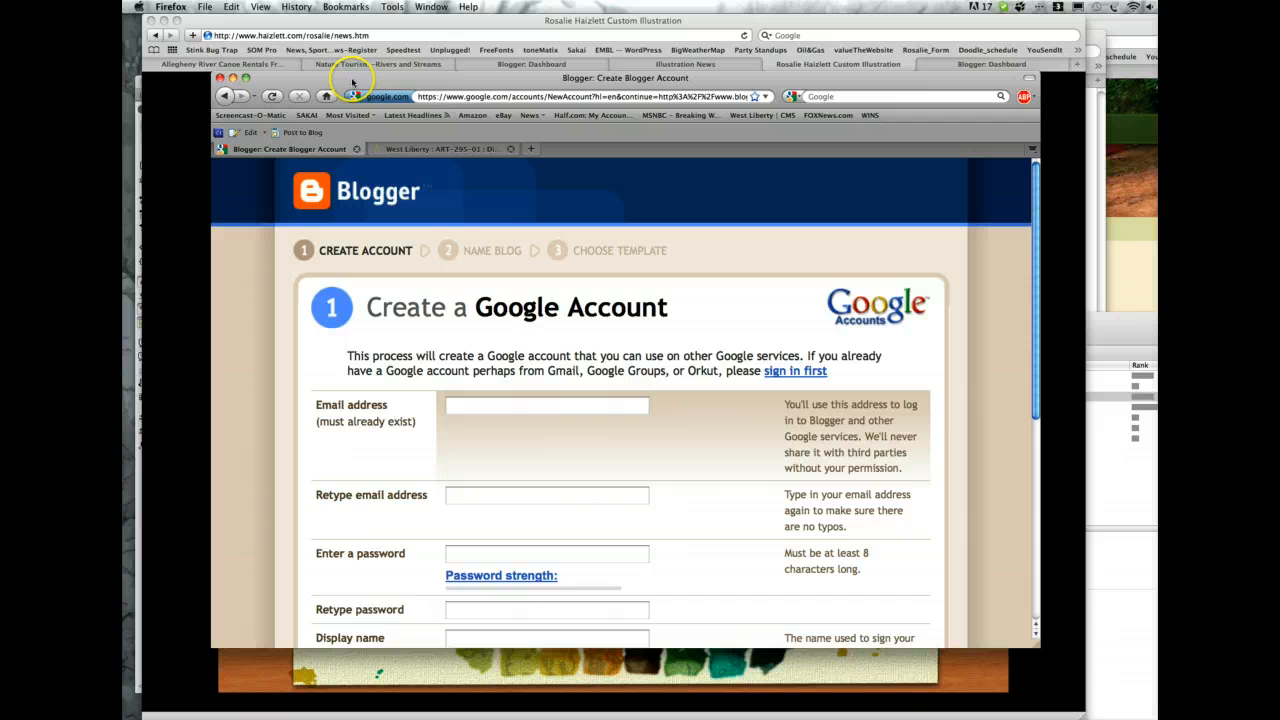
mouse_move(500, 246)
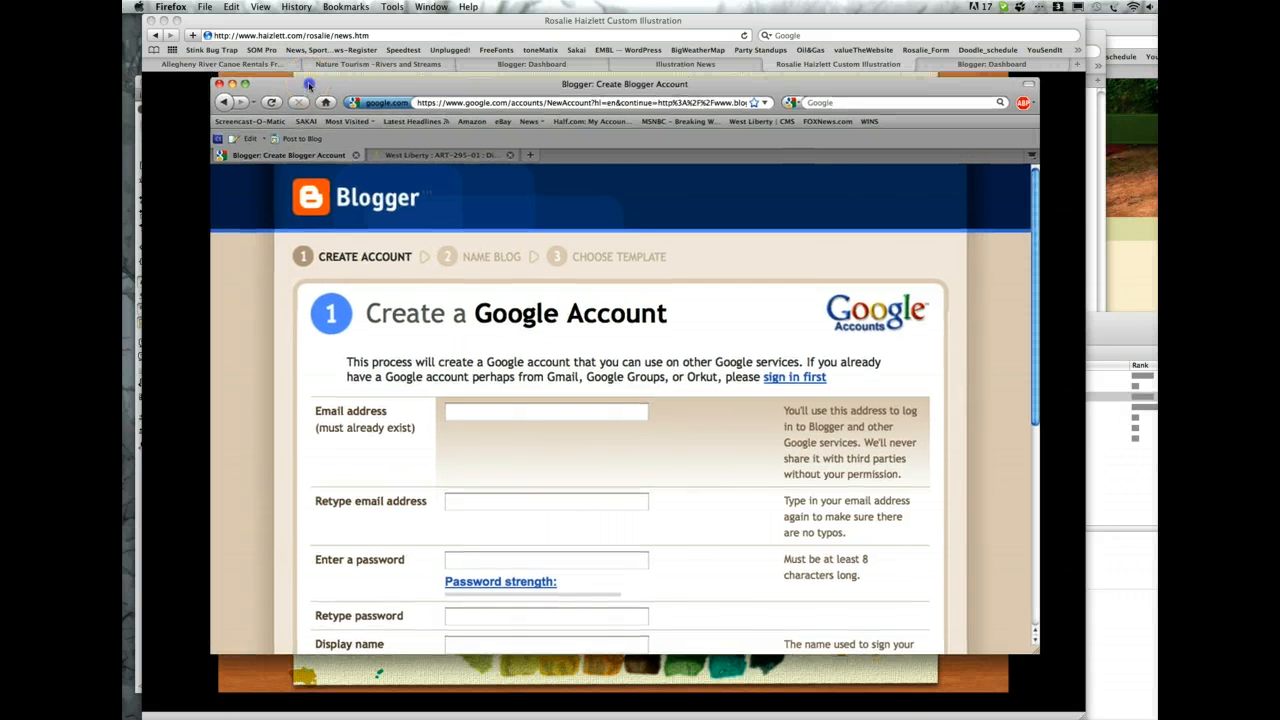
mouse_move(230, 88)
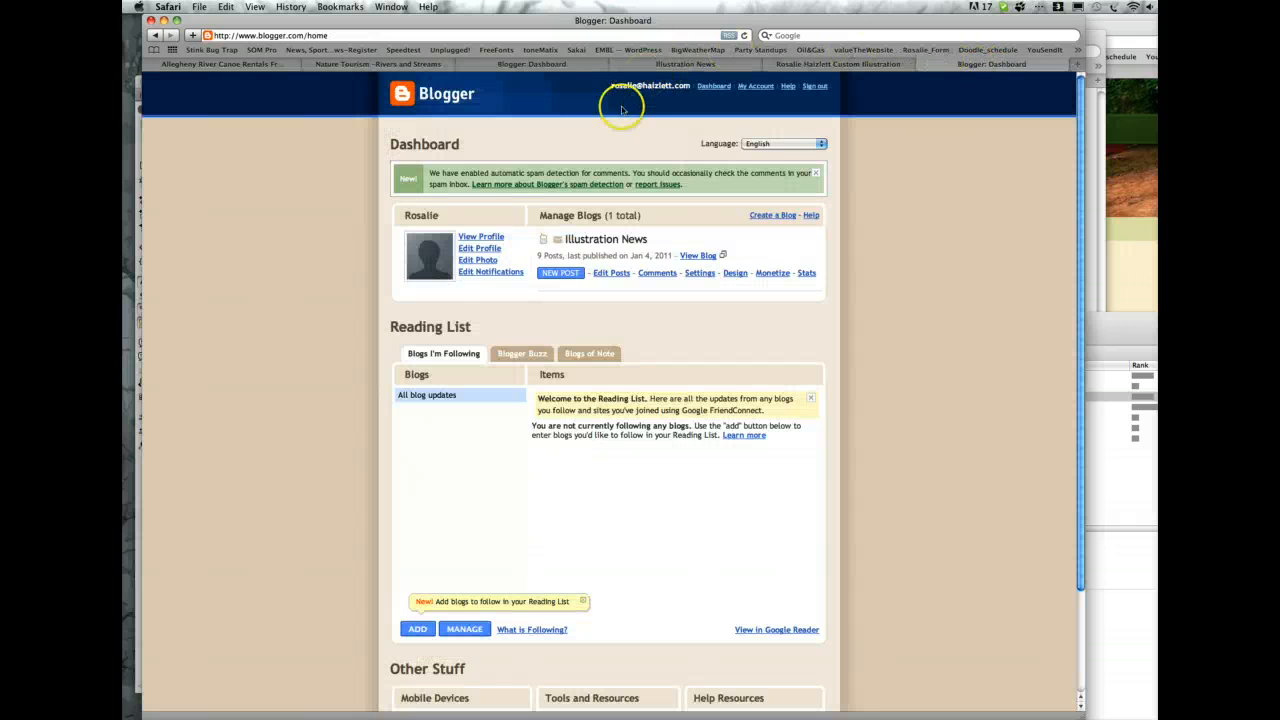
mouse_move(714, 318)
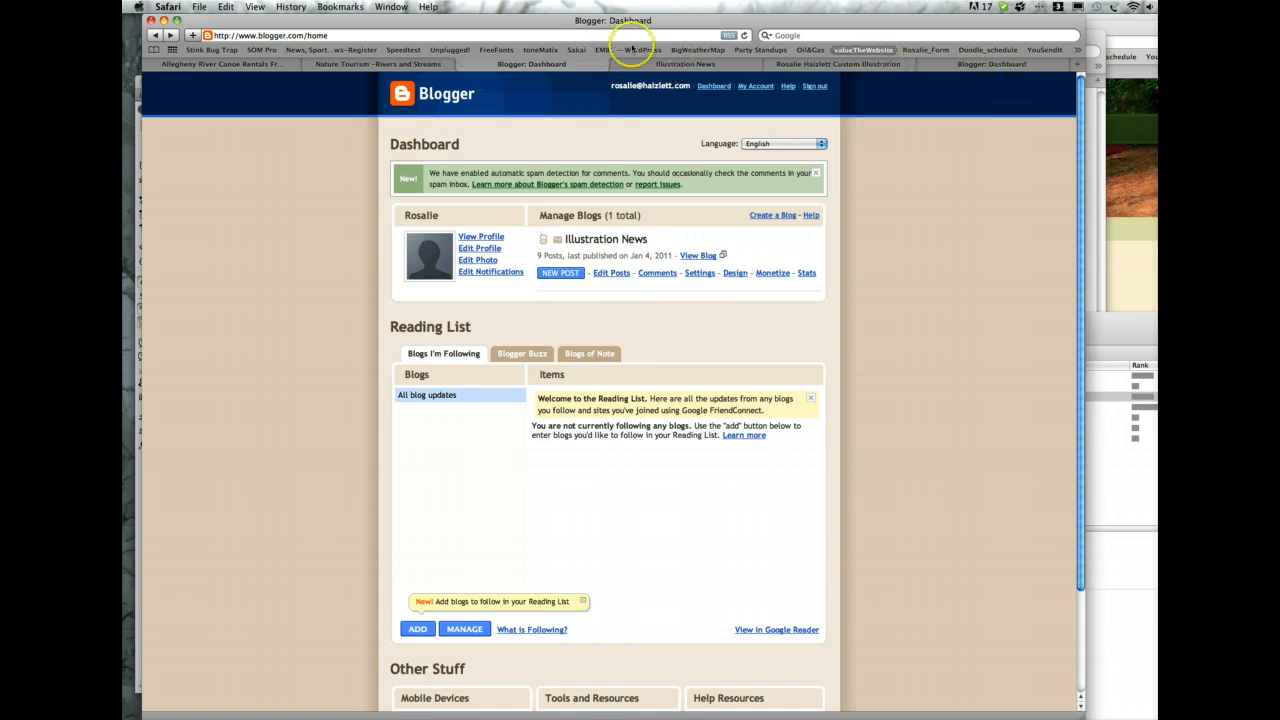
mouse_move(700, 240)
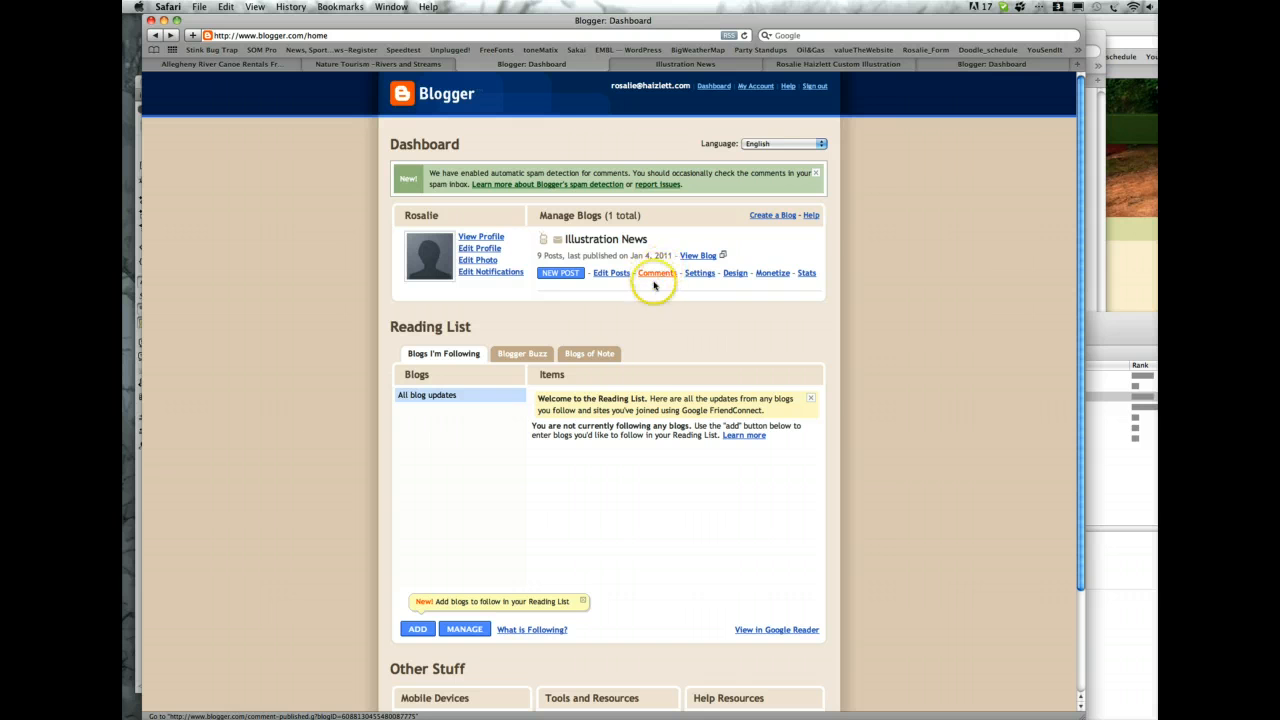
mouse_move(724, 278)
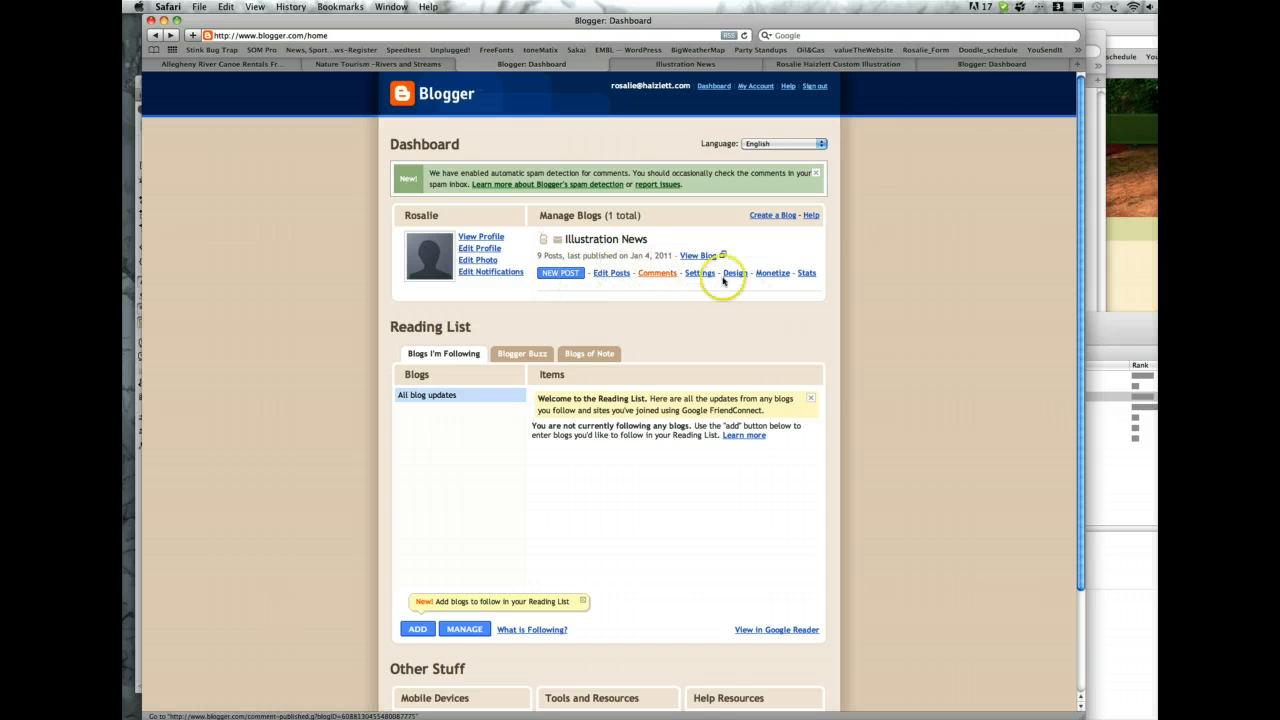
Choose Design under Illustration News on the Blogger Dashboard
left_click(734, 272)
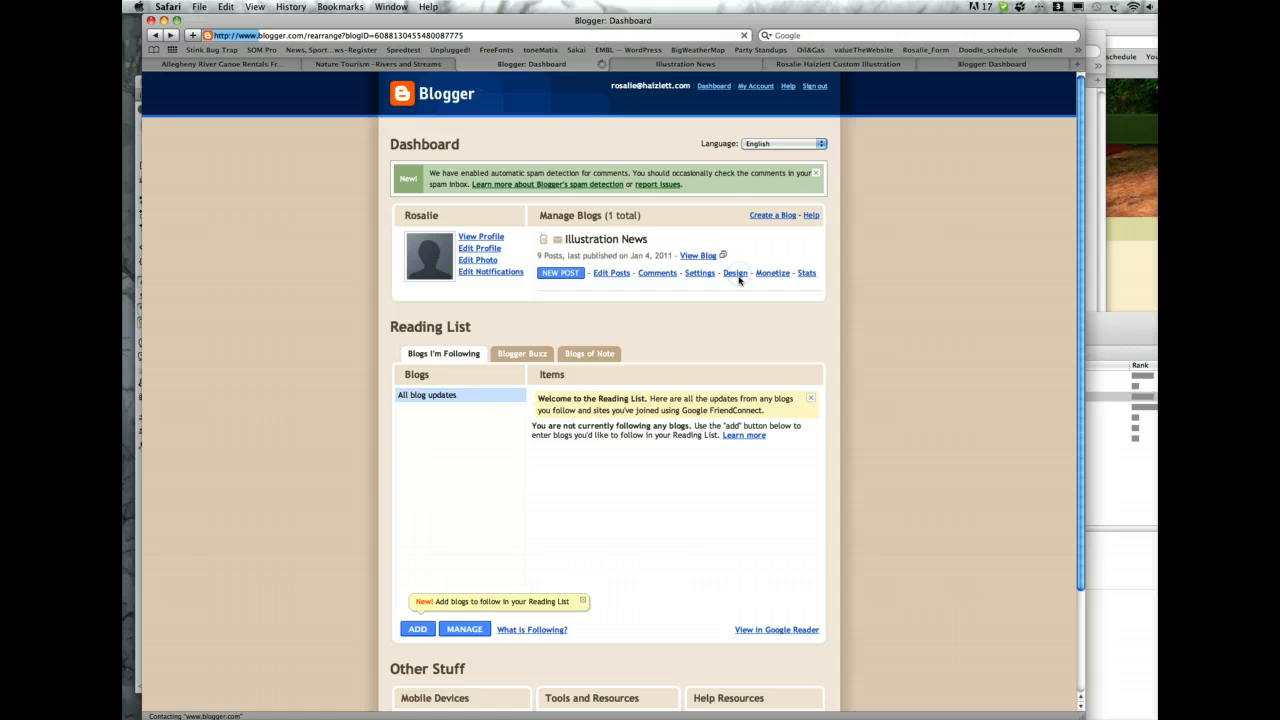
left_click(736, 272)
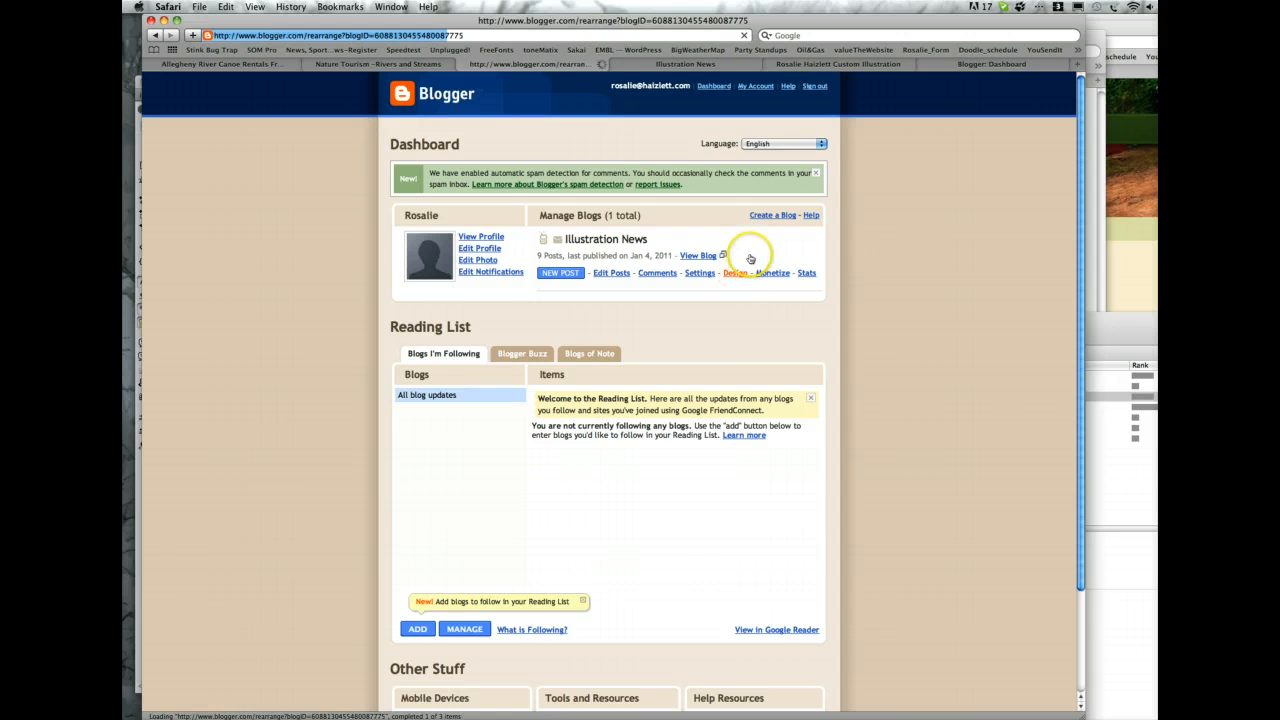
From the Page Elements layout, go to the blog's Template Designer
left_click(734, 272)
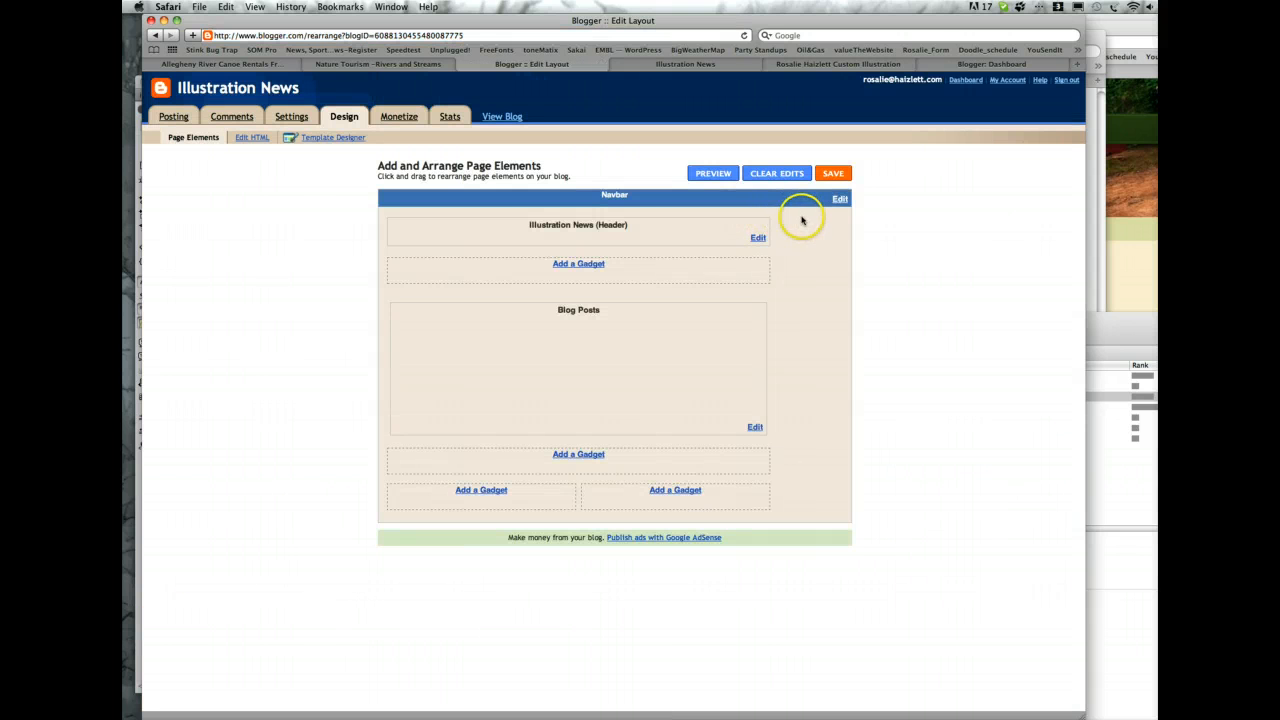
mouse_move(604, 236)
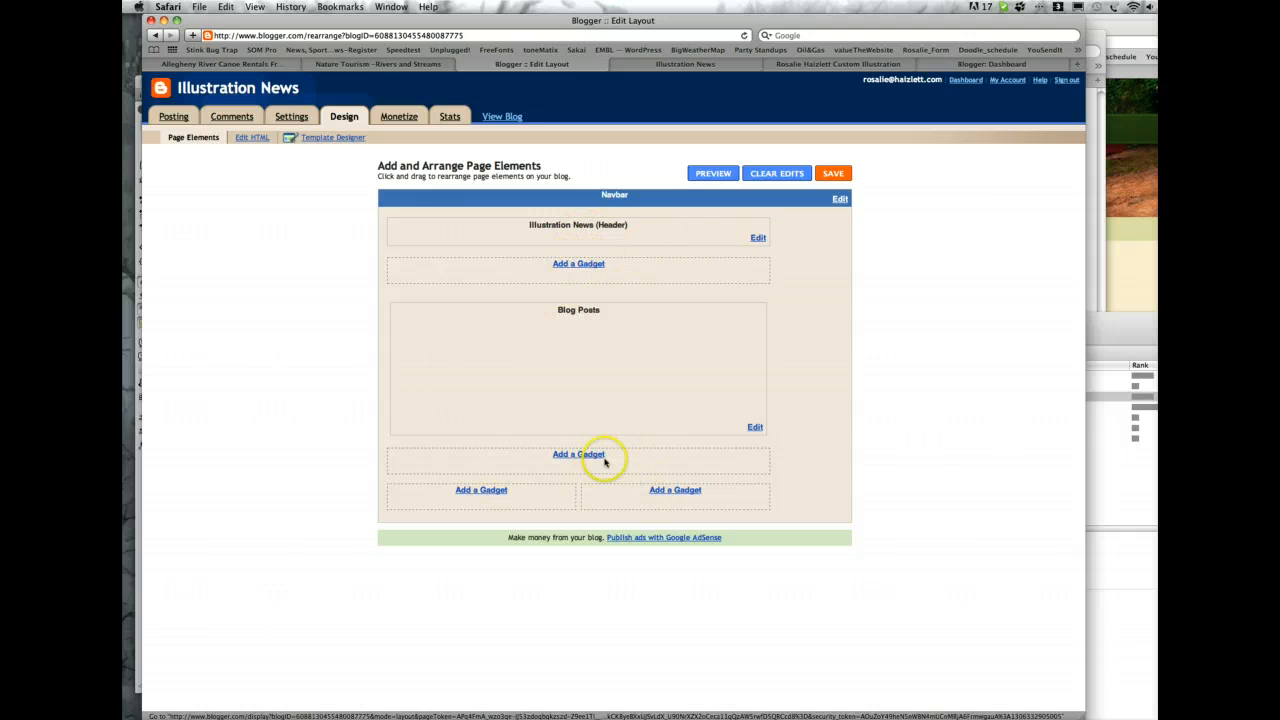
mouse_move(664, 220)
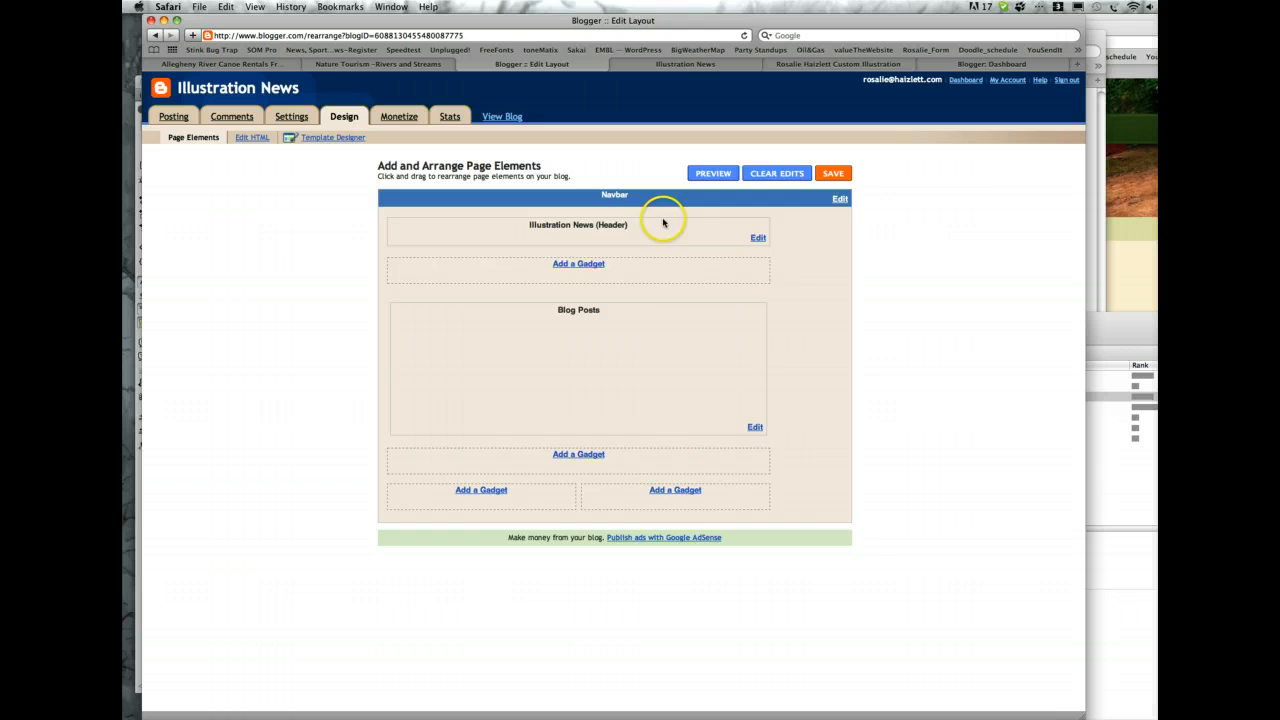
mouse_move(572, 378)
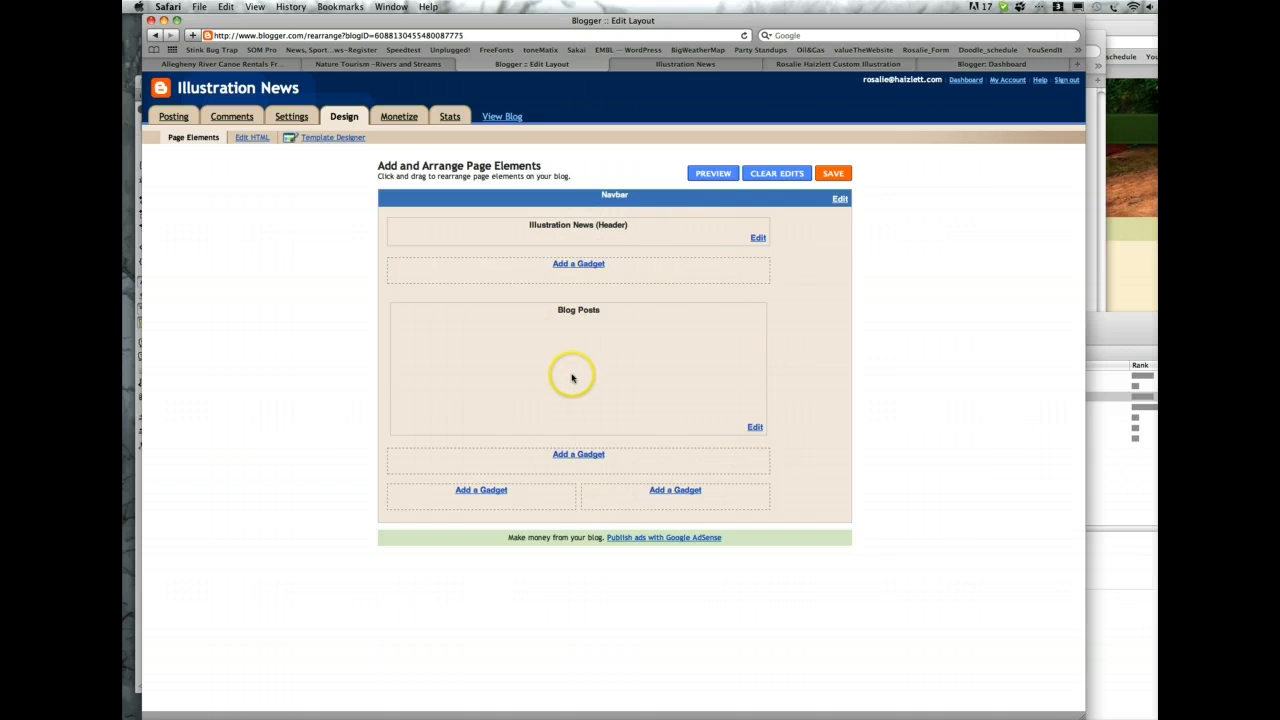
mouse_move(684, 280)
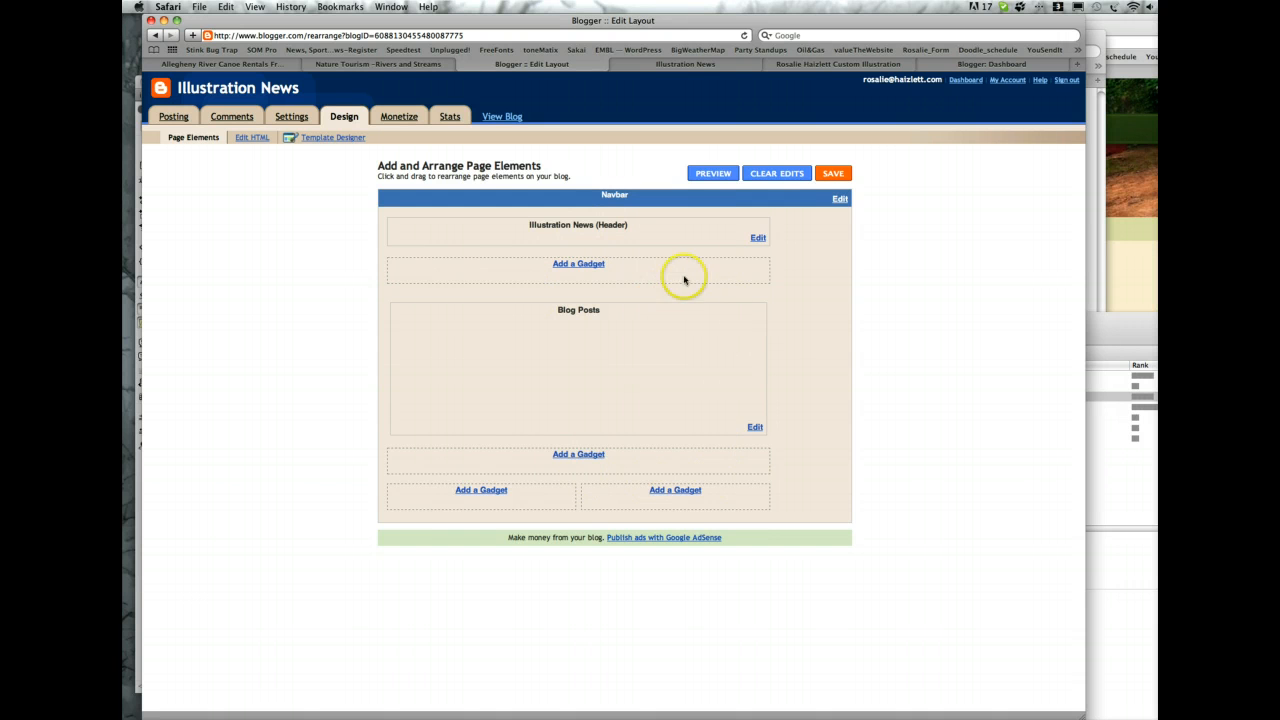
mouse_move(678, 264)
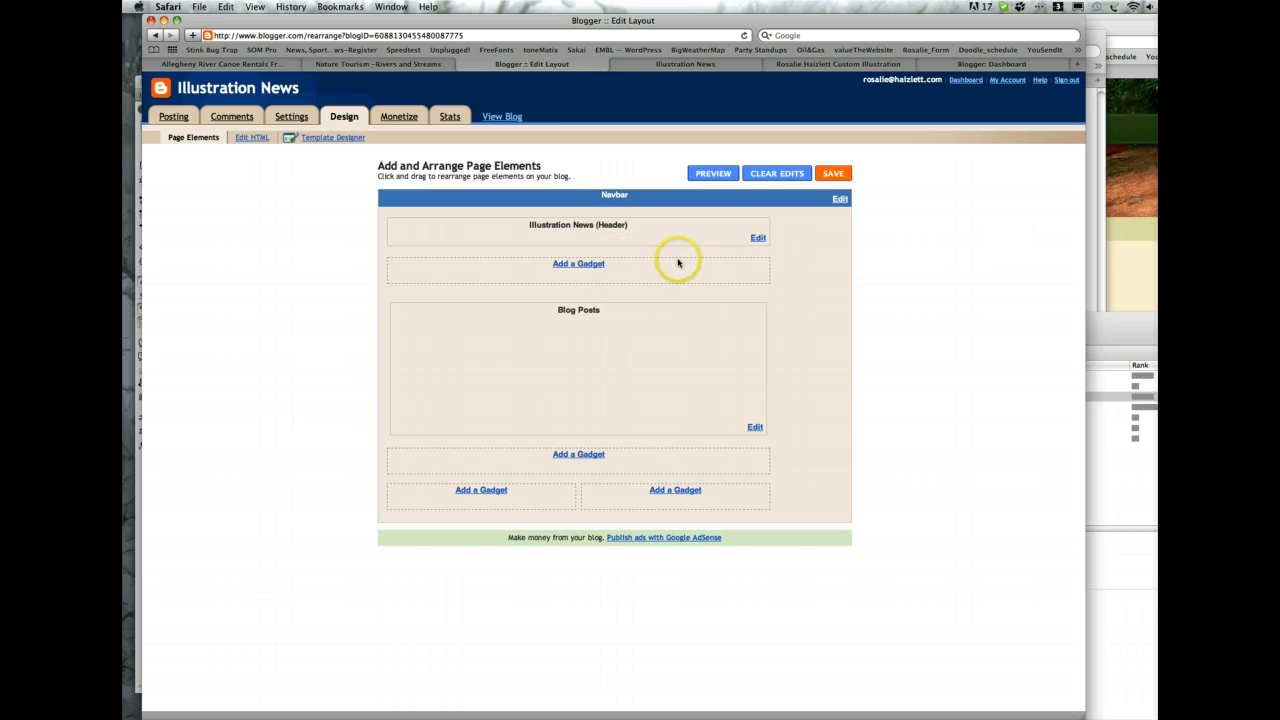
mouse_move(340, 156)
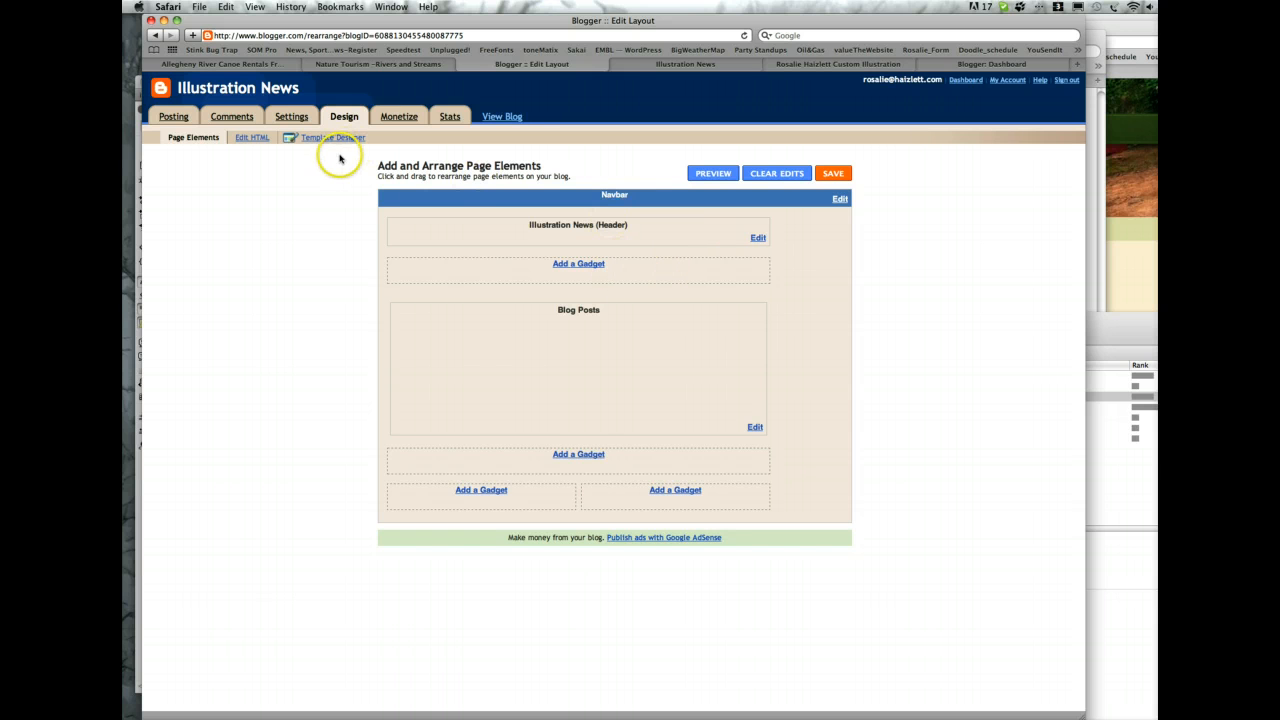
left_click(332, 136)
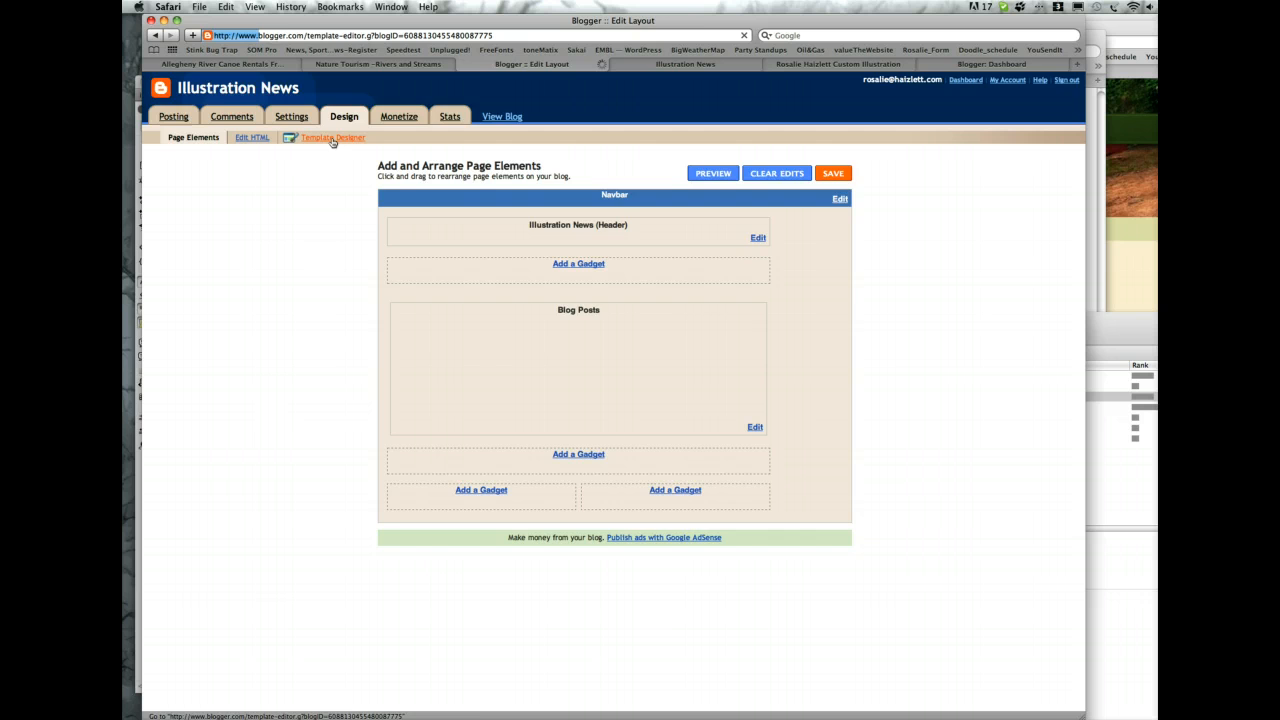
Preview a red Simple variant and the Watermark template, then show the Background settings
left_click(332, 136)
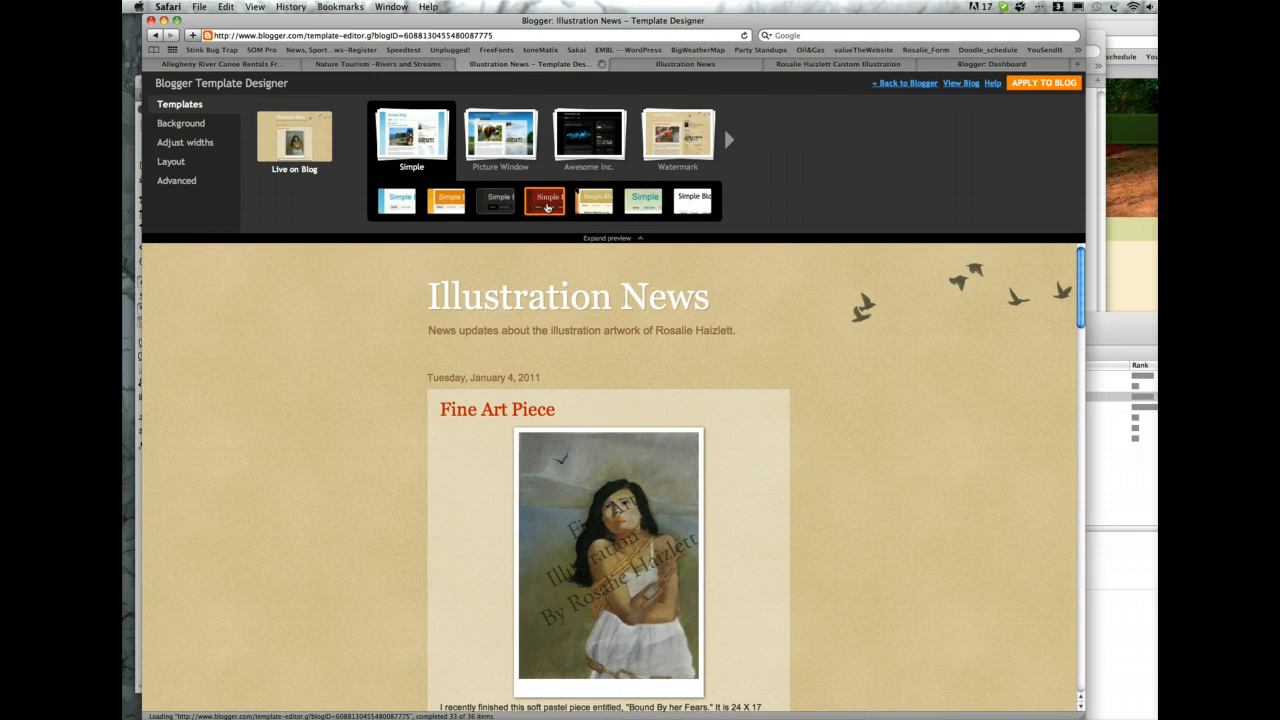
left_click(544, 200)
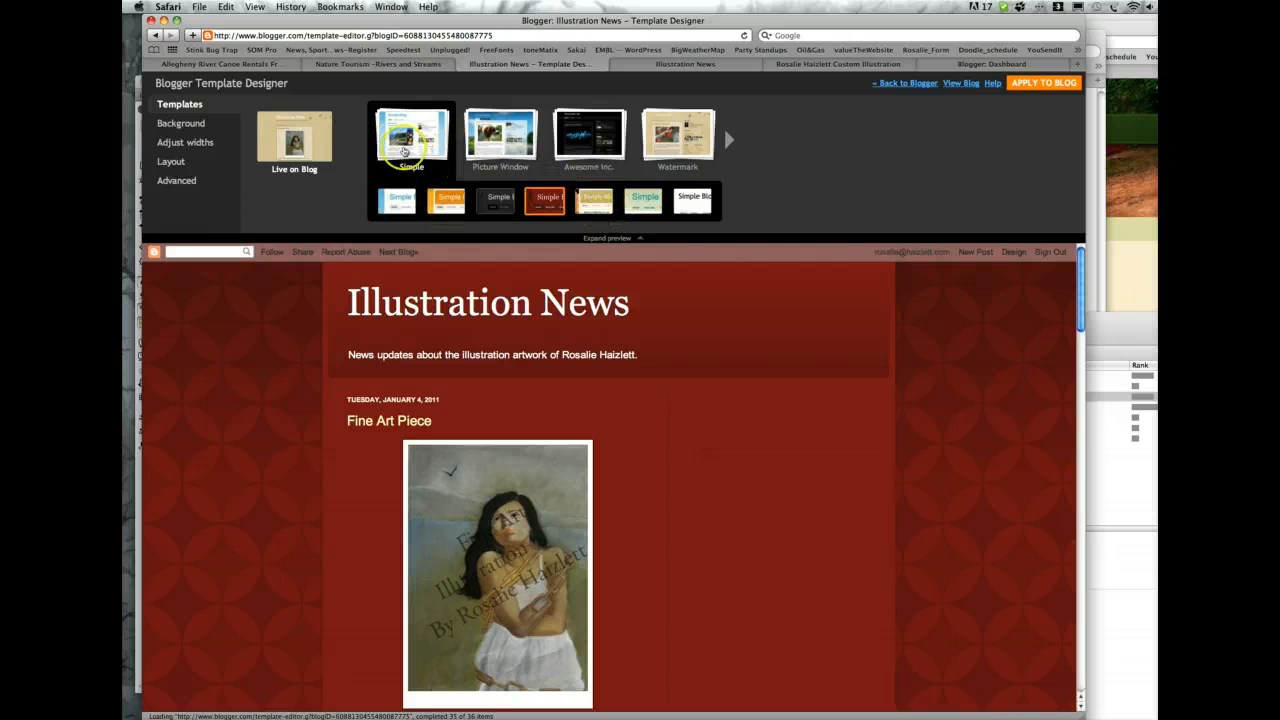
mouse_move(678, 140)
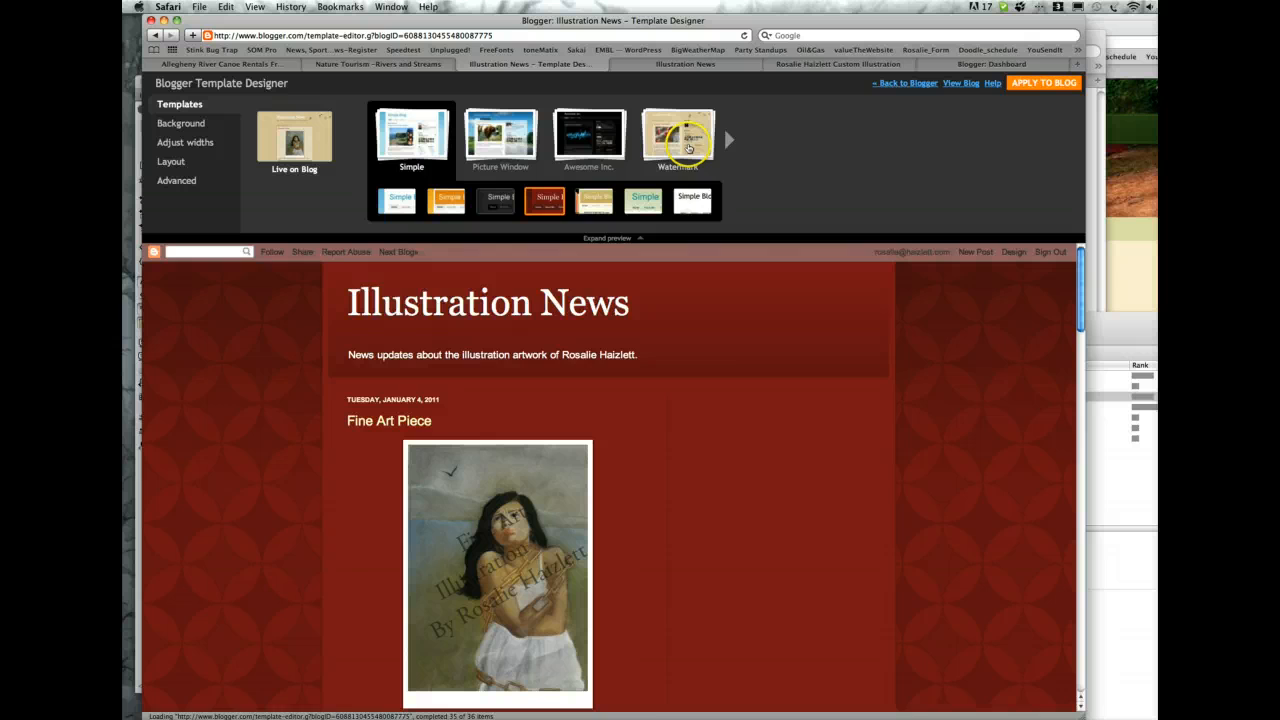
left_click(678, 136)
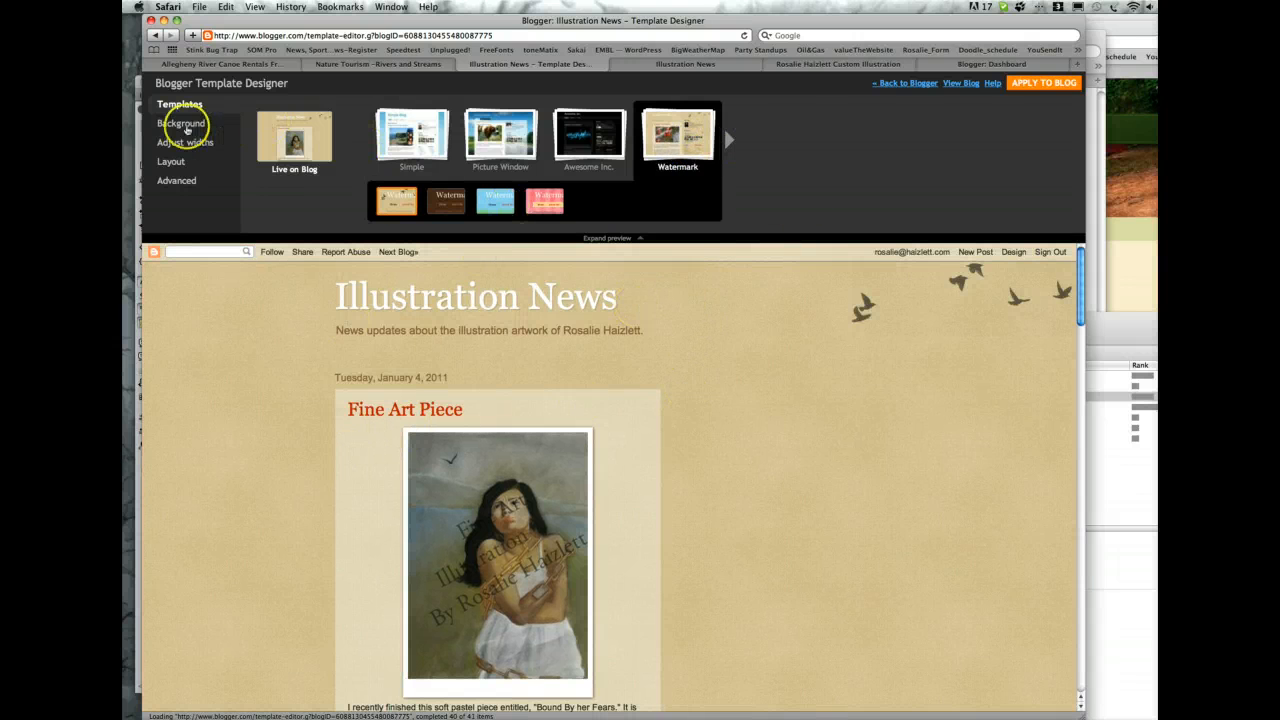
left_click(180, 124)
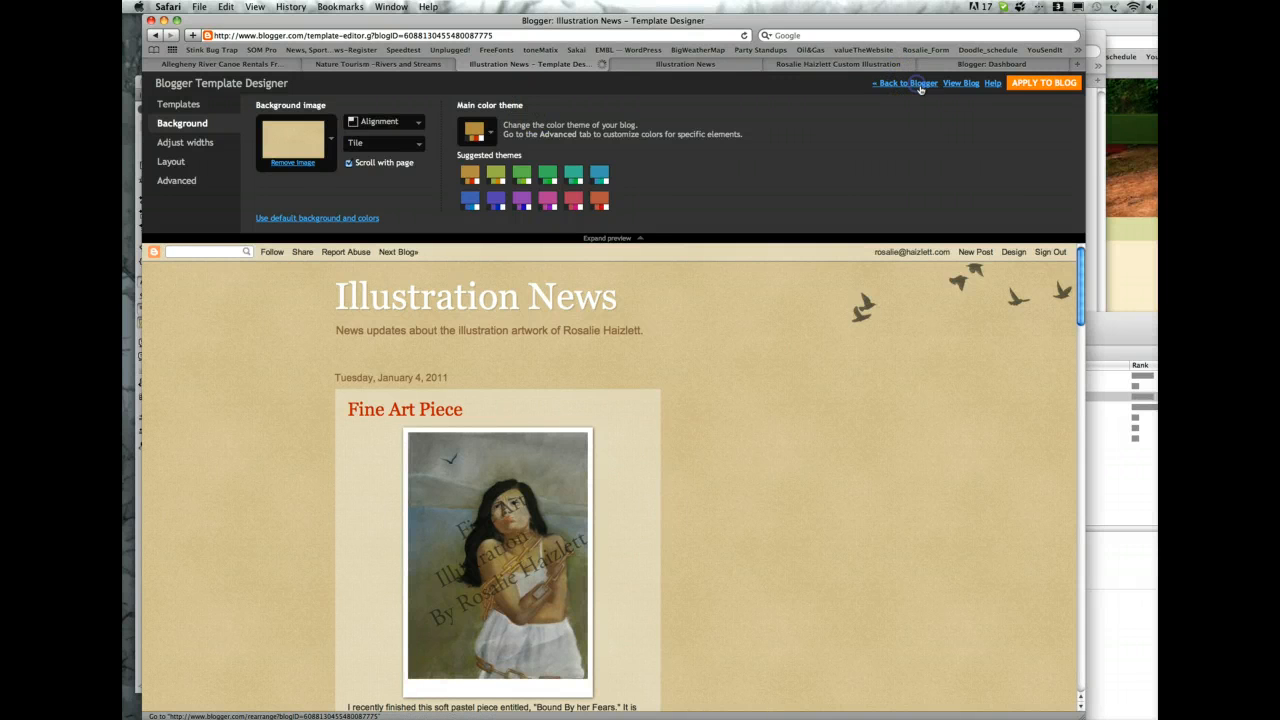
Back in Blogger, view the Stats and Comments pages, then go to Posting
left_click(904, 84)
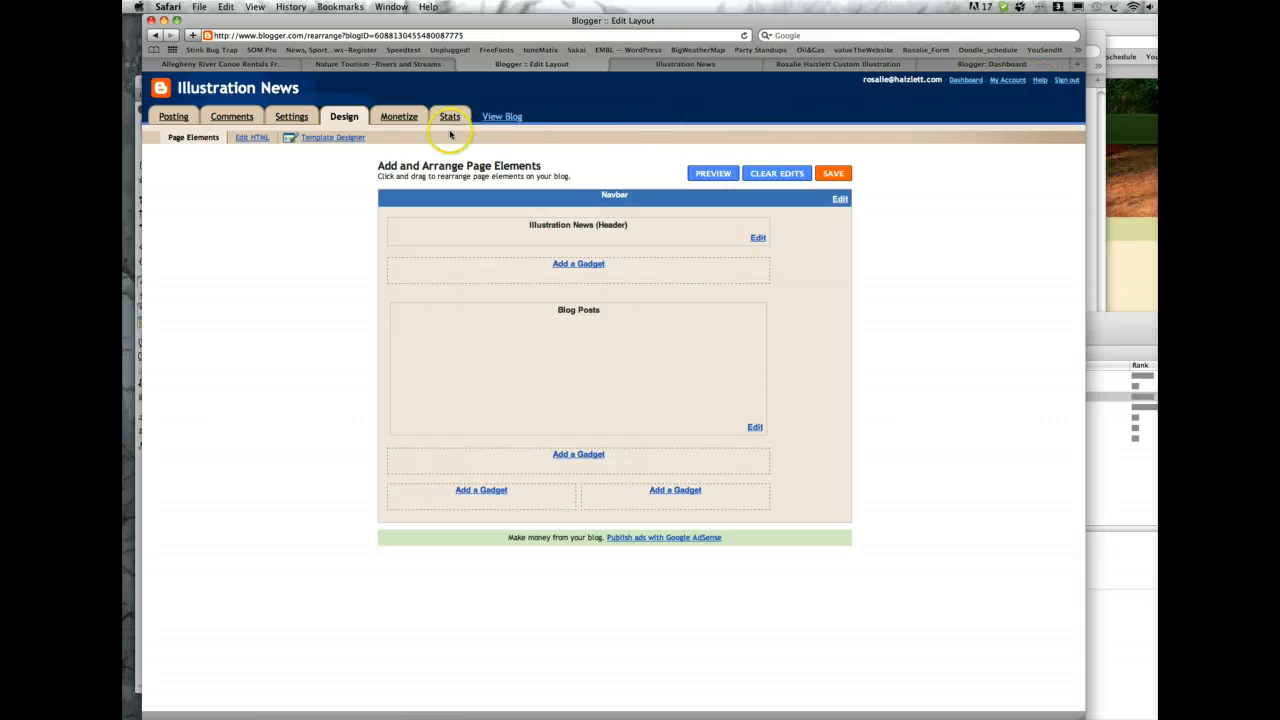
left_click(448, 116)
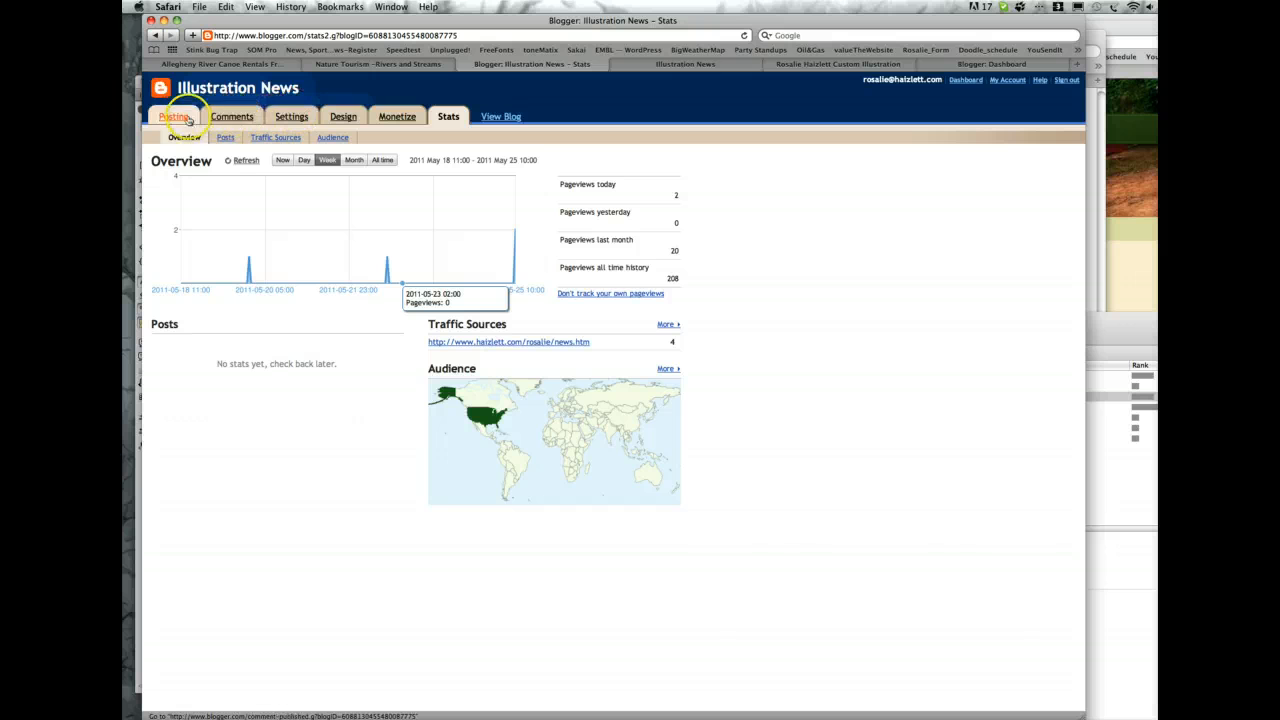
left_click(232, 116)
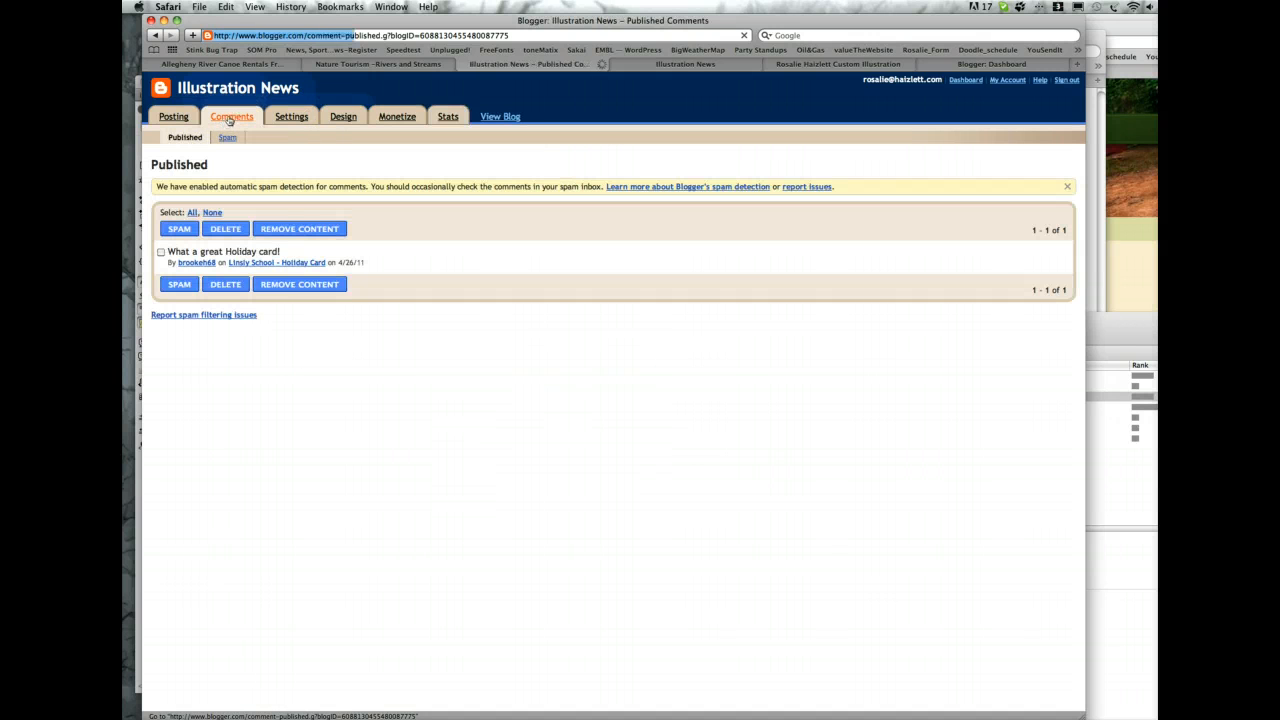
mouse_move(258, 256)
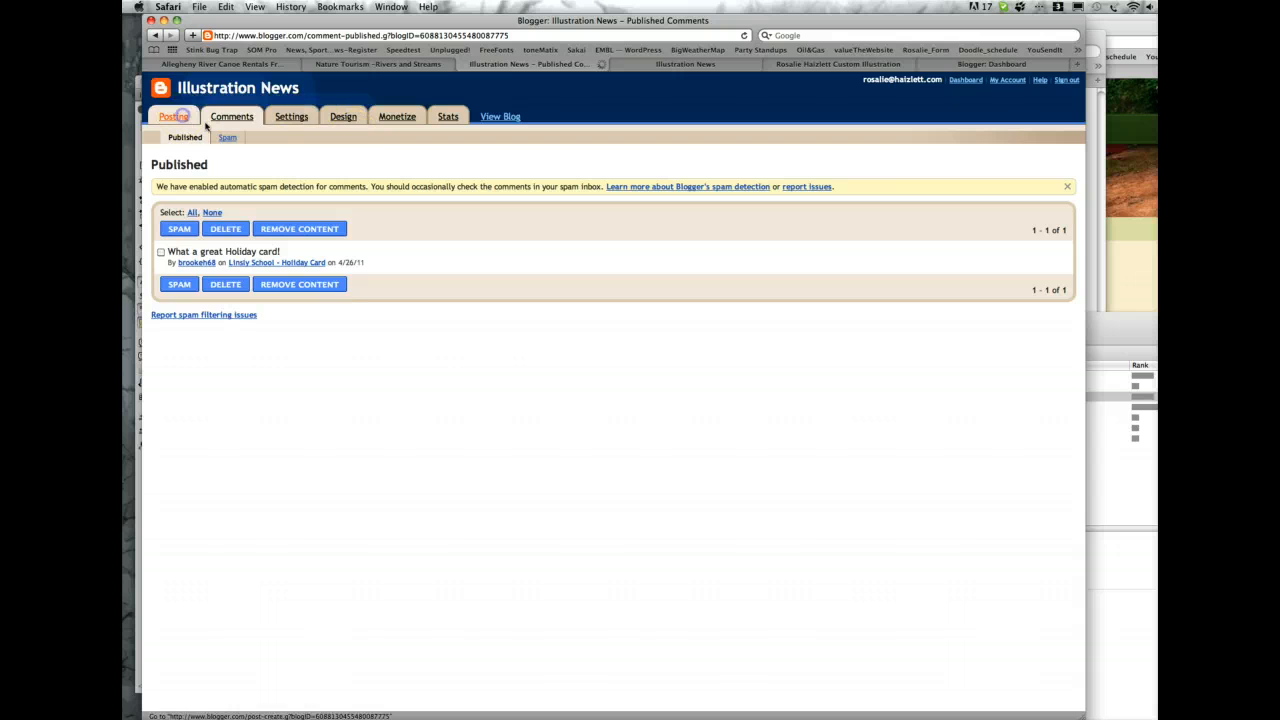
left_click(172, 116)
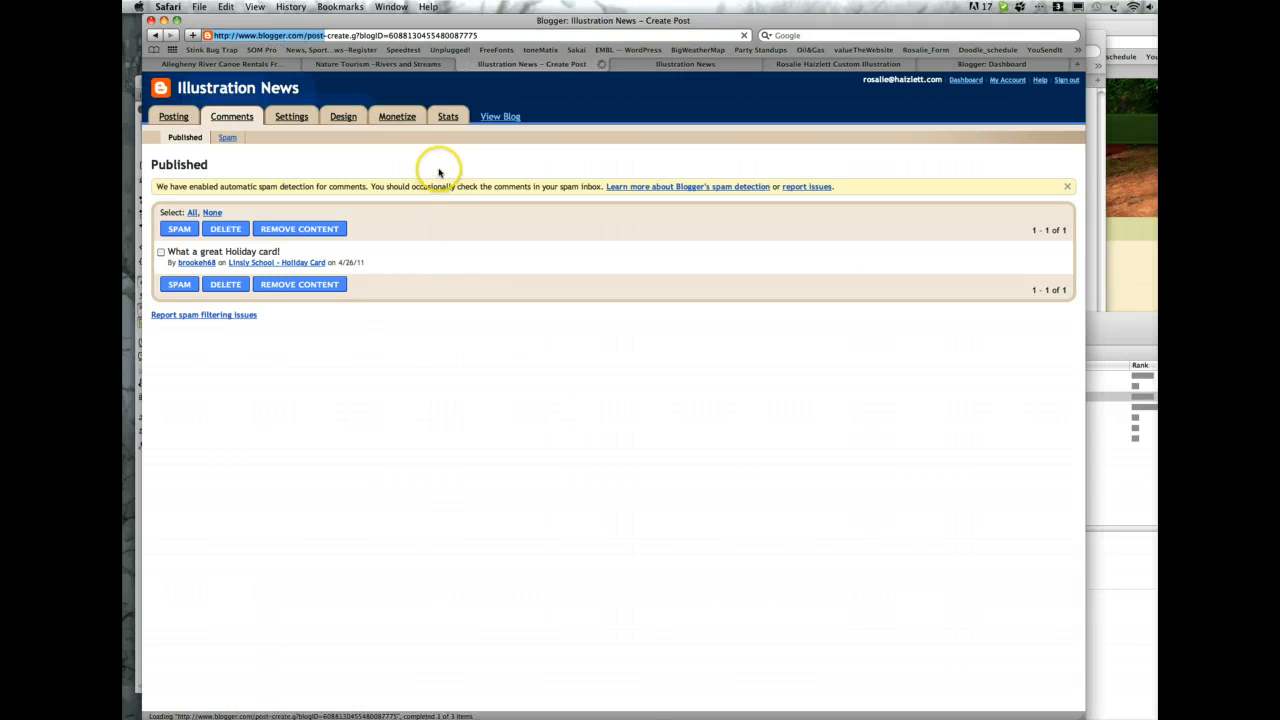
From the New Post editor, switch to the live Illustration News blog tab in Safari
left_click(172, 116)
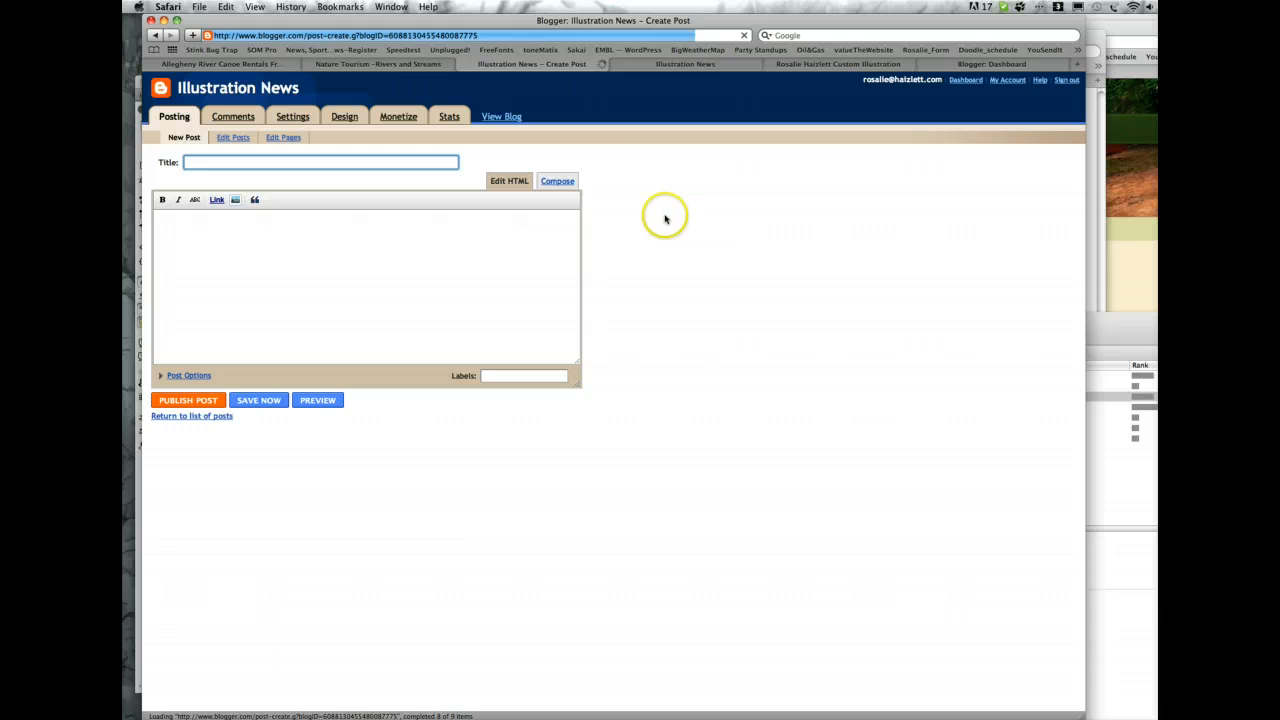
mouse_move(640, 184)
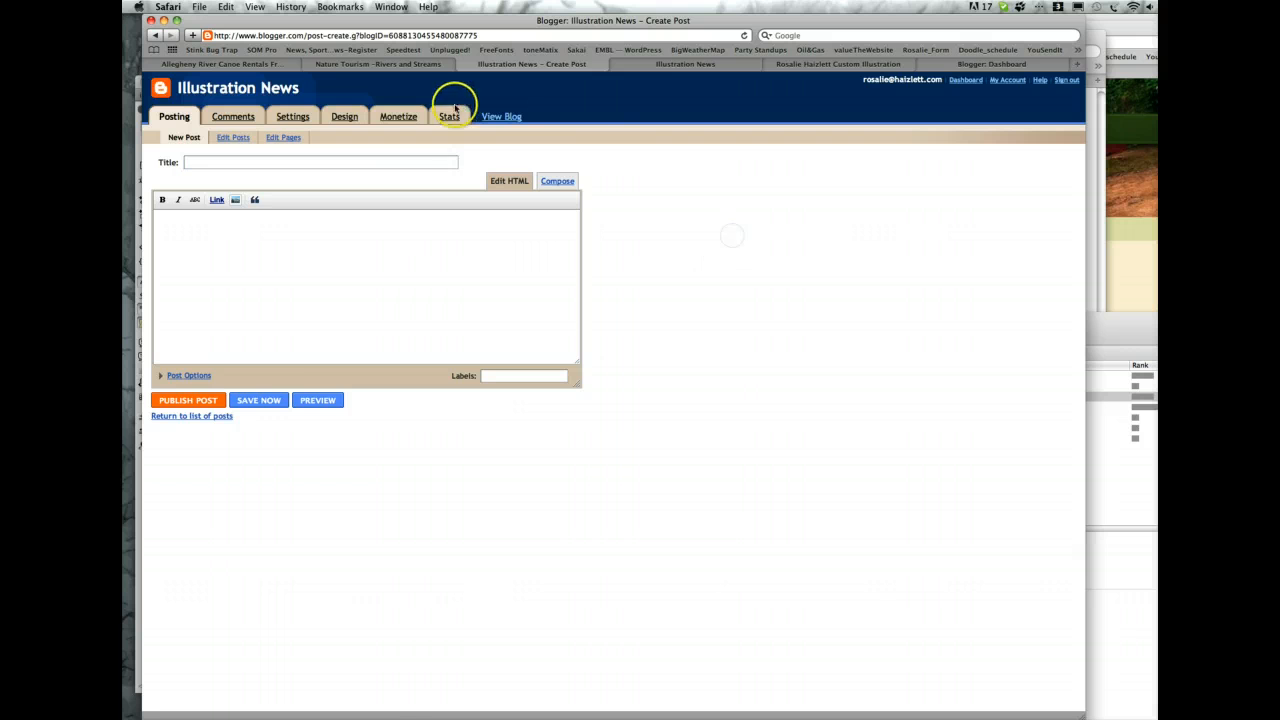
mouse_move(378, 170)
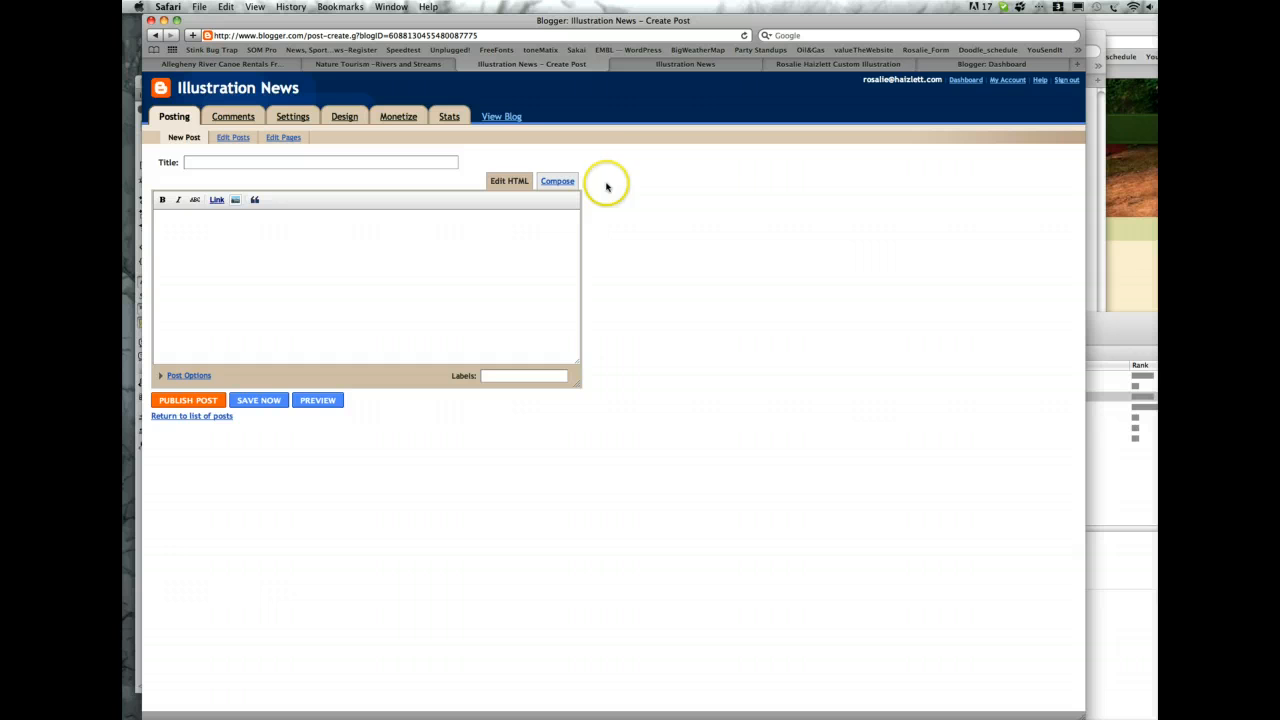
mouse_move(244, 322)
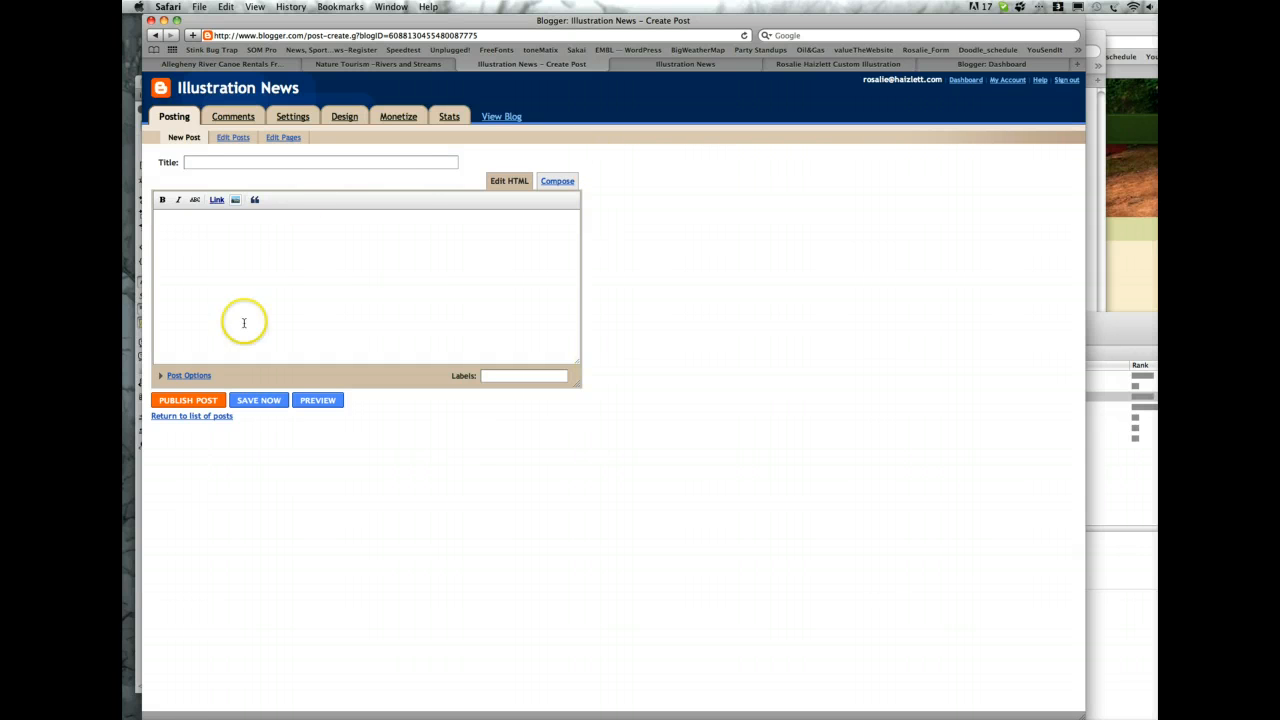
mouse_move(688, 90)
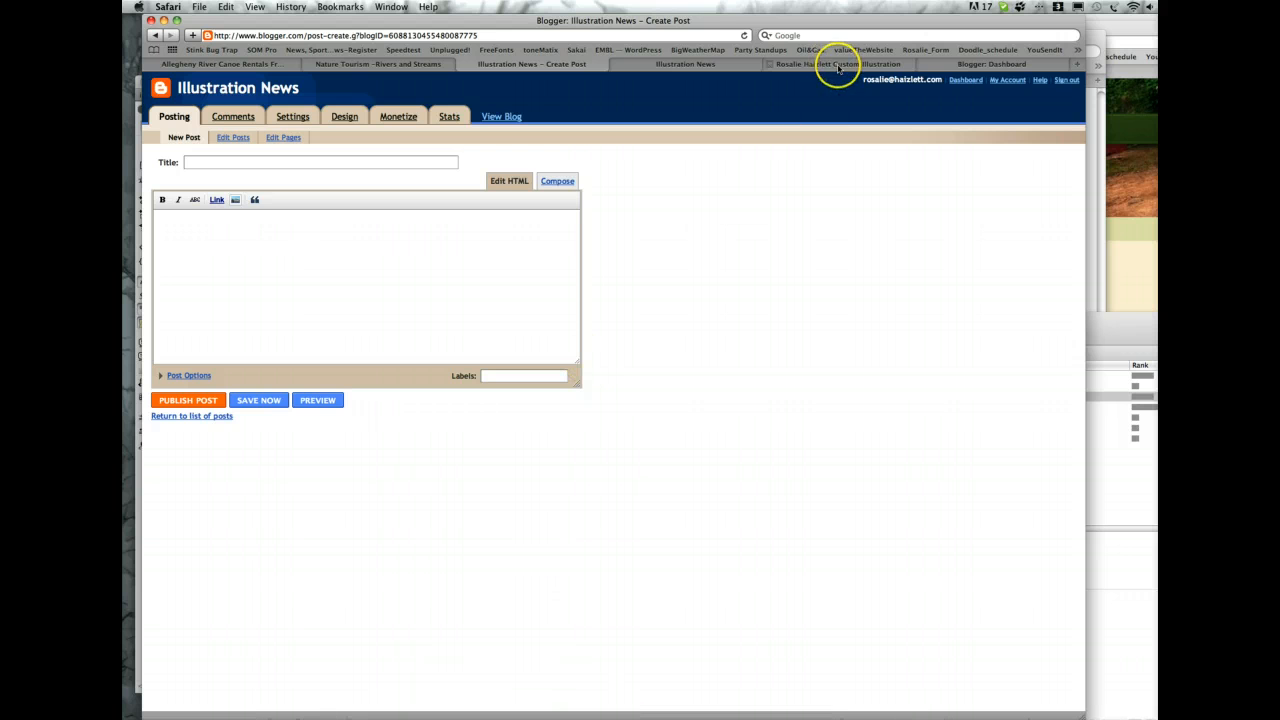
left_click(684, 64)
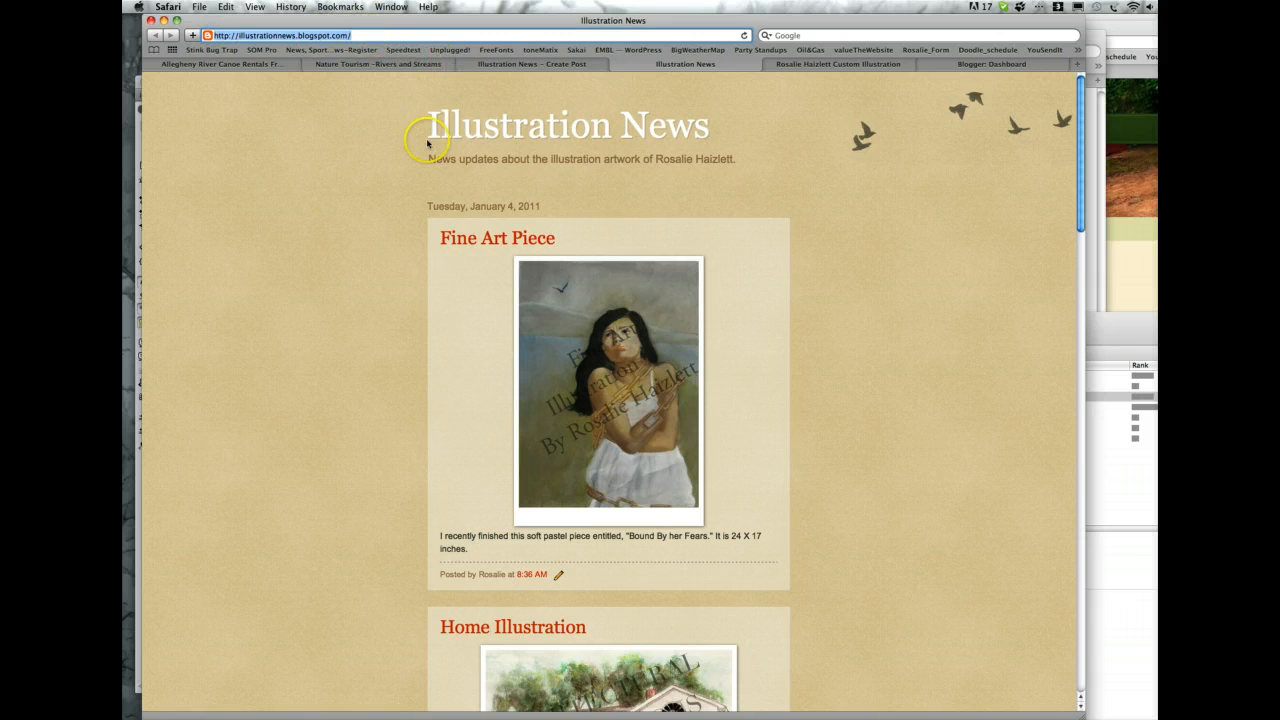
mouse_move(836, 512)
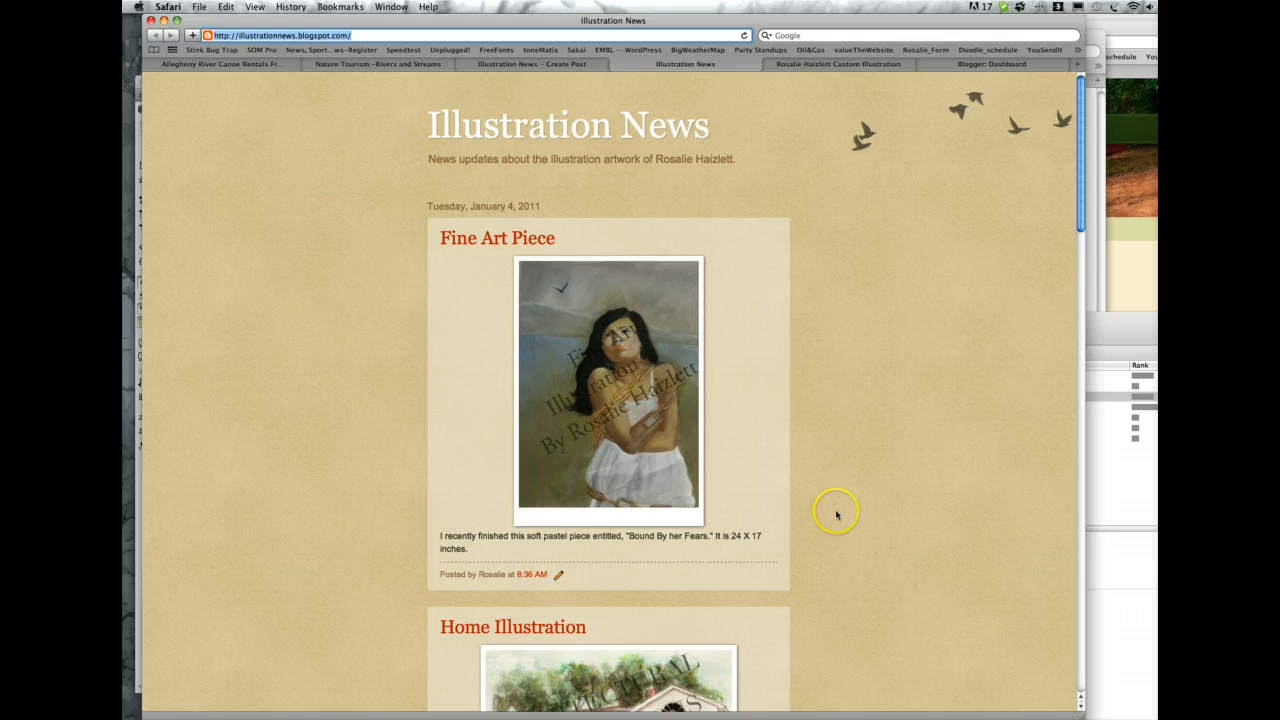
mouse_move(856, 112)
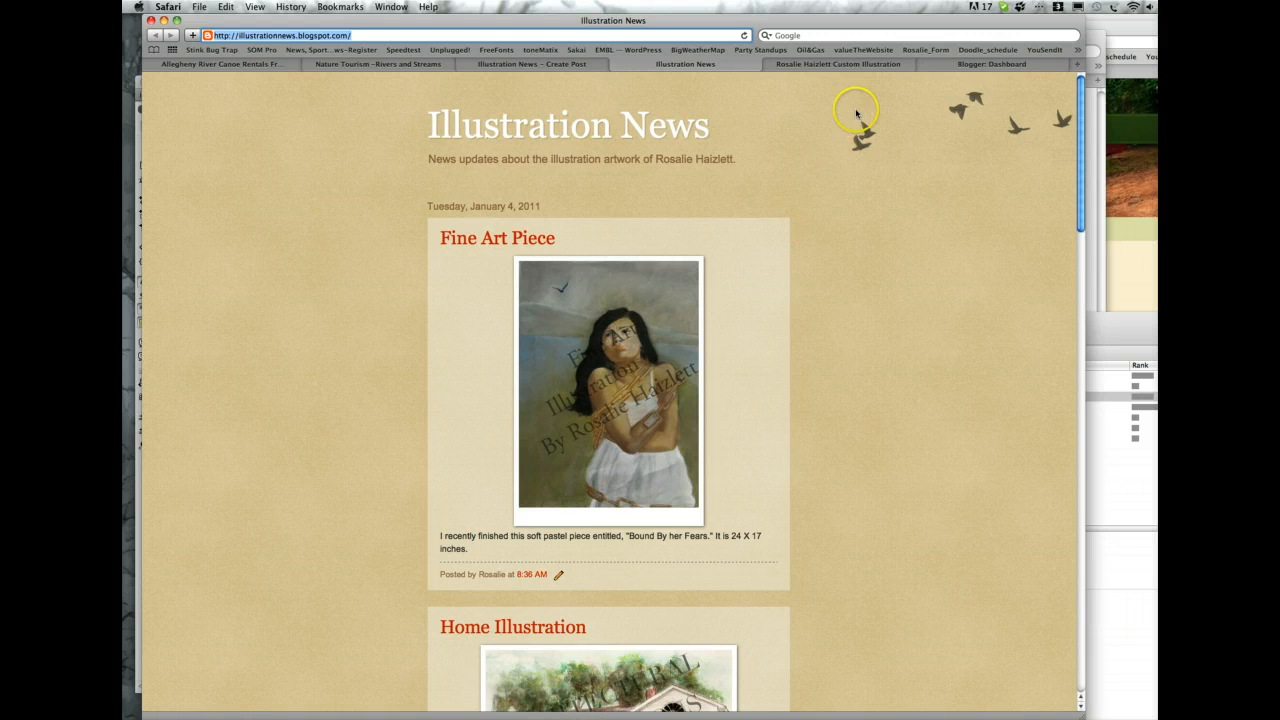
mouse_move(730, 104)
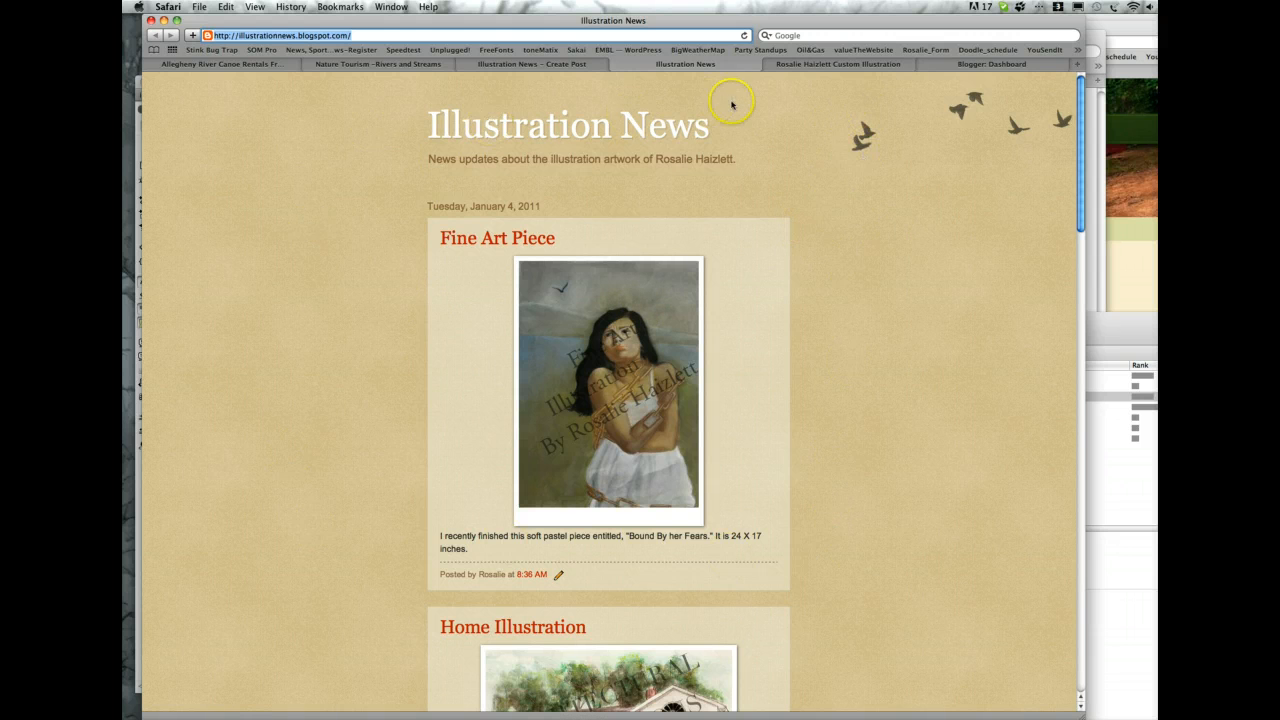
mouse_move(404, 492)
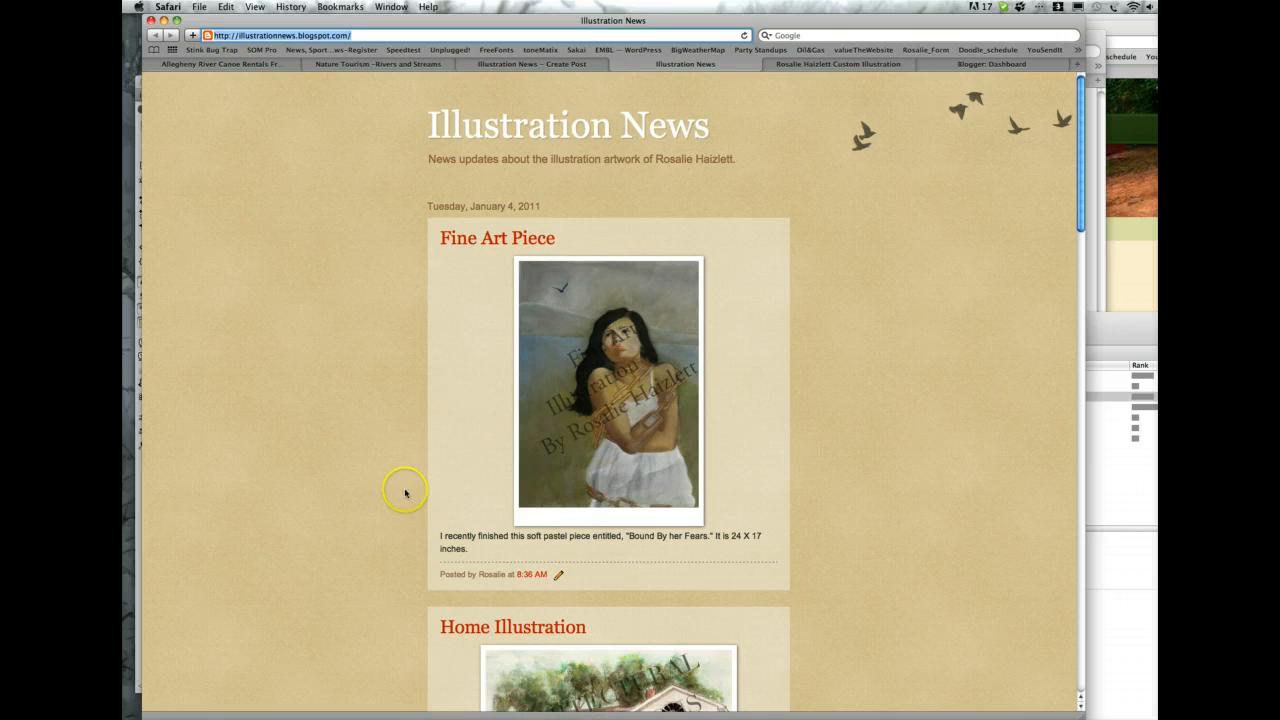
mouse_move(840, 104)
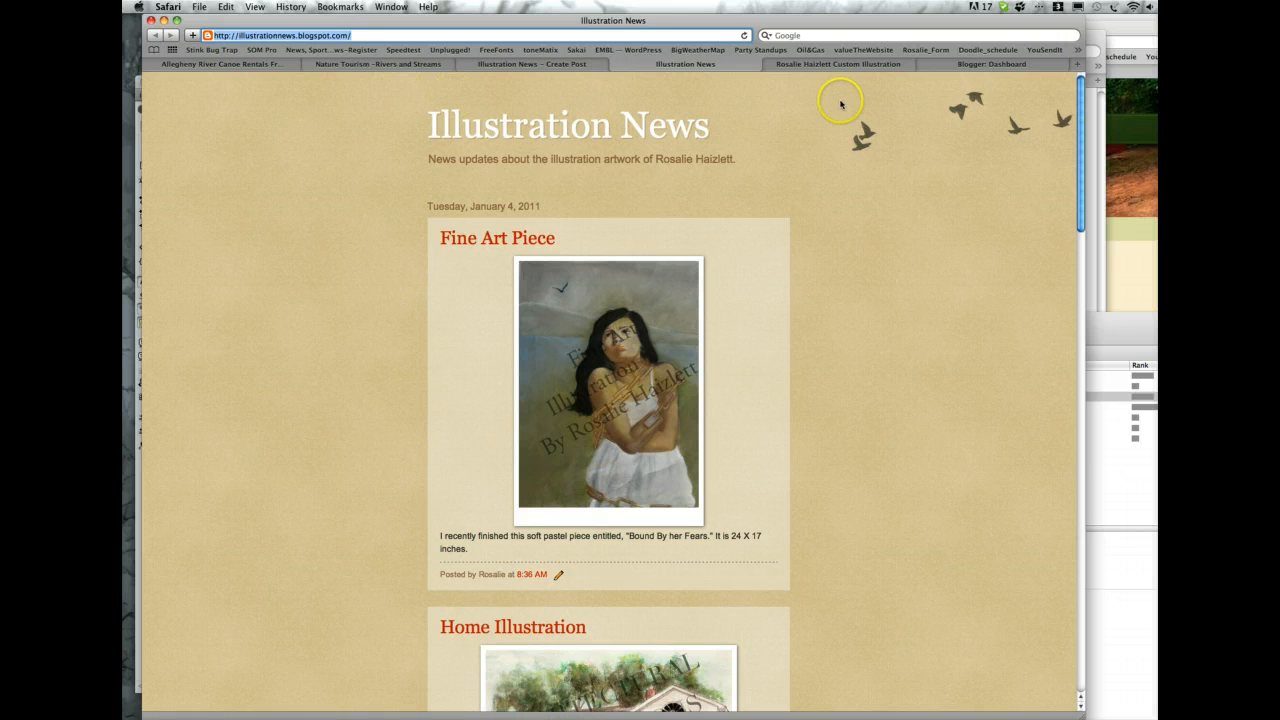
mouse_move(516, 574)
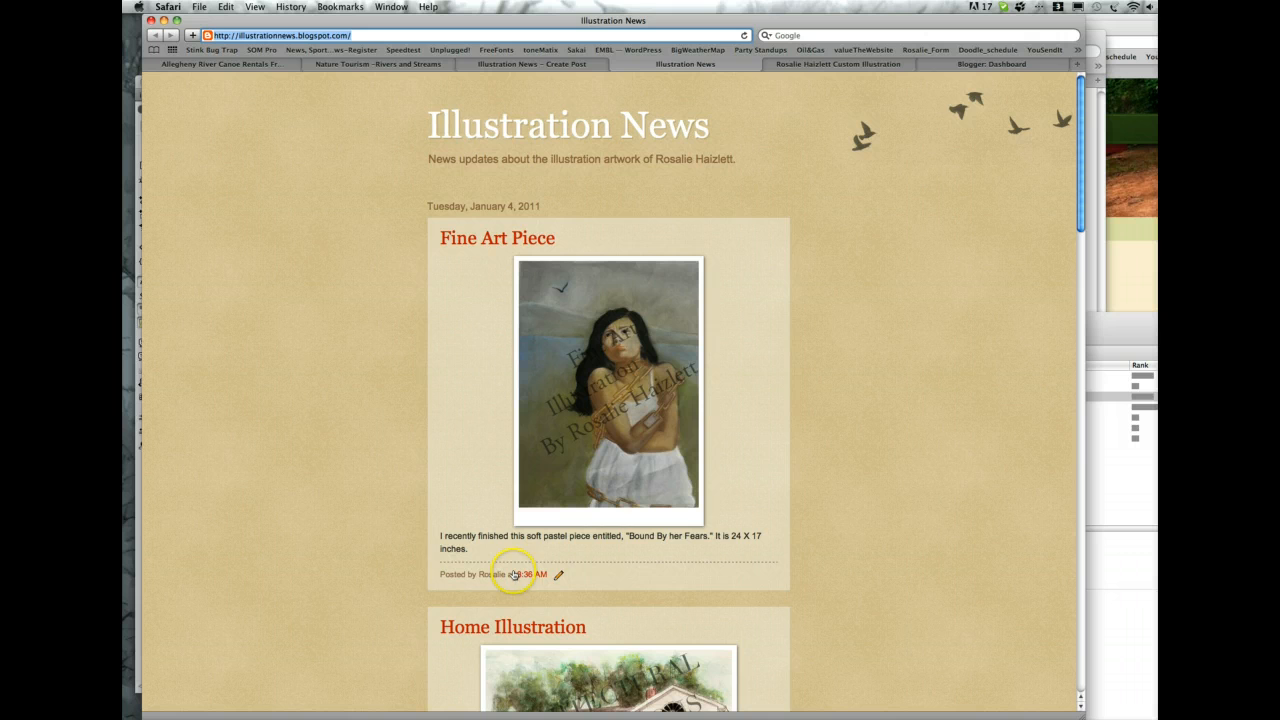
mouse_move(420, 598)
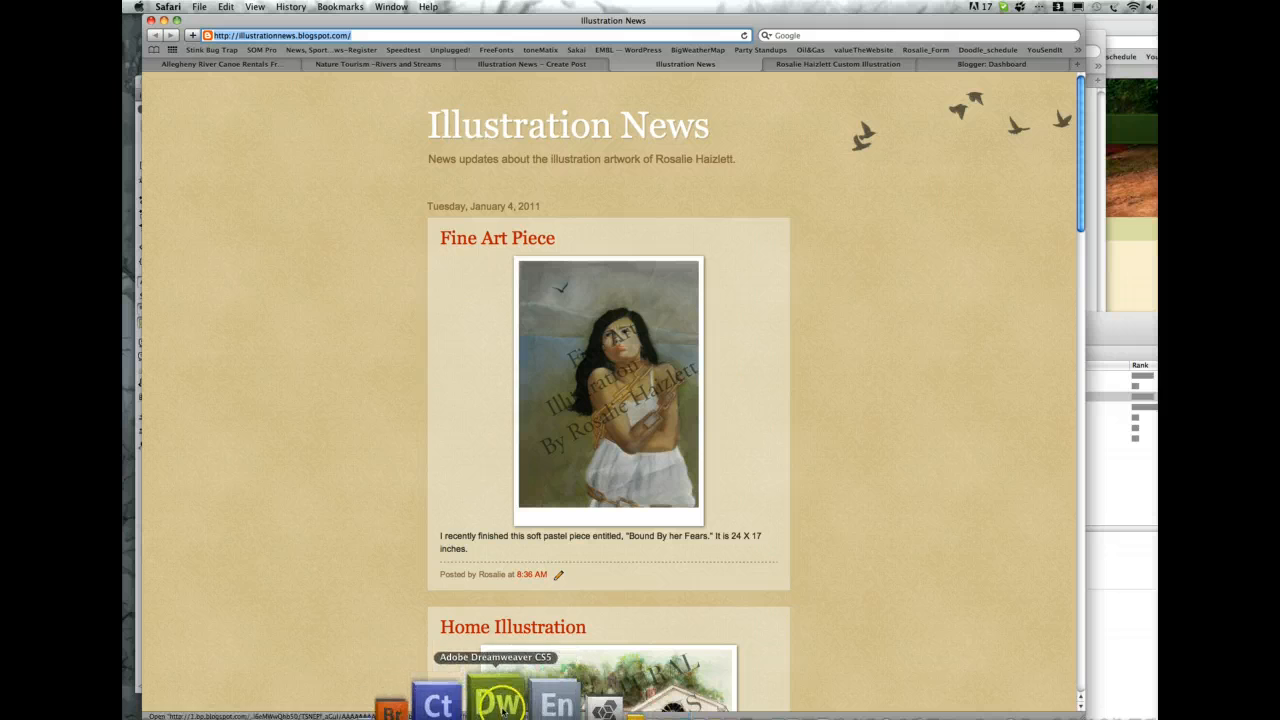
In Dreamweaver, move CSS Styles aside and inspect the illustrationnews.blogspot.com iframe code and box
left_click(494, 696)
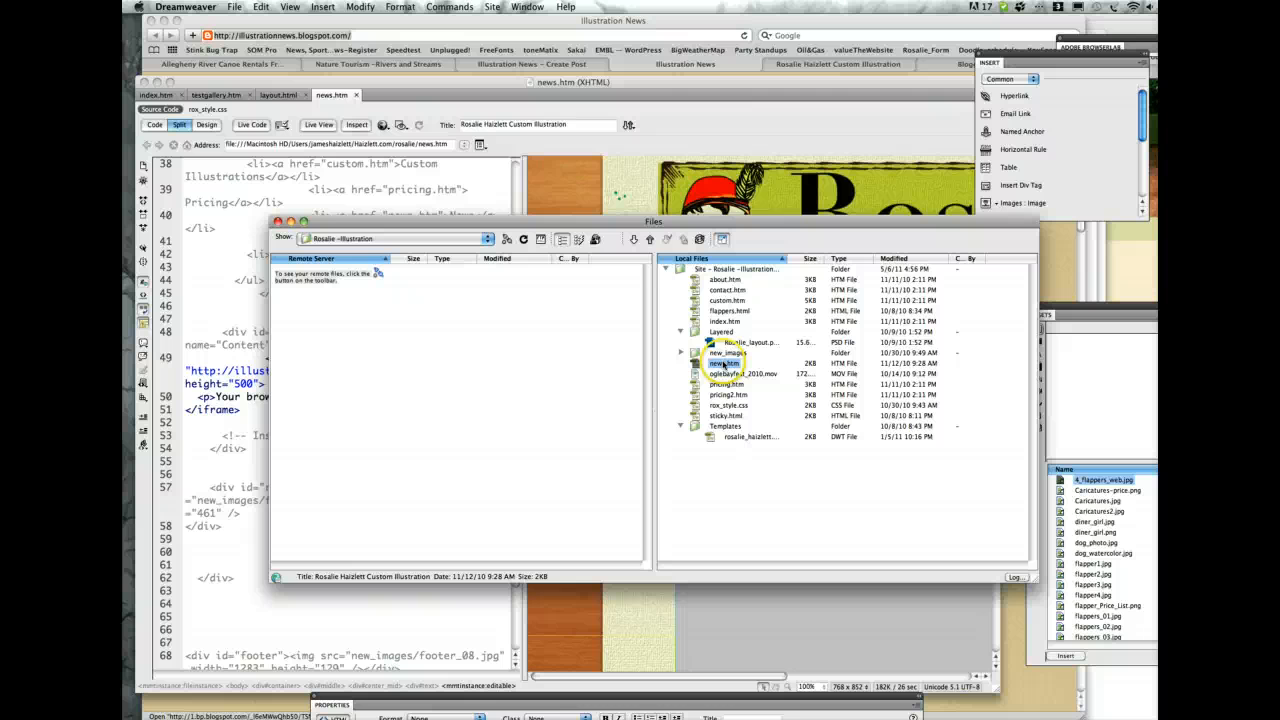
left_click(724, 364)
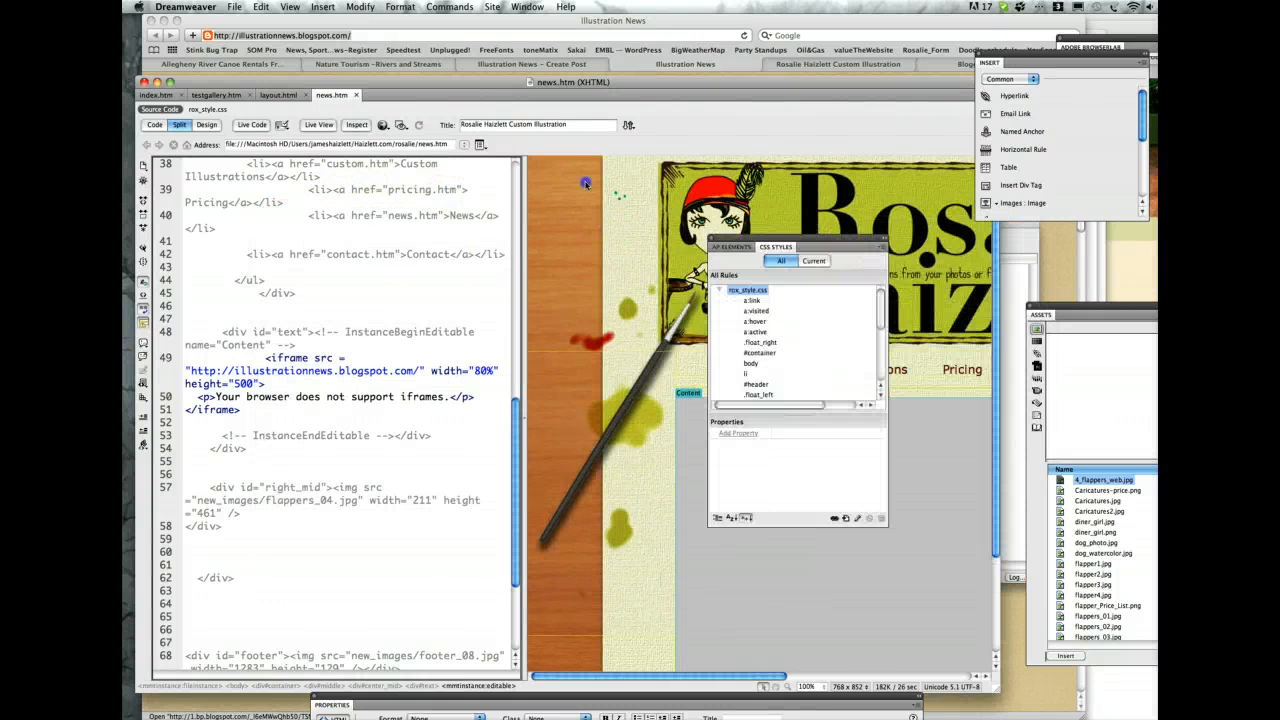
left_click_drag(796, 248, 820, 430)
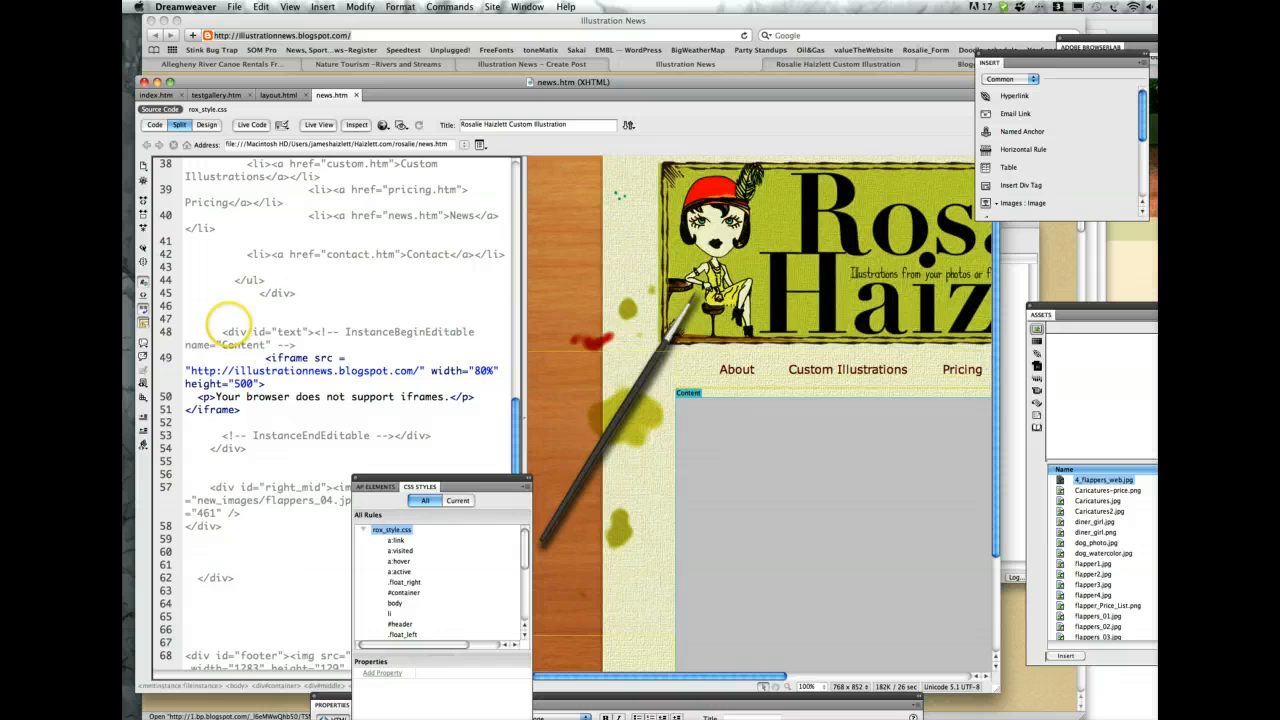
left_click(264, 332)
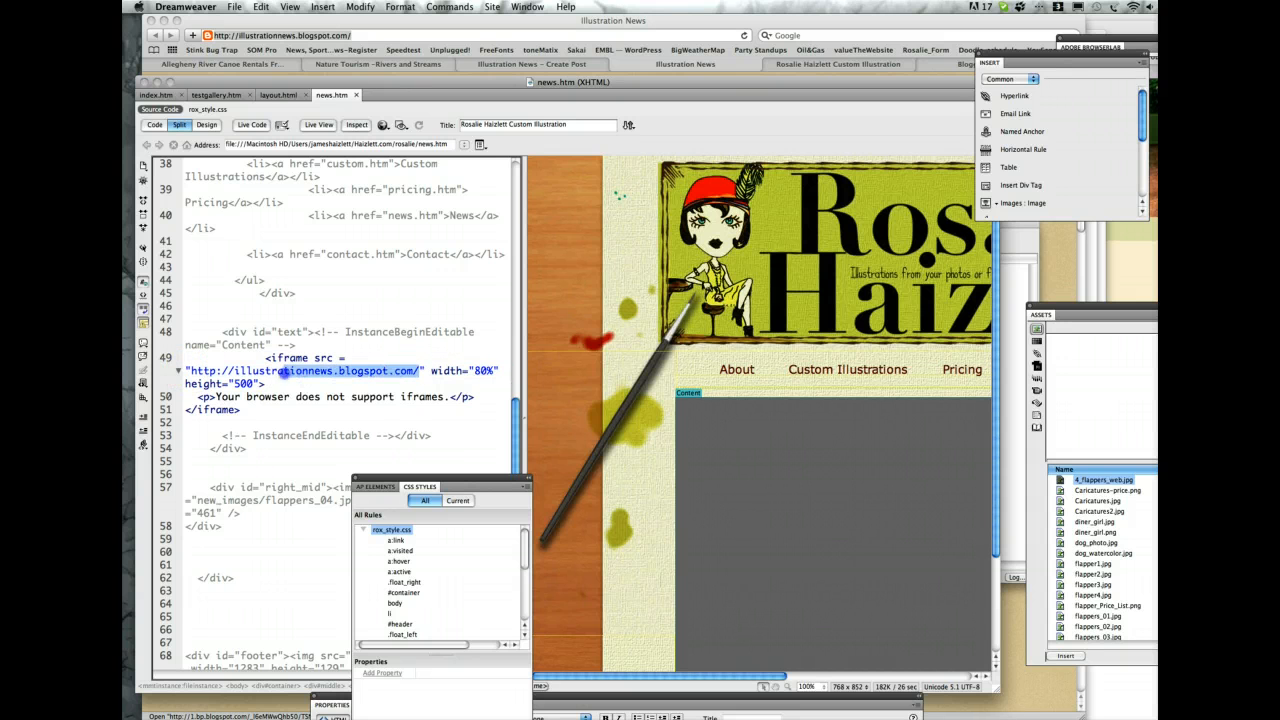
double_click(250, 370)
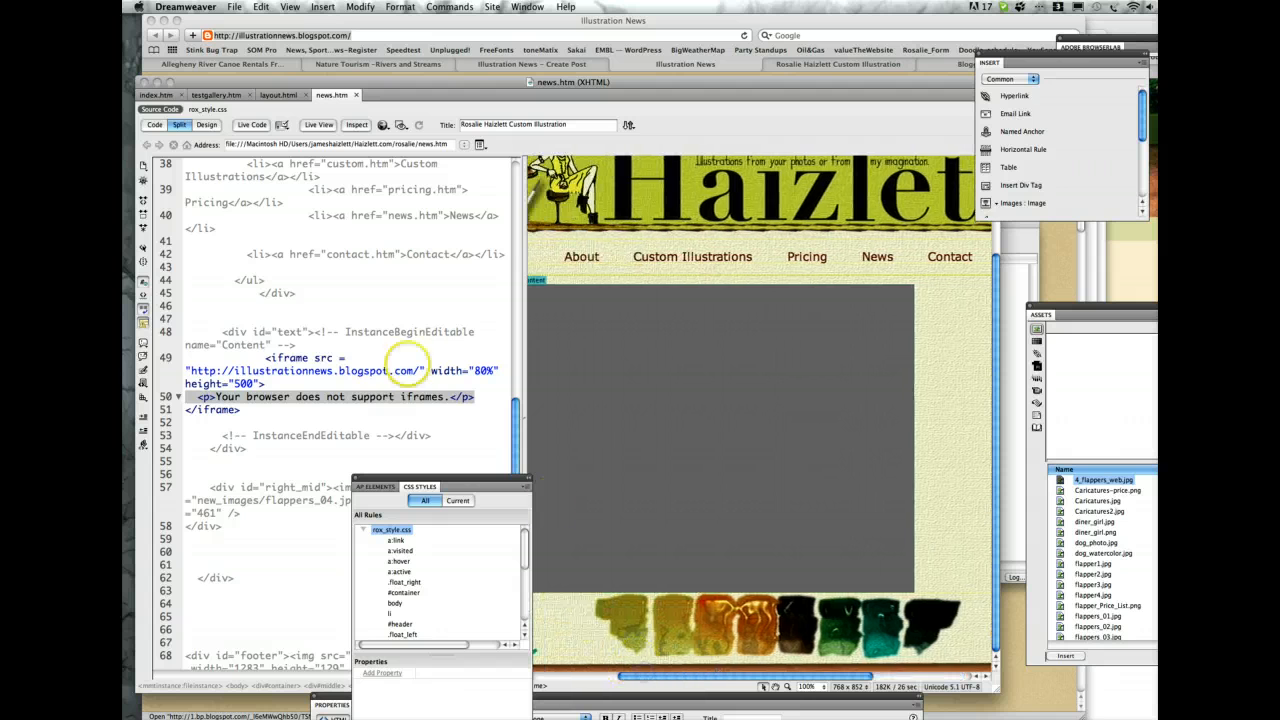
mouse_move(572, 344)
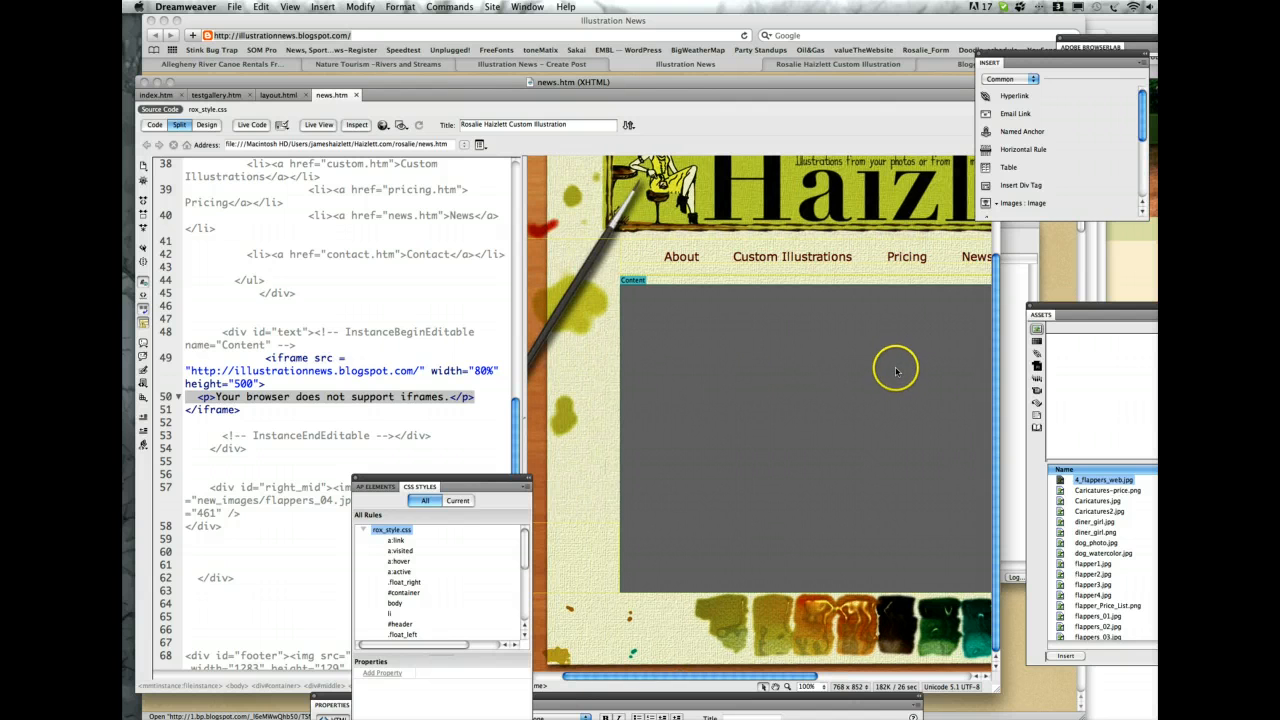
mouse_move(772, 336)
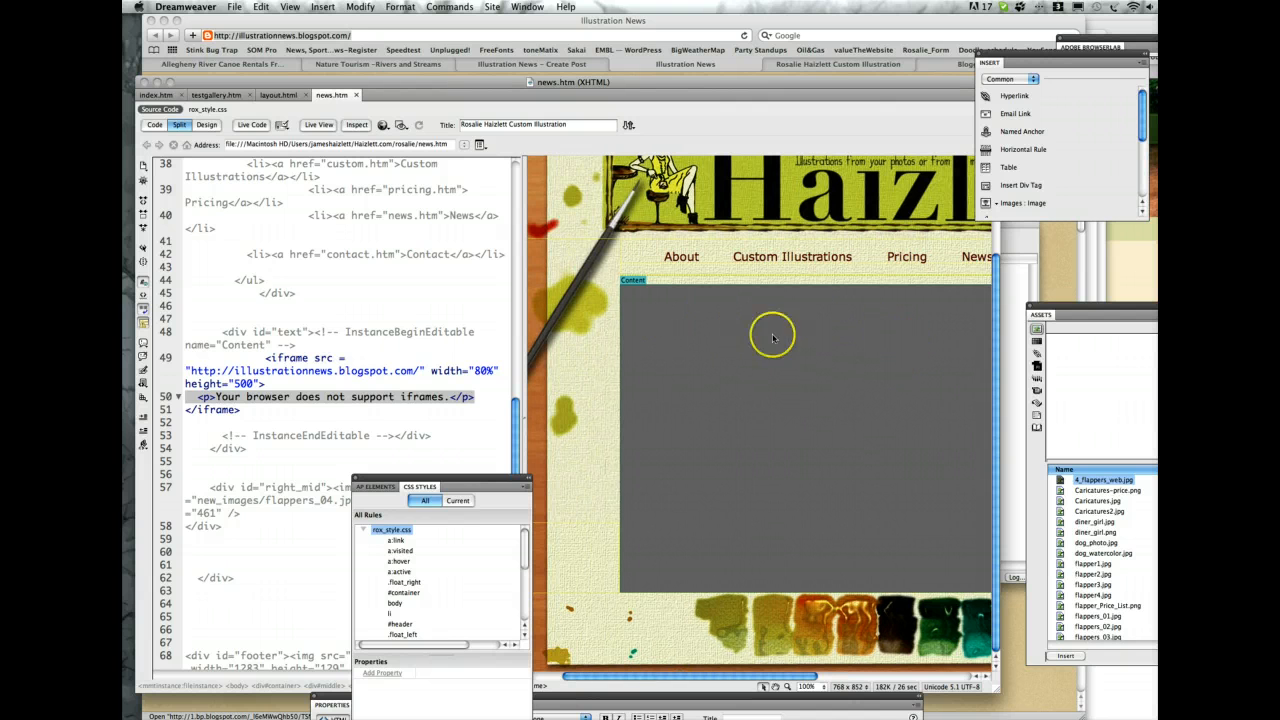
mouse_move(828, 350)
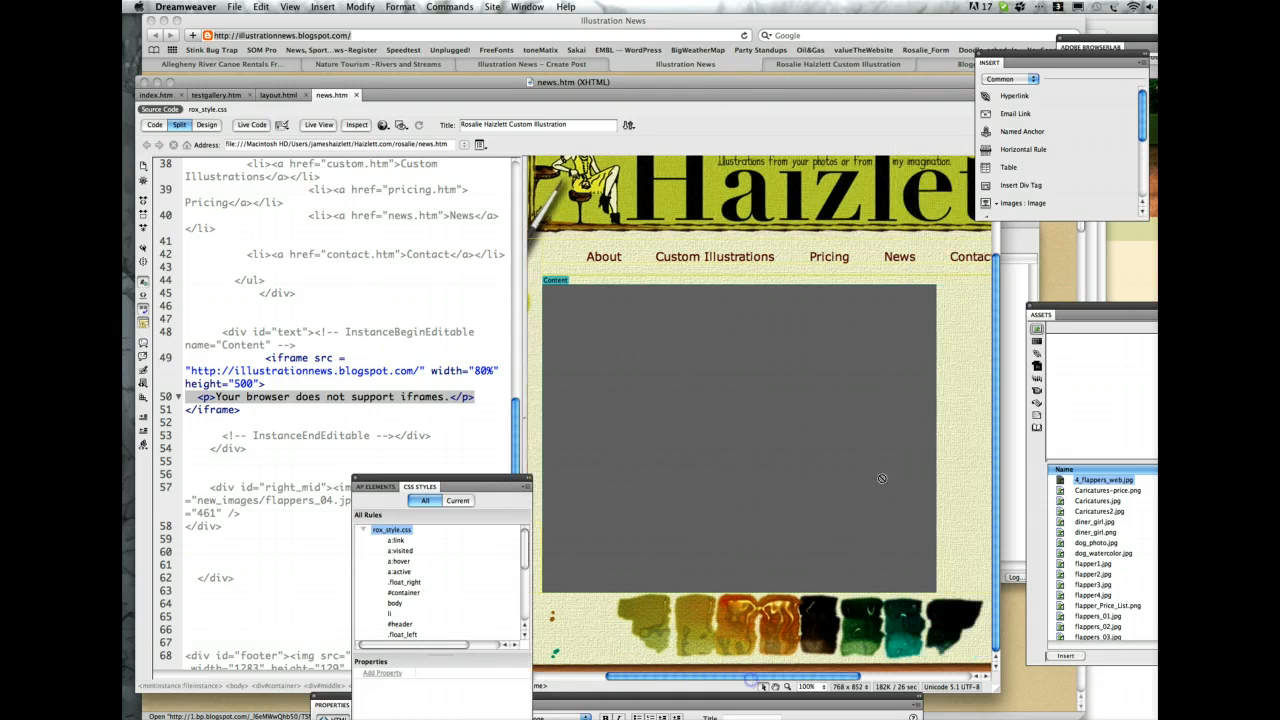
mouse_move(590, 304)
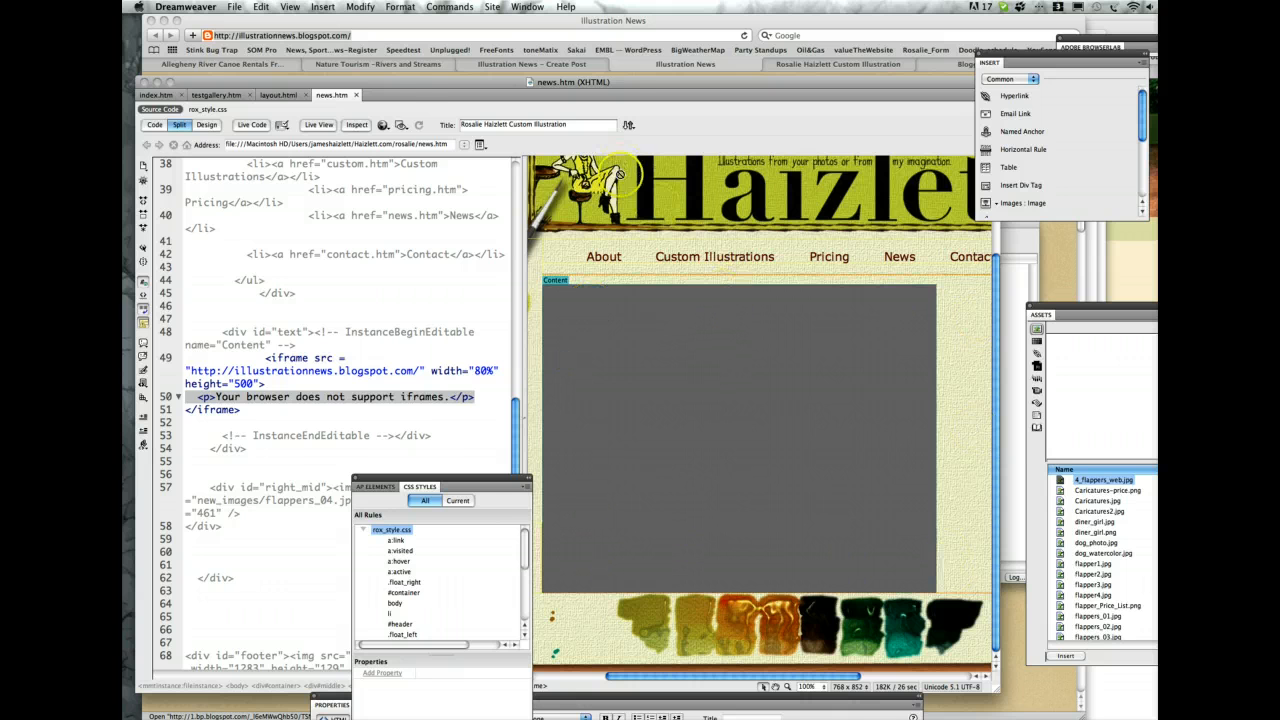
left_click(384, 124)
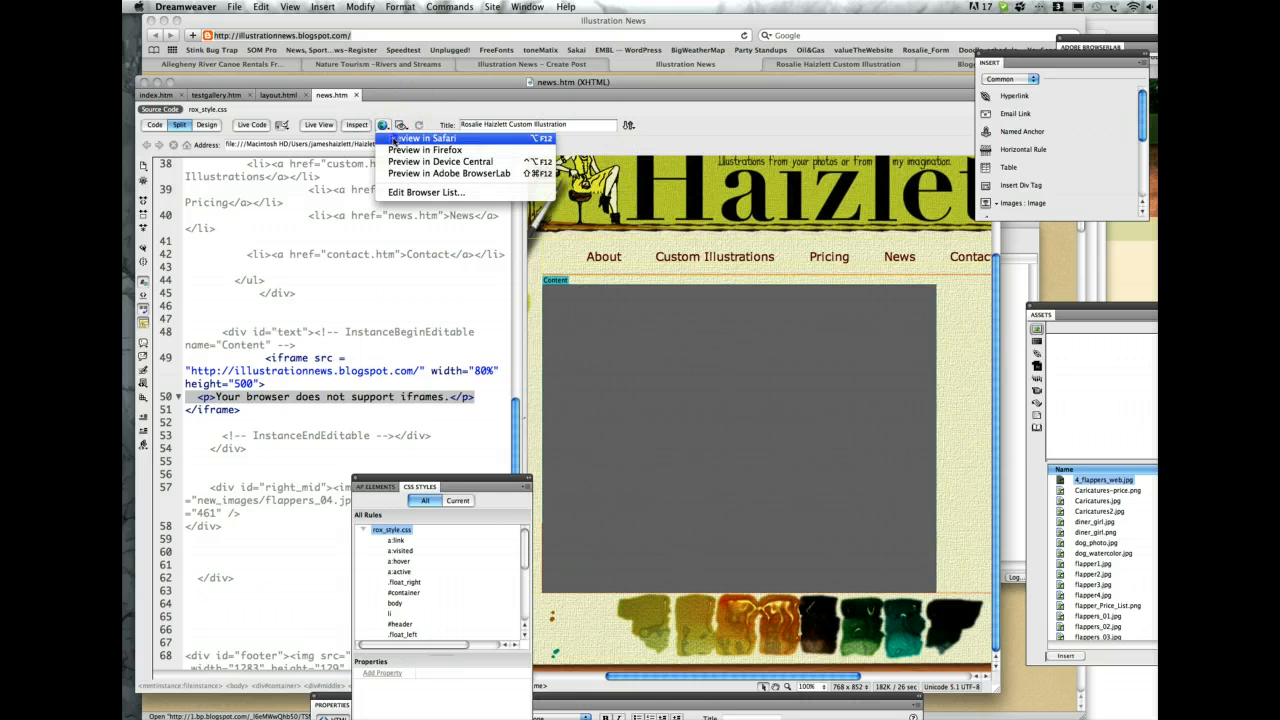
Preview news.htm in Safari and scroll the embedded Illustration News blog within its frame
left_click(424, 138)
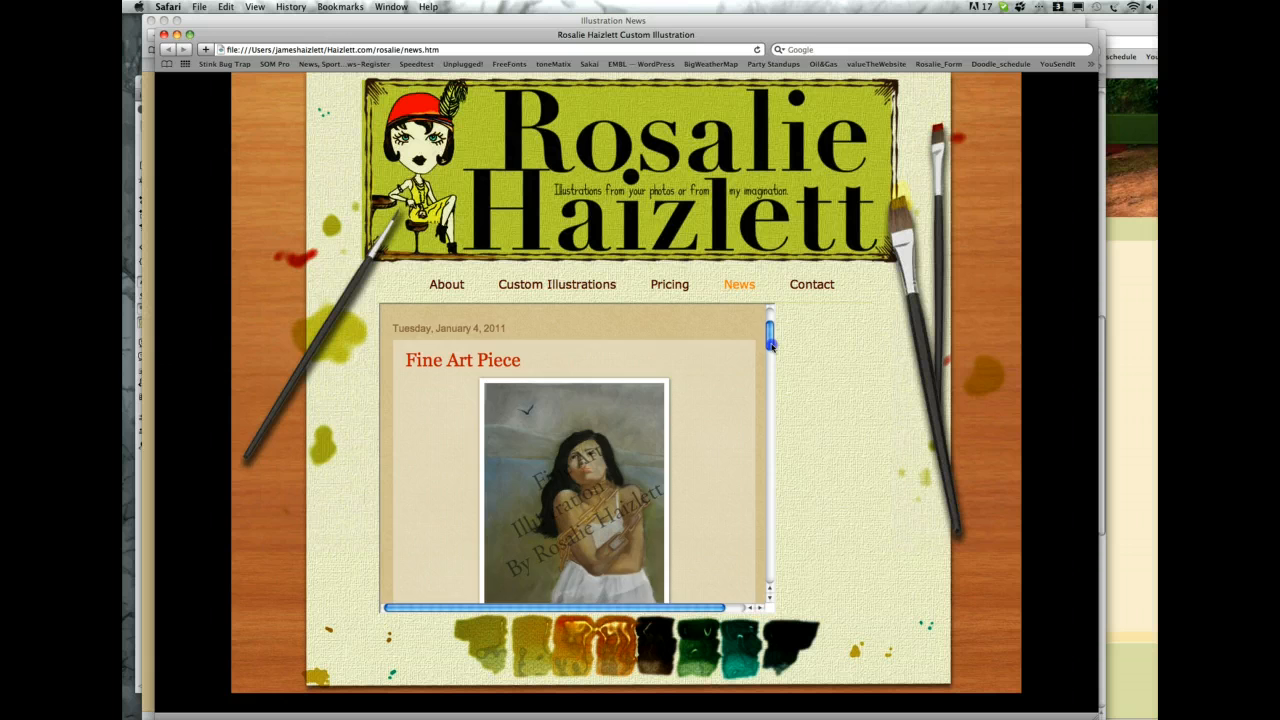
scroll("down", 3)
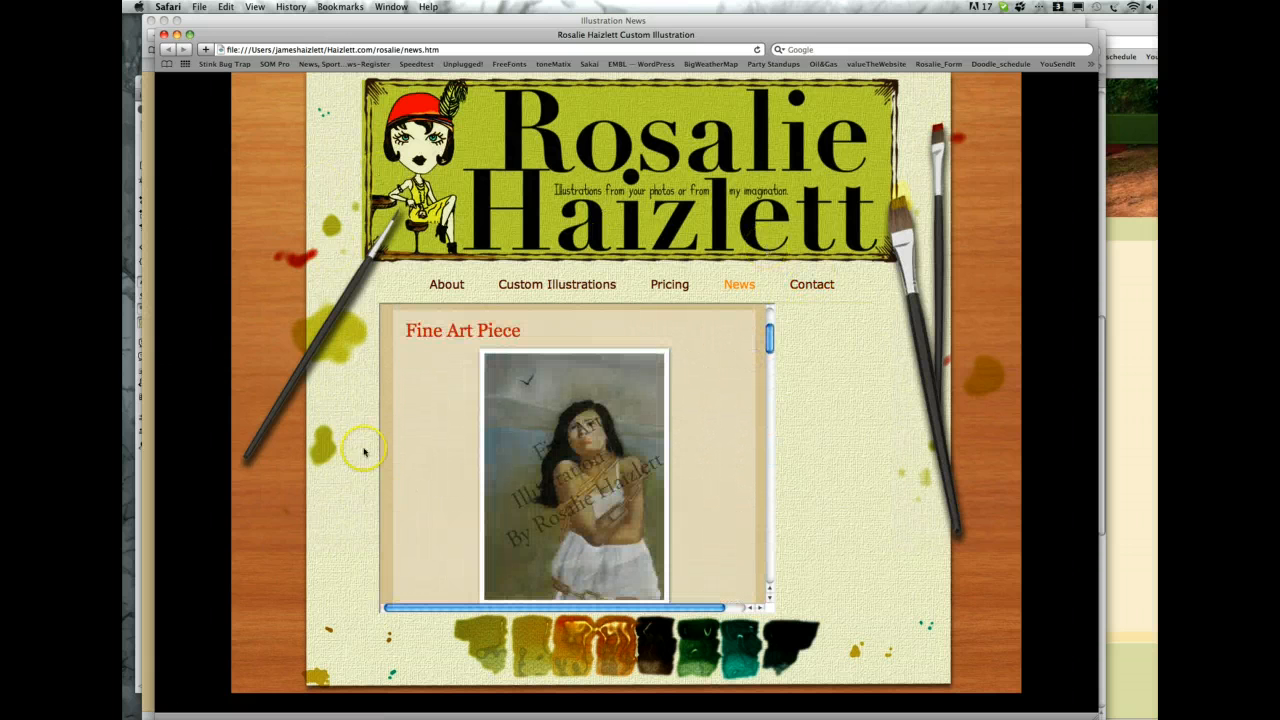
mouse_move(820, 360)
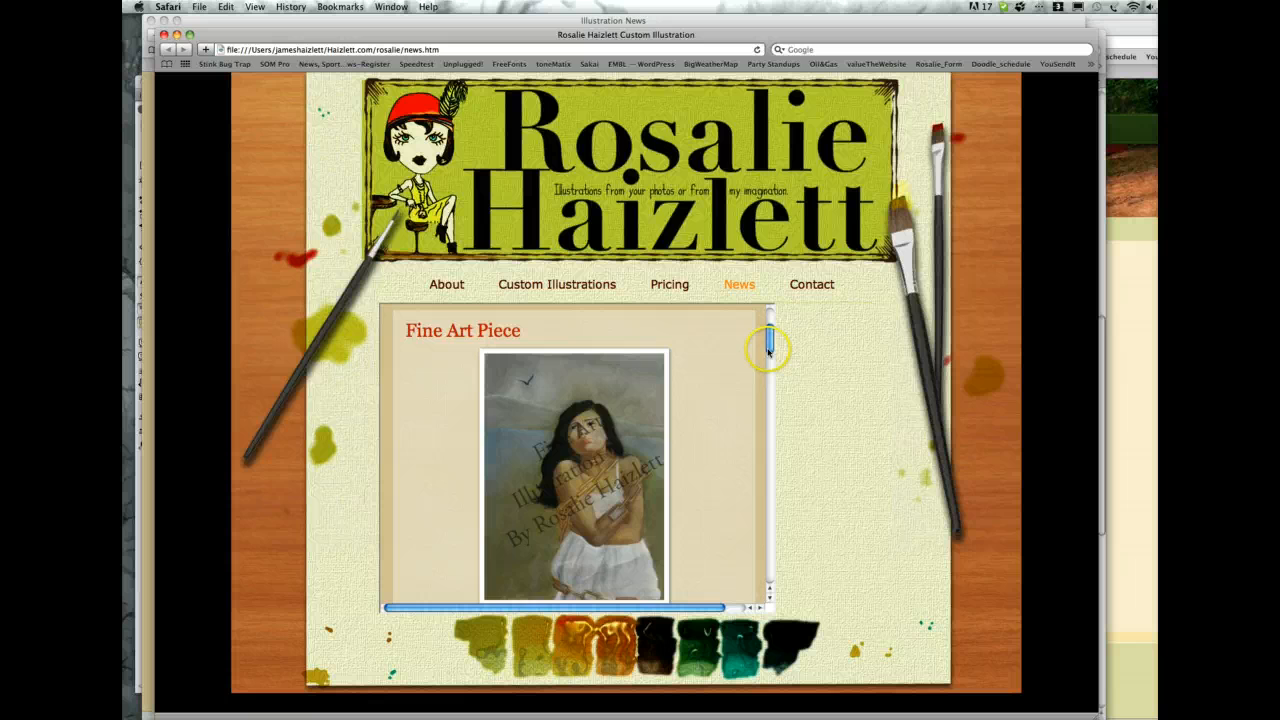
scroll("down", 3)
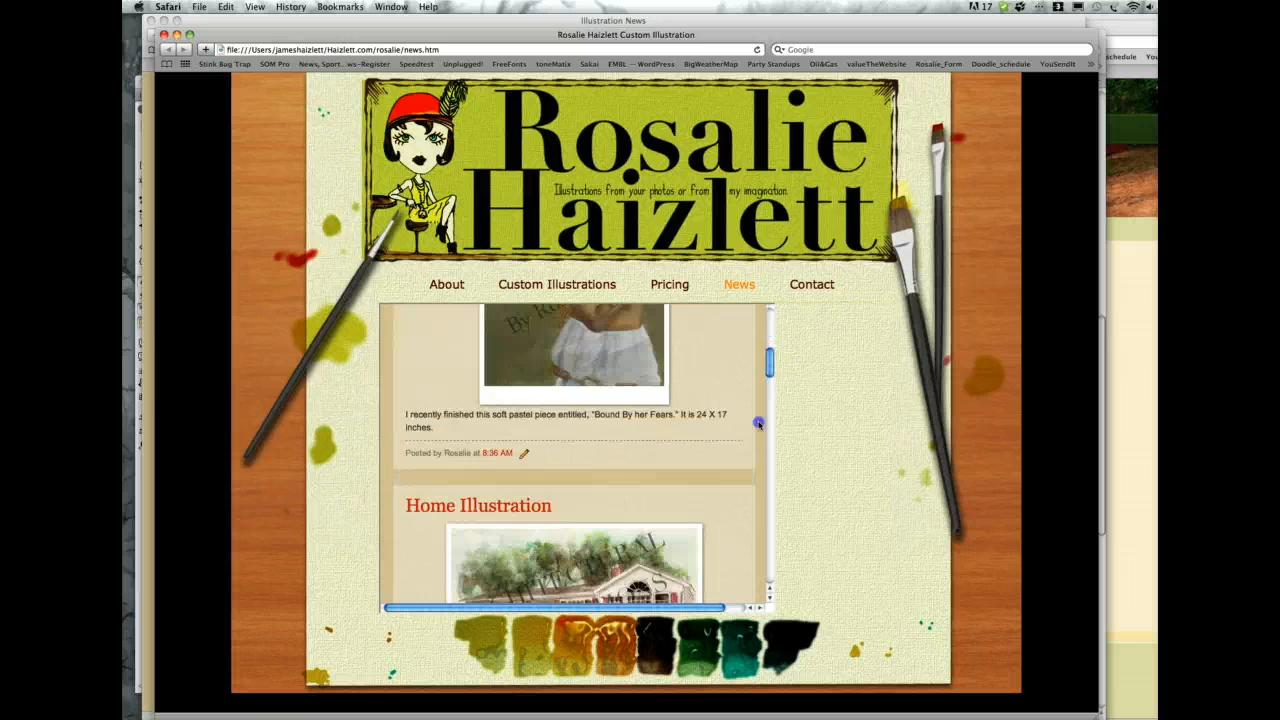
scroll("up", 3)
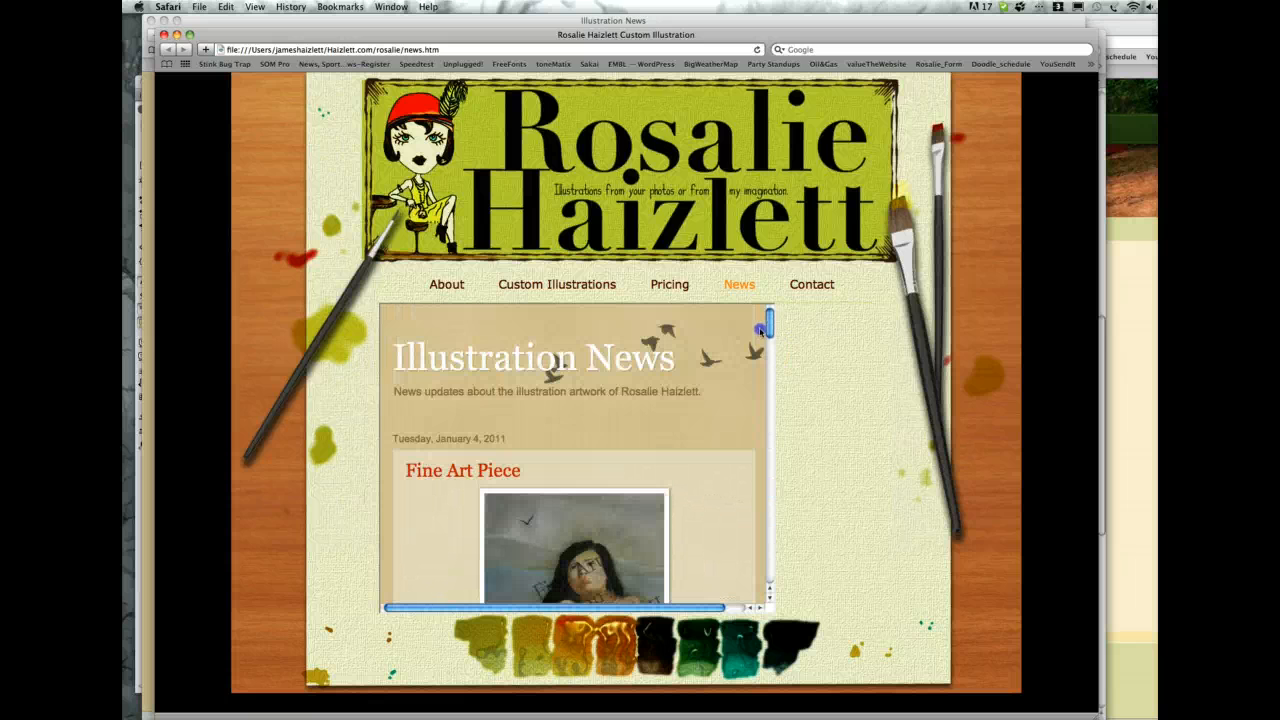
scroll("down", 3)
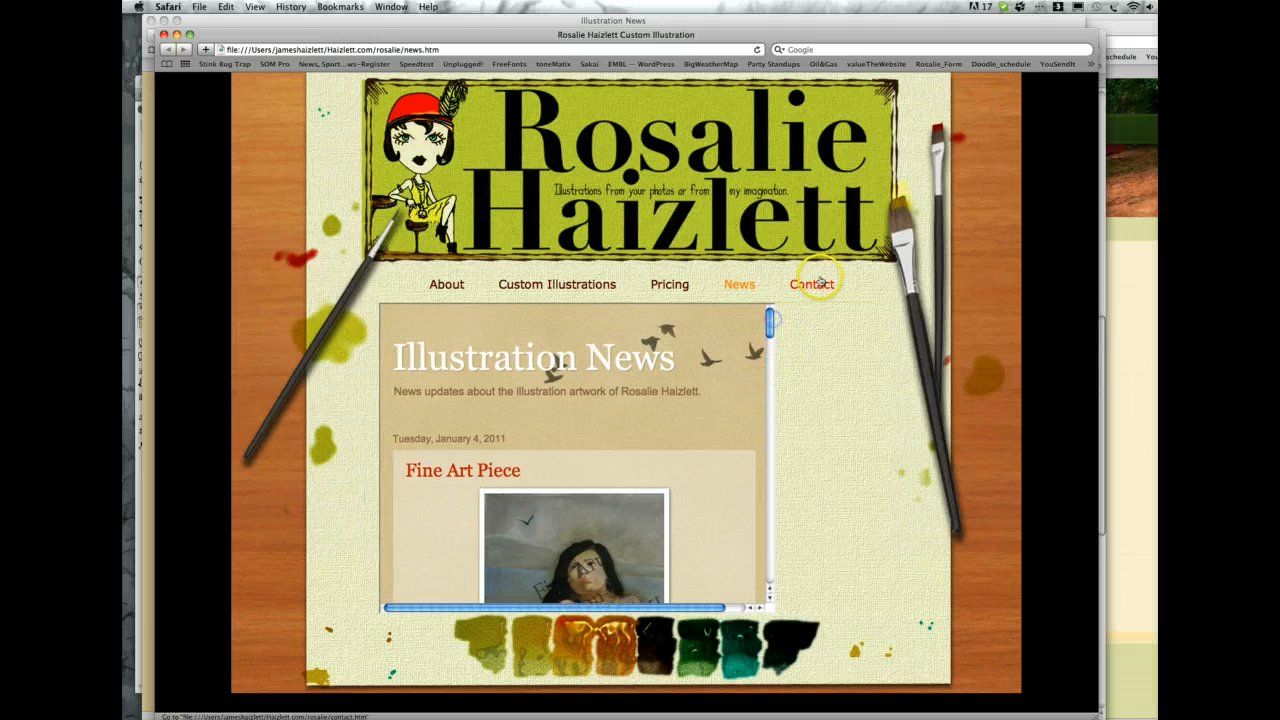
mouse_move(704, 404)
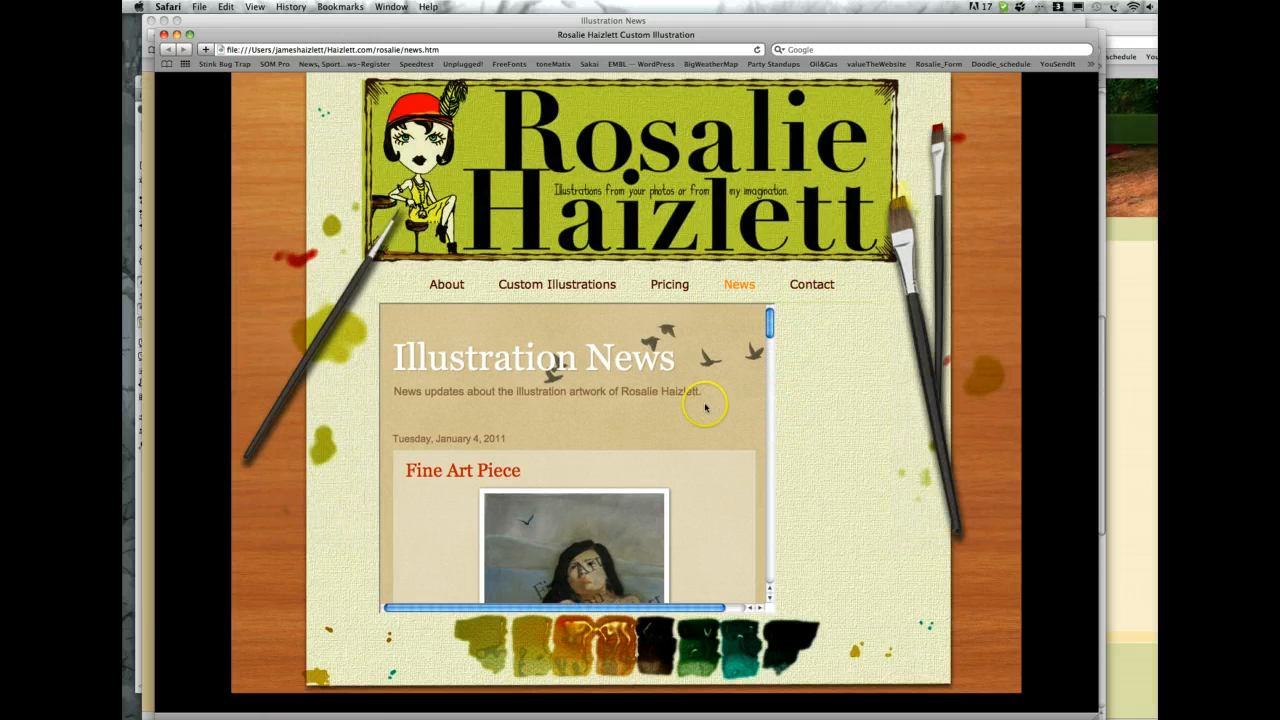
mouse_move(722, 248)
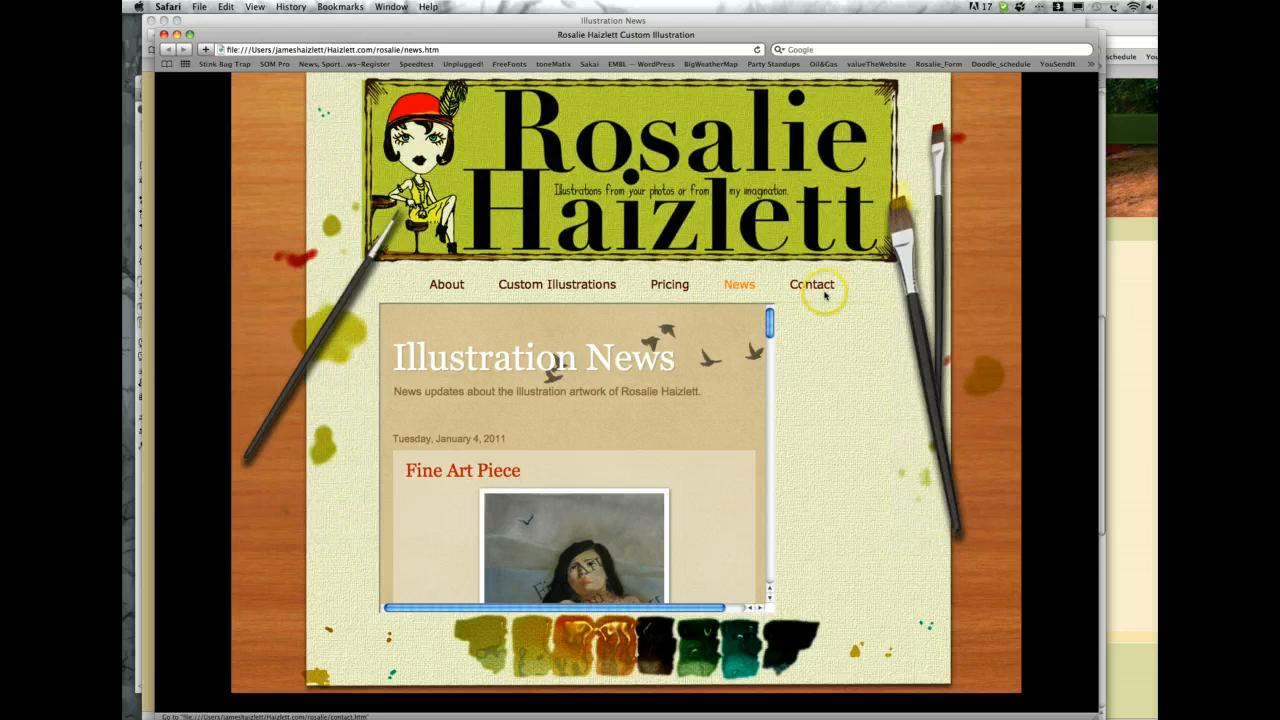
mouse_move(708, 488)
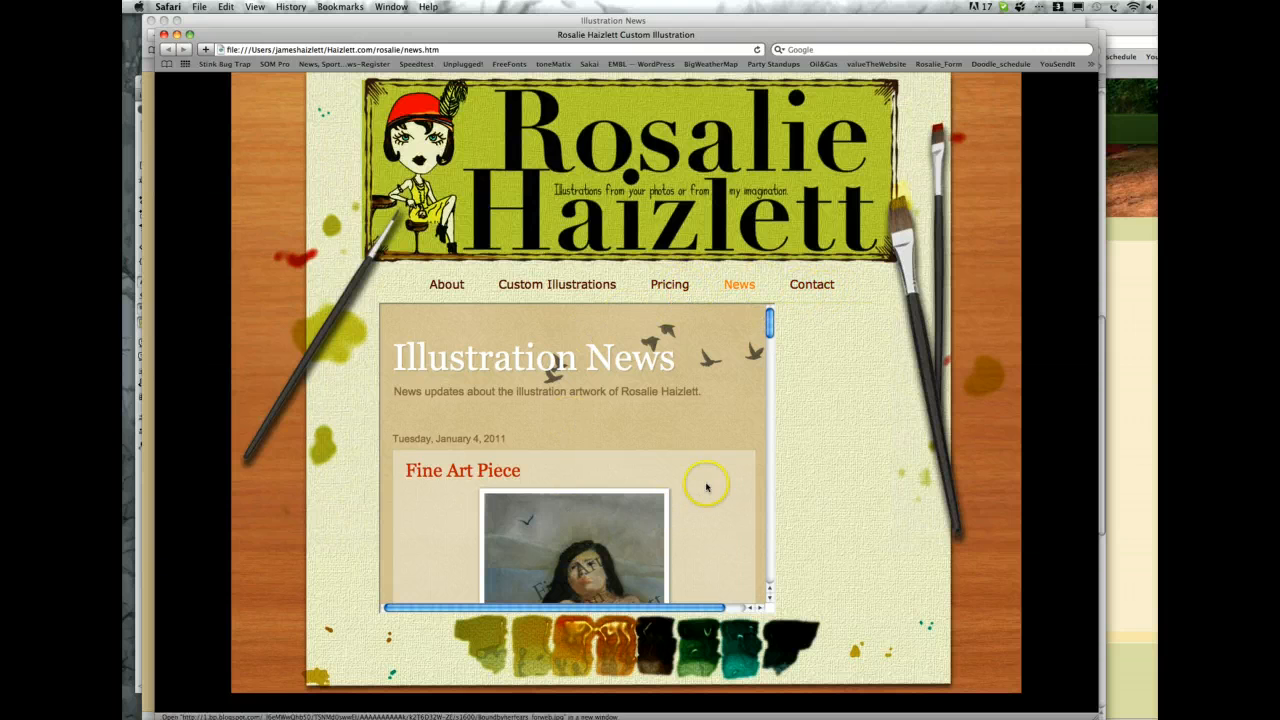
mouse_move(884, 336)
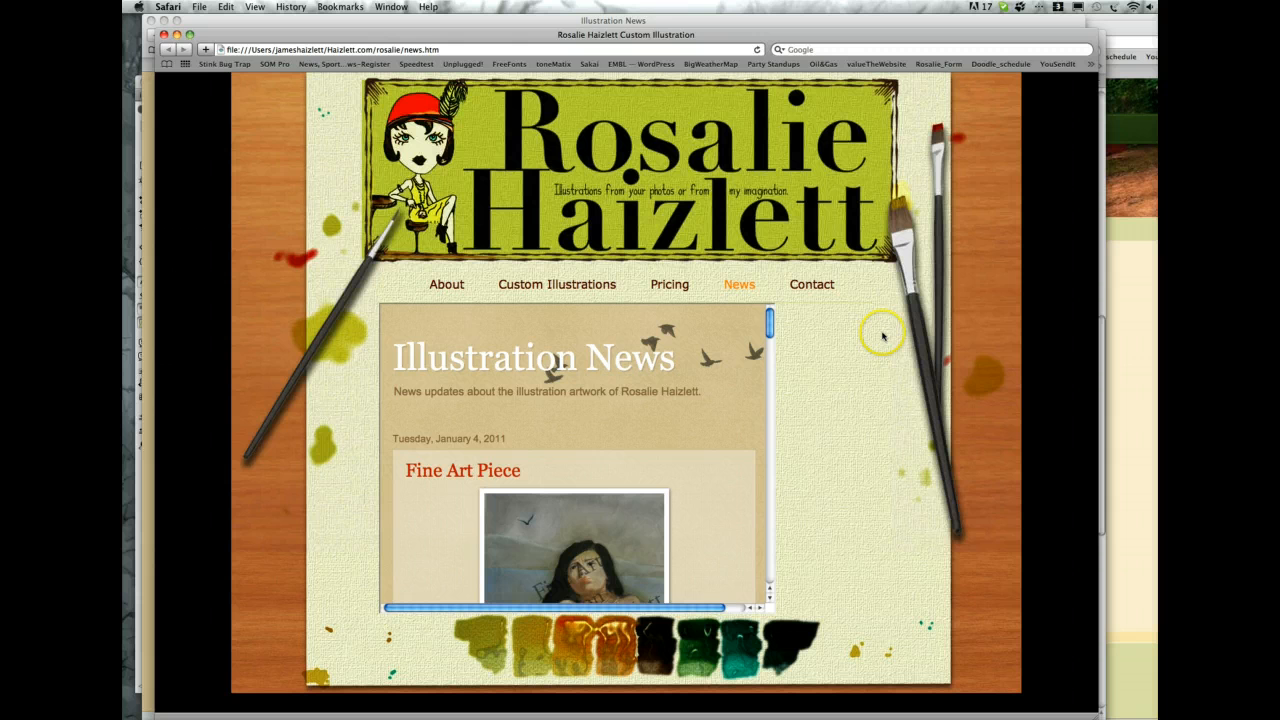
mouse_move(170, 30)
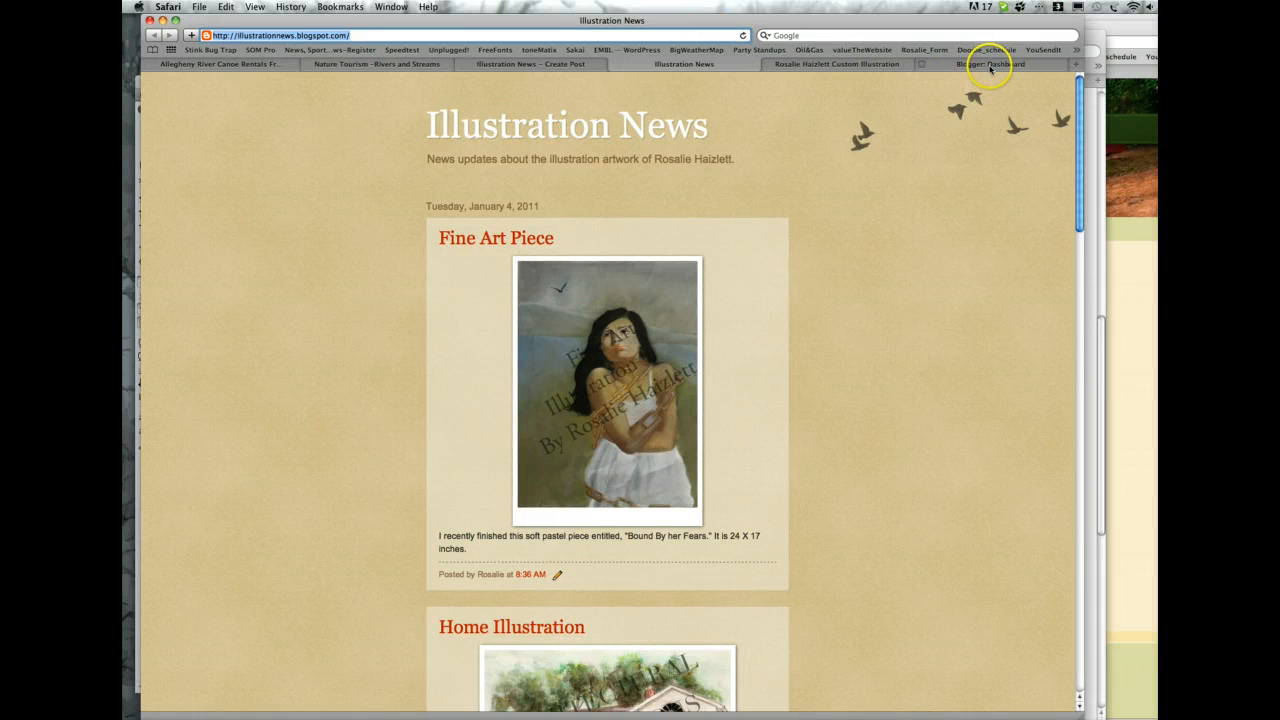
Return via the Blogger Dashboard tab to the Illustration News Create Post tab
left_click(990, 64)
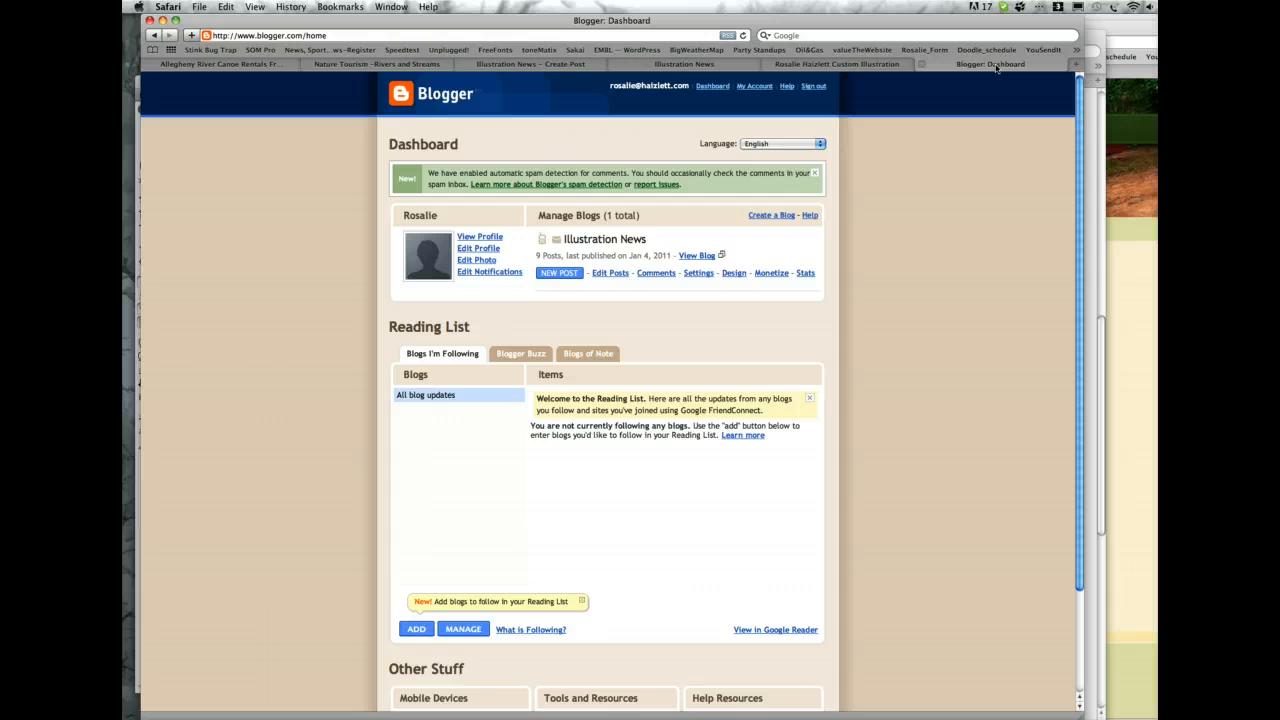
mouse_move(700, 220)
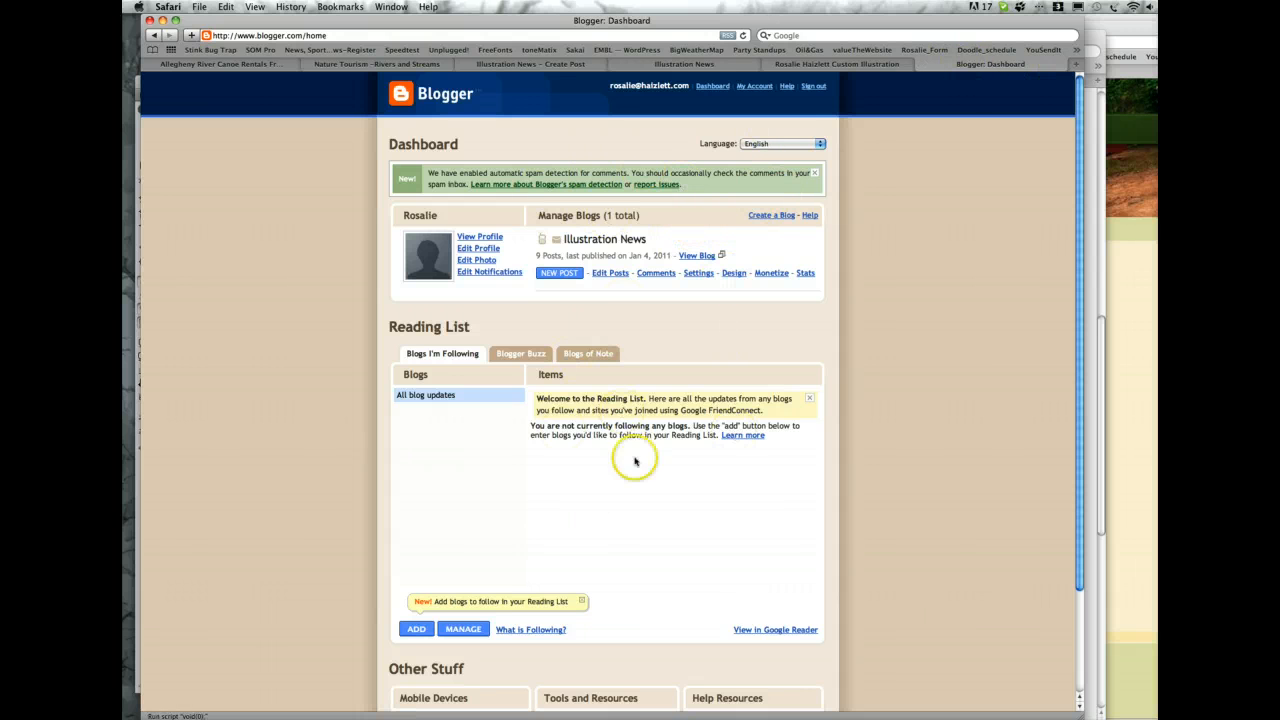
mouse_move(818, 60)
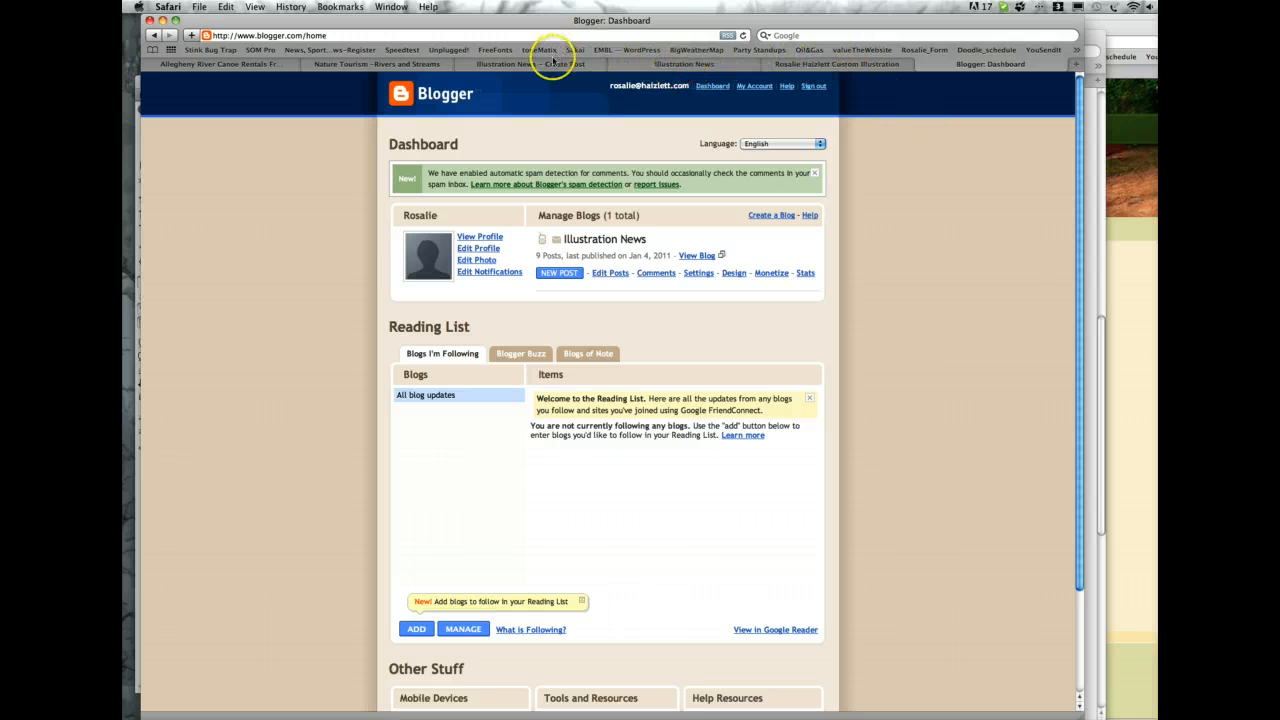
left_click(558, 272)
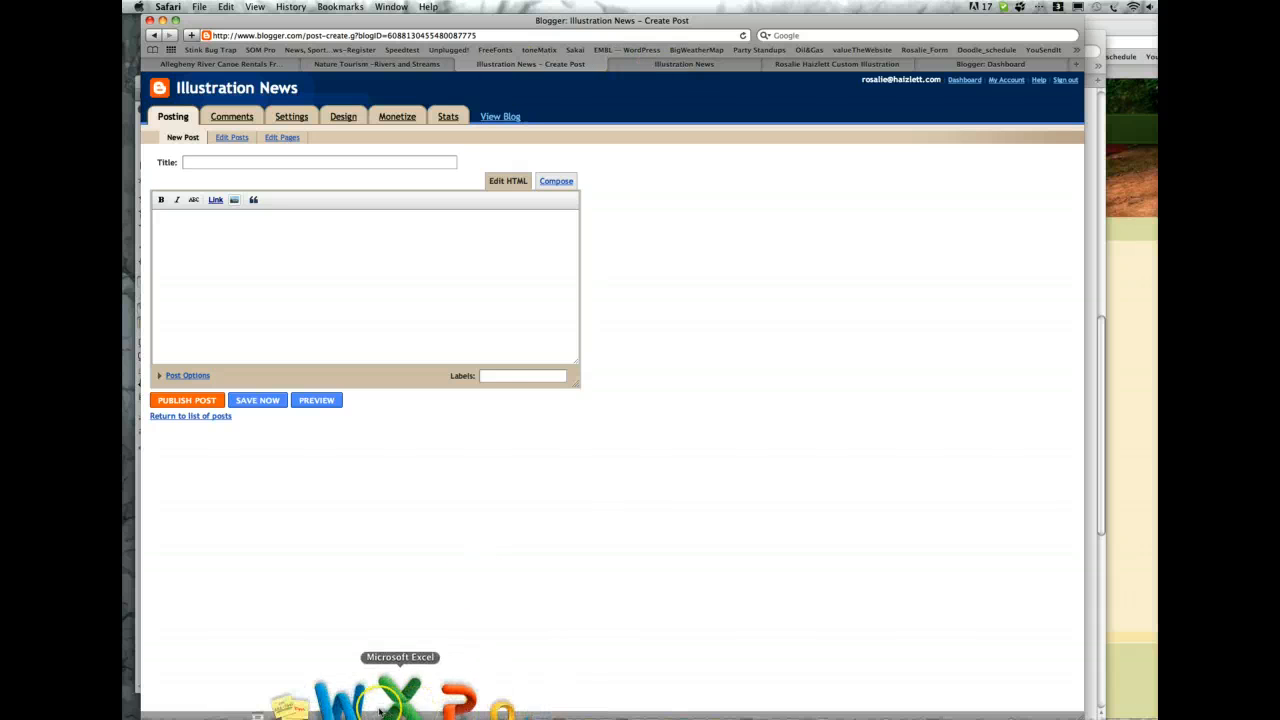
Switch from Blogger back to Dreamweaver with news.htm and its Illustration News iframe in front
left_click(500, 690)
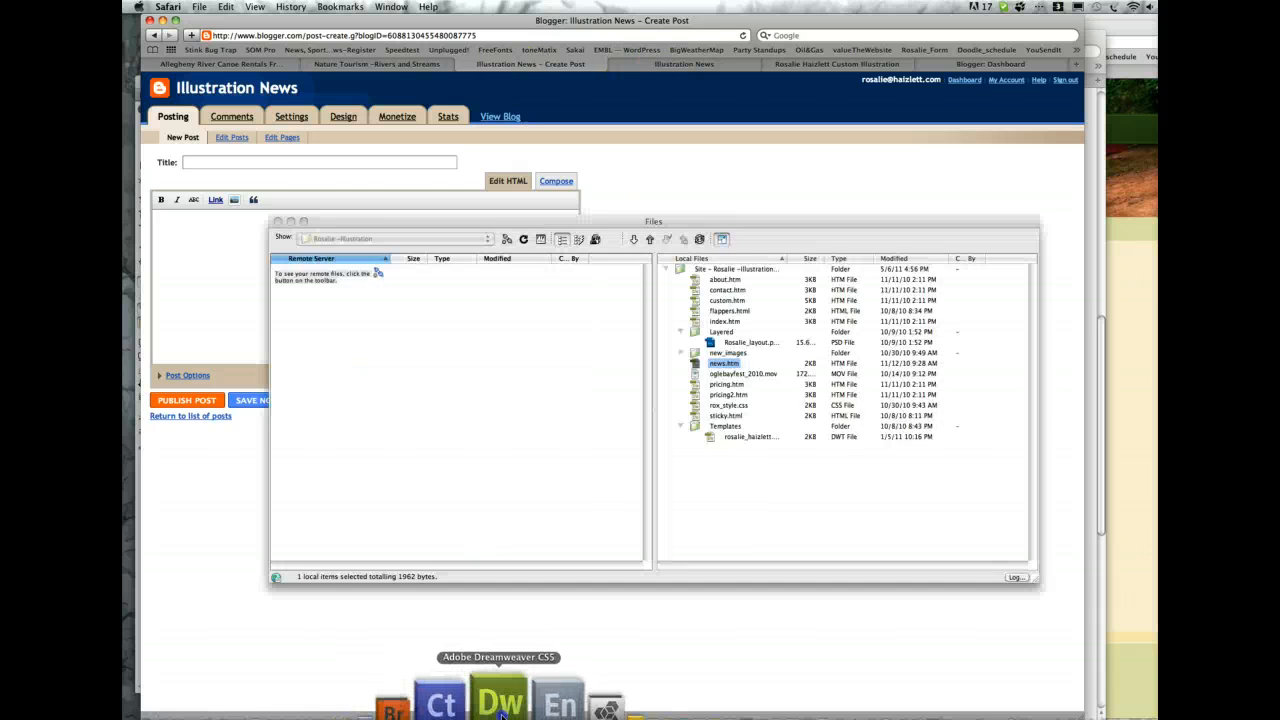
left_click(498, 690)
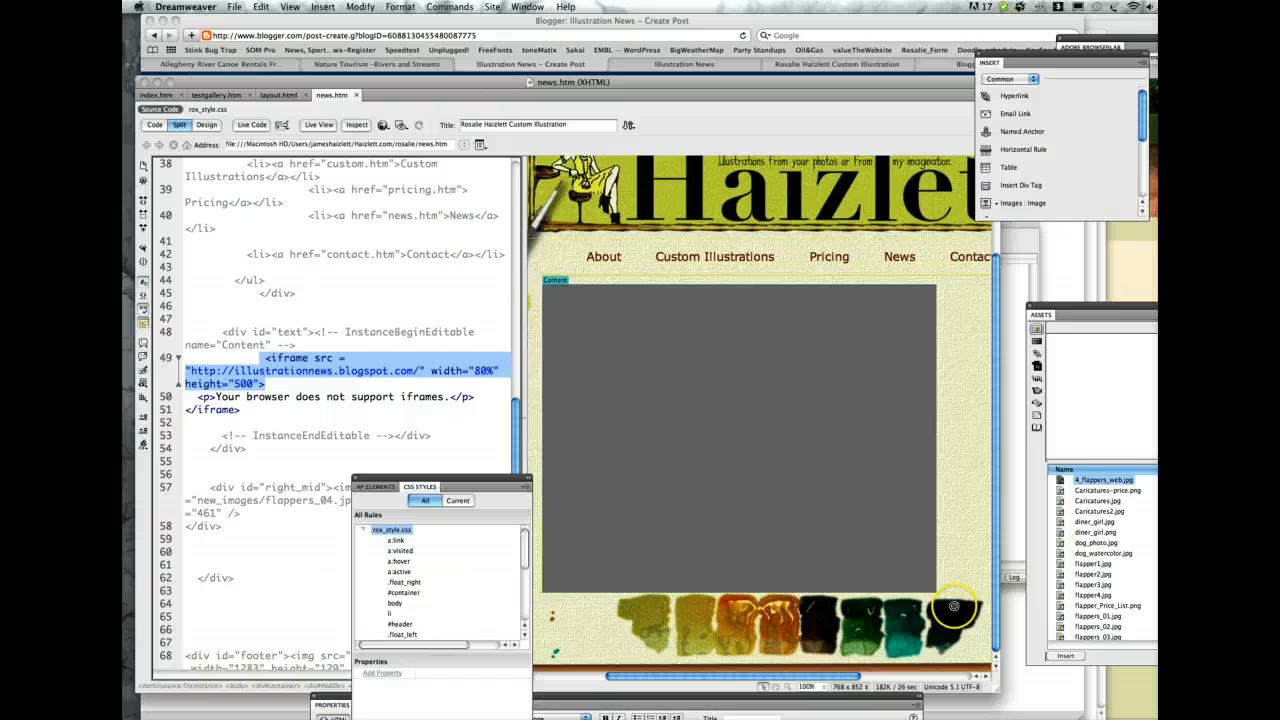
mouse_move(810, 252)
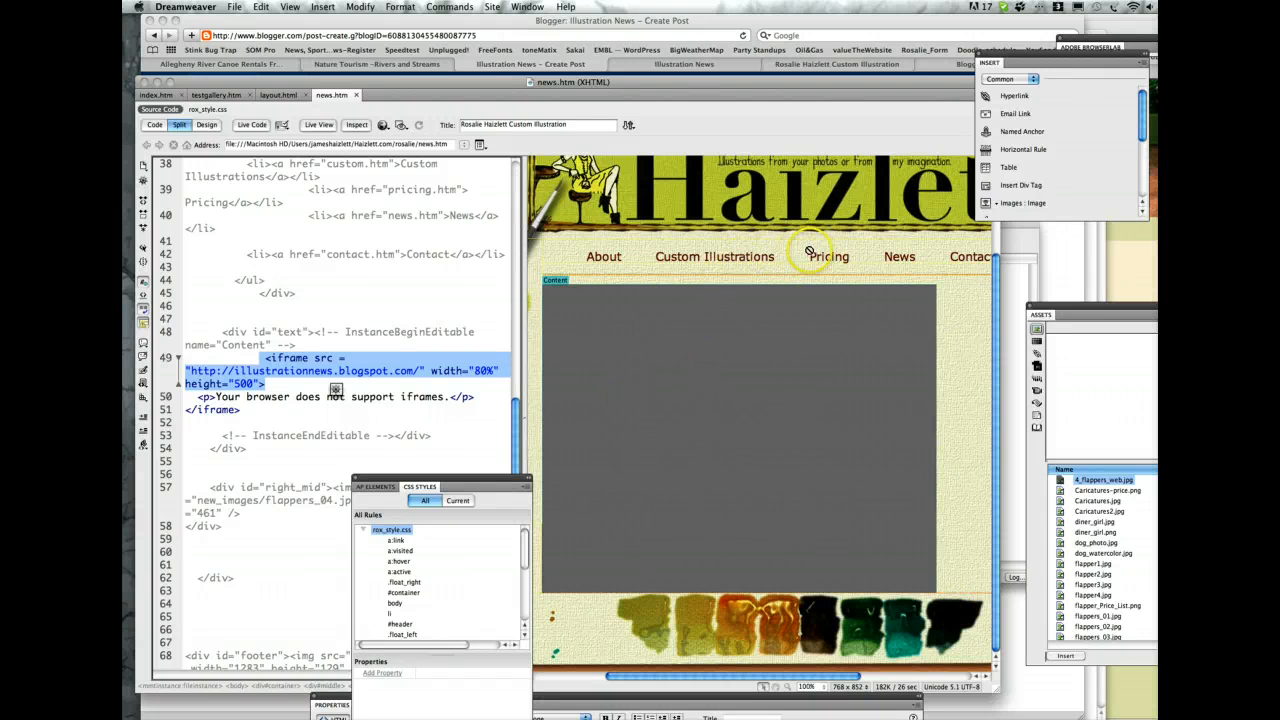
mouse_move(730, 352)
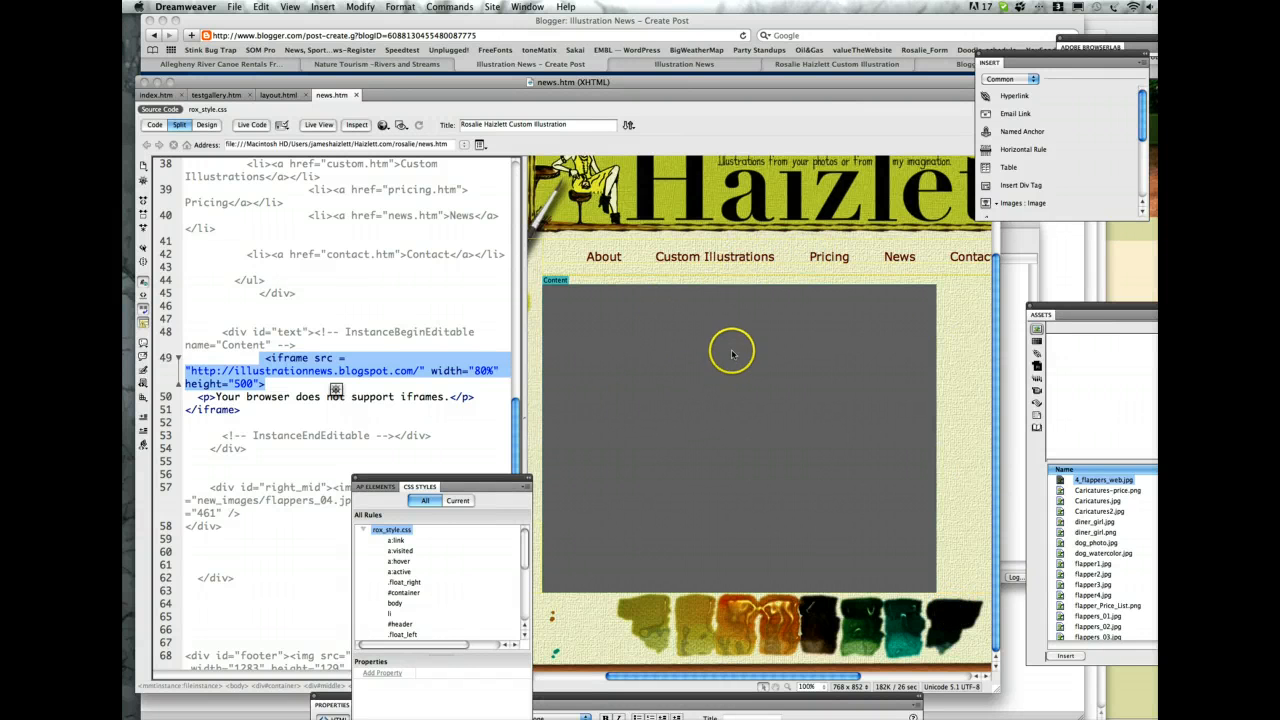